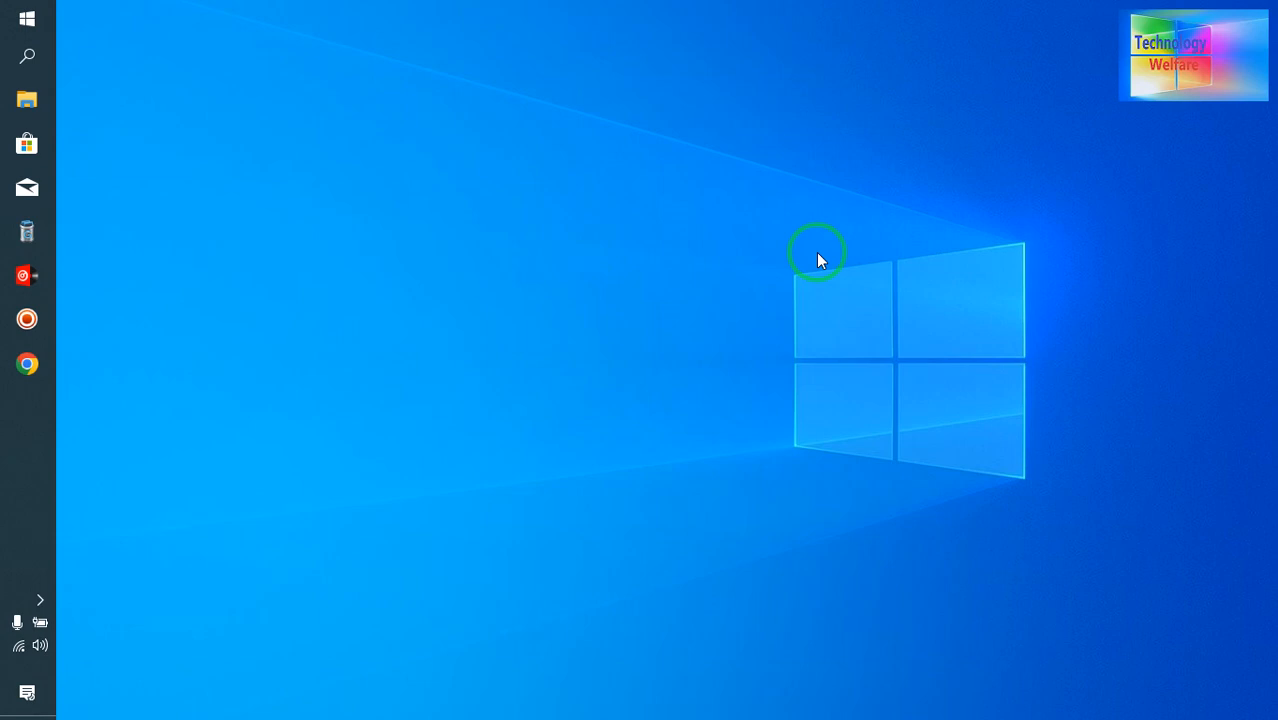
# Launch Tenorshare 4DDiG from the Start menu's app list.
pyautogui.rightClick(818, 252)
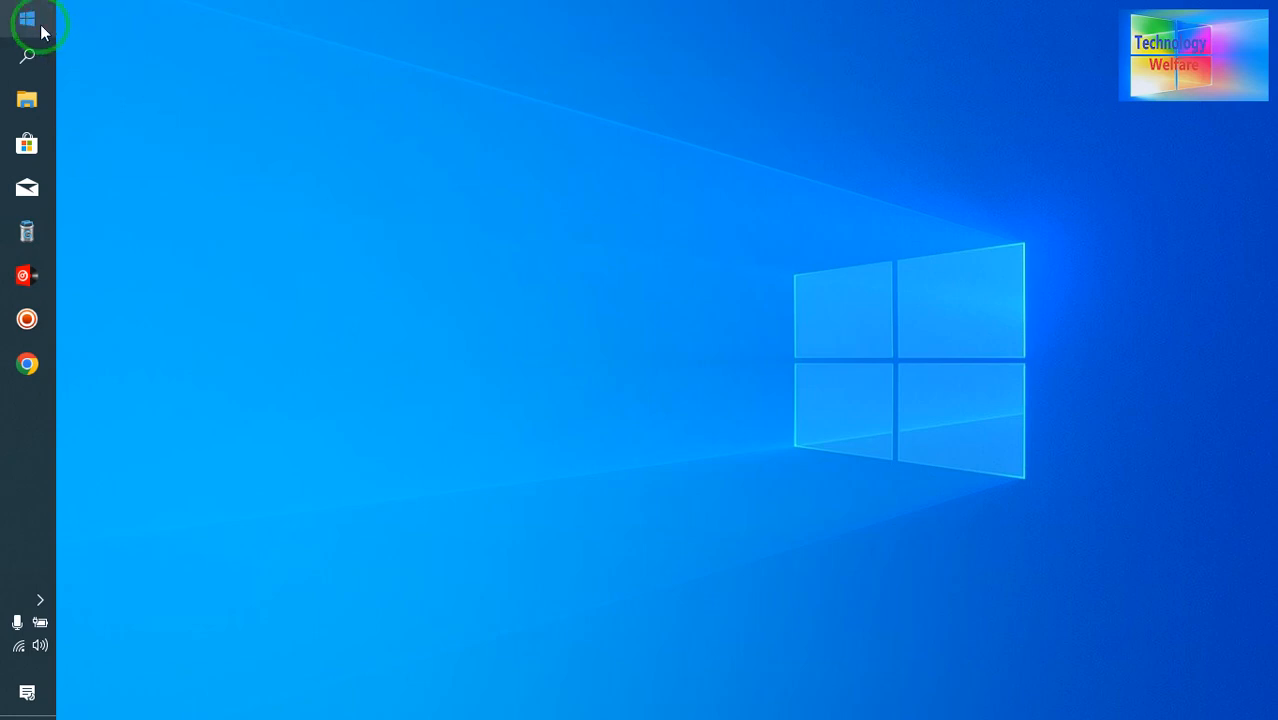
pyautogui.click(28, 18)
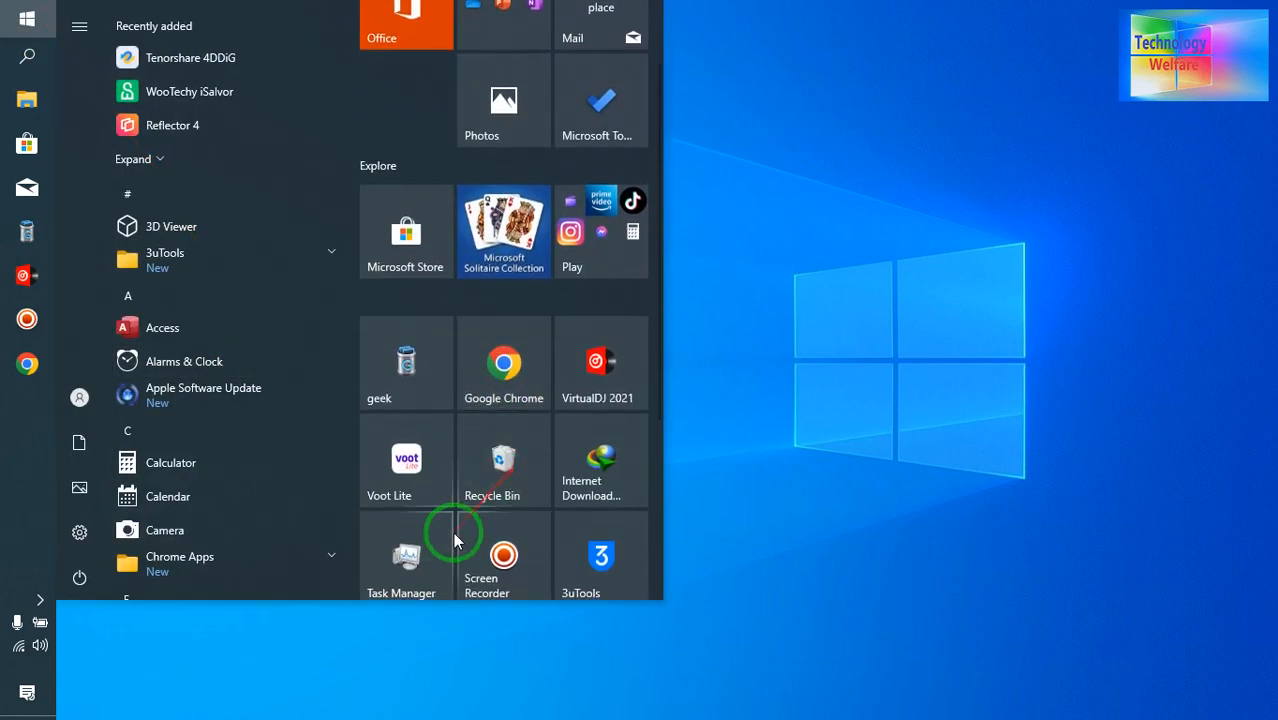
pyautogui.scroll(-3)
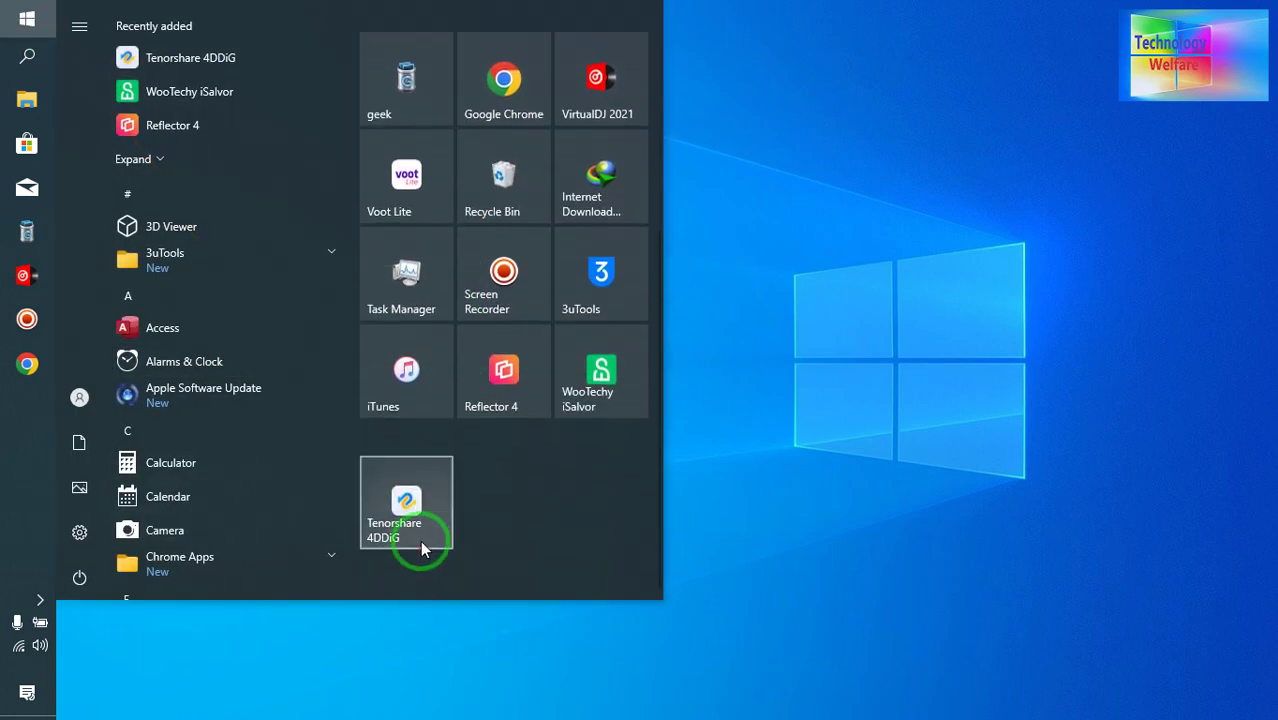
pyautogui.click(406, 504)
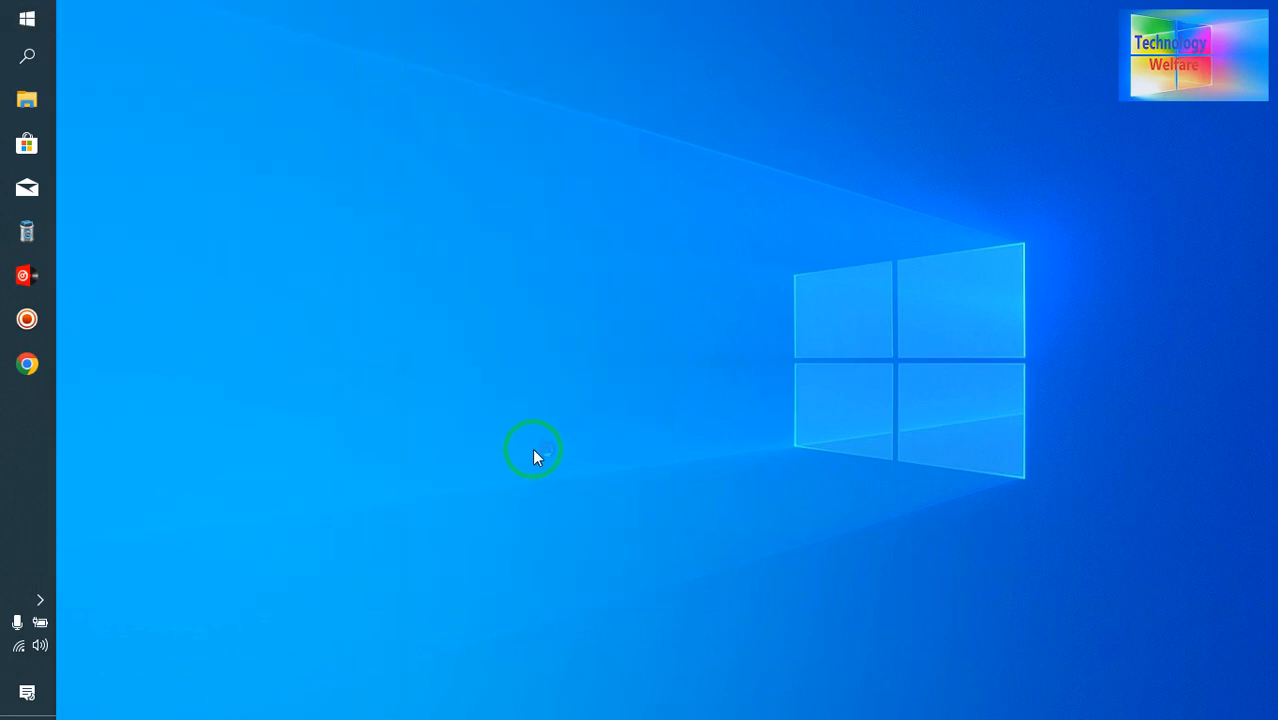
# Refresh the Windows desktop from its context menu.
pyautogui.rightClick(532, 448)
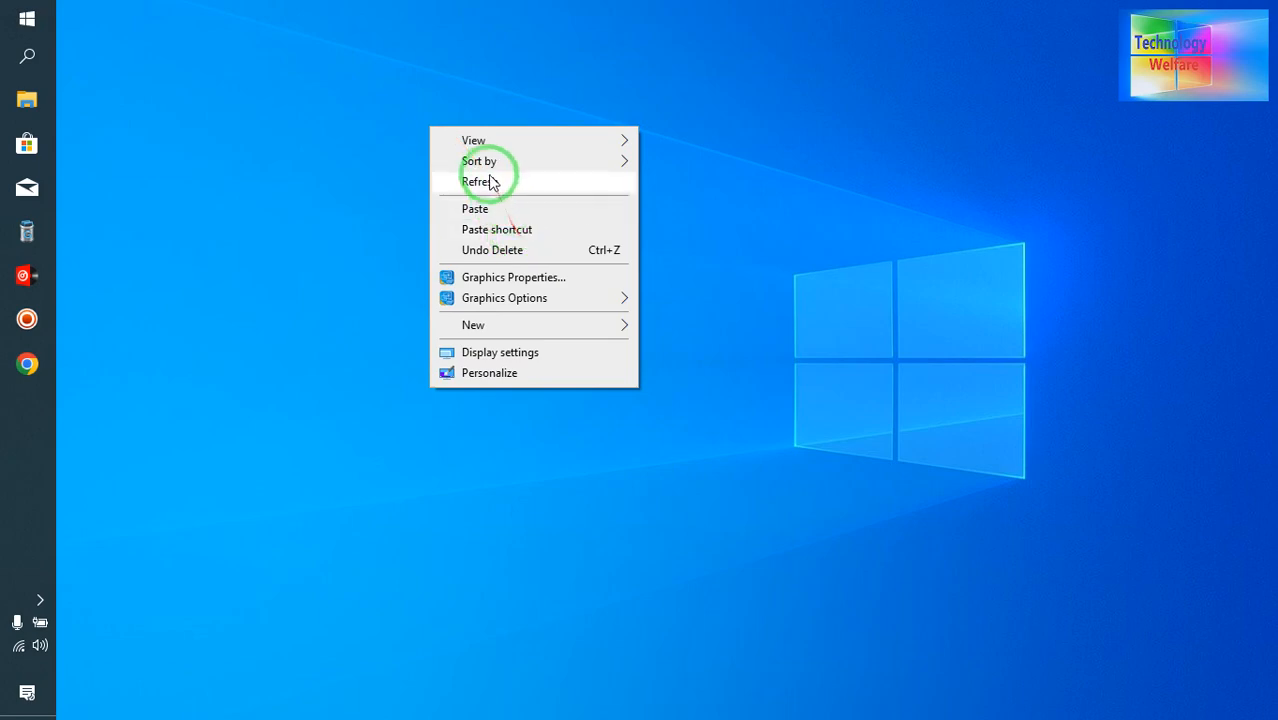
pyautogui.click(480, 180)
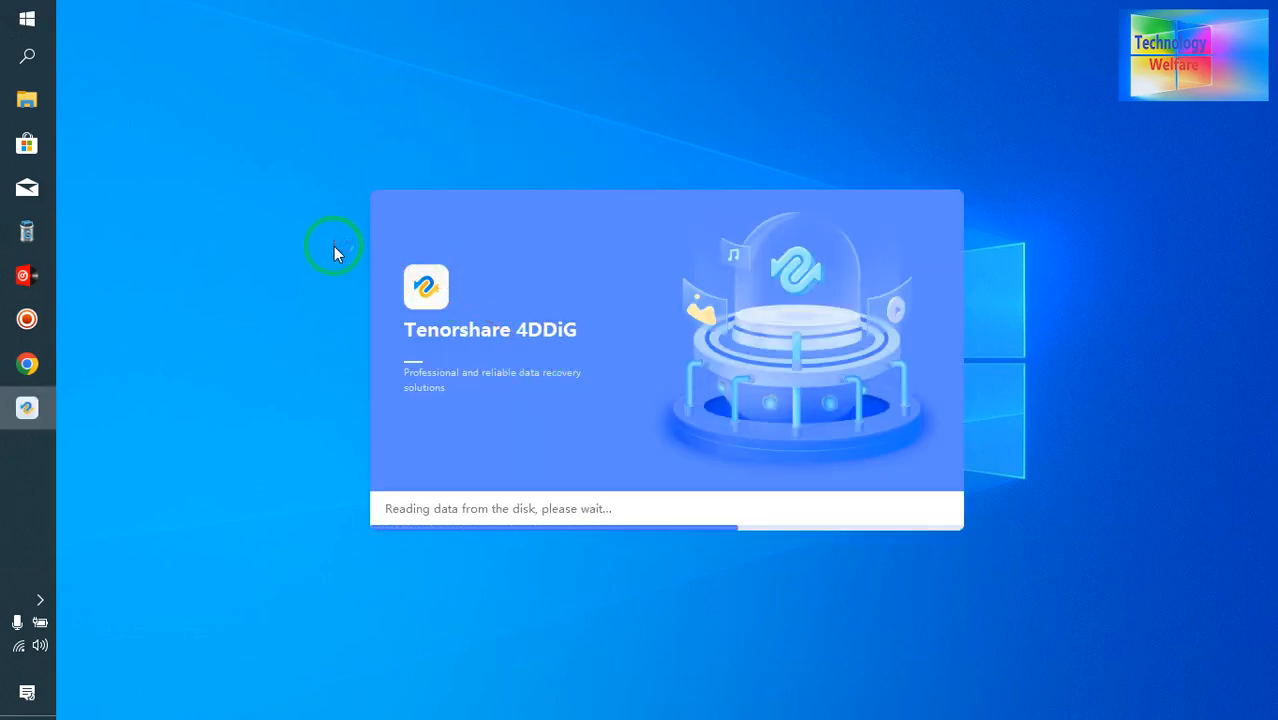
# Delete the My Document folder containing the iPhone video in File Explorer.
pyautogui.click(28, 100)
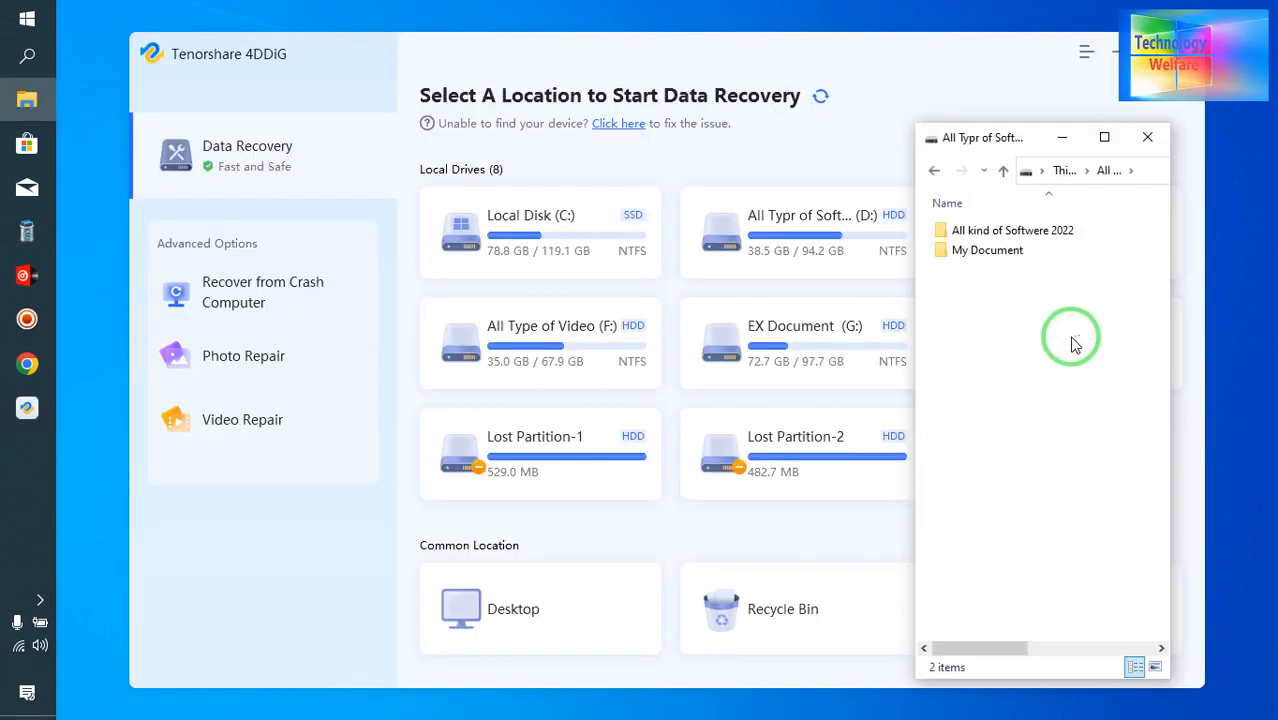
pyautogui.click(988, 250)
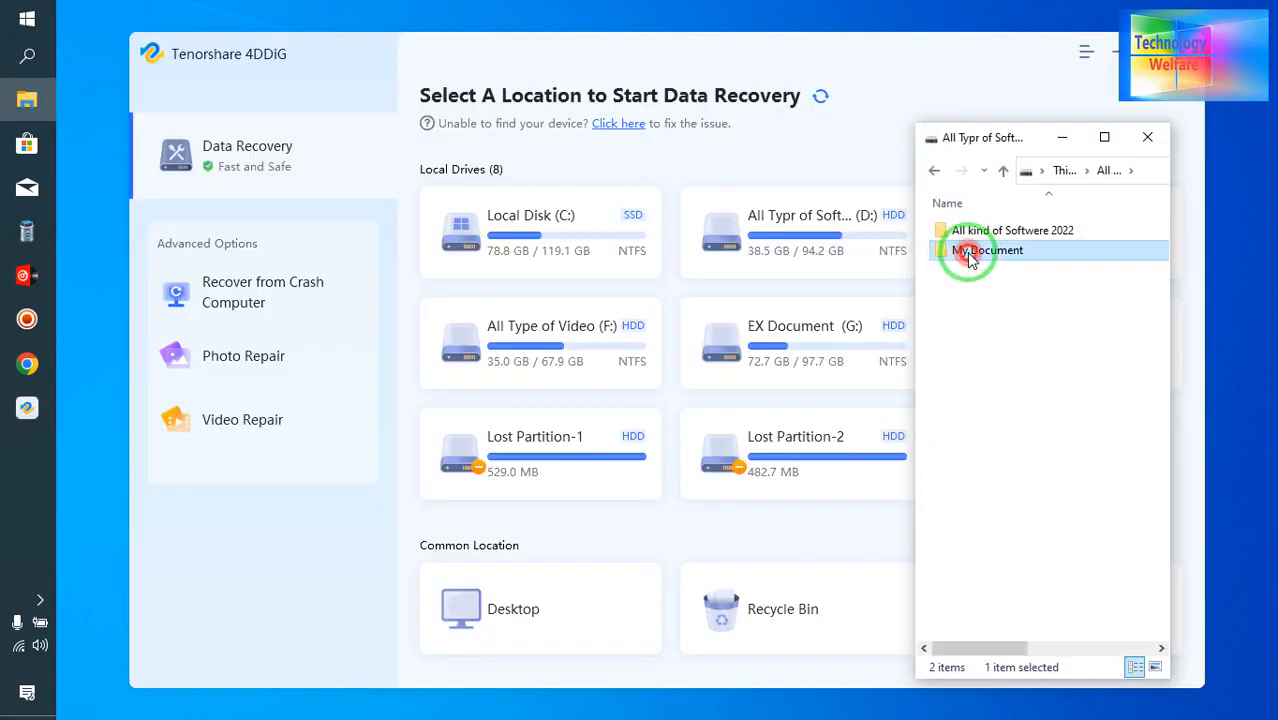
pyautogui.doubleClick(988, 250)
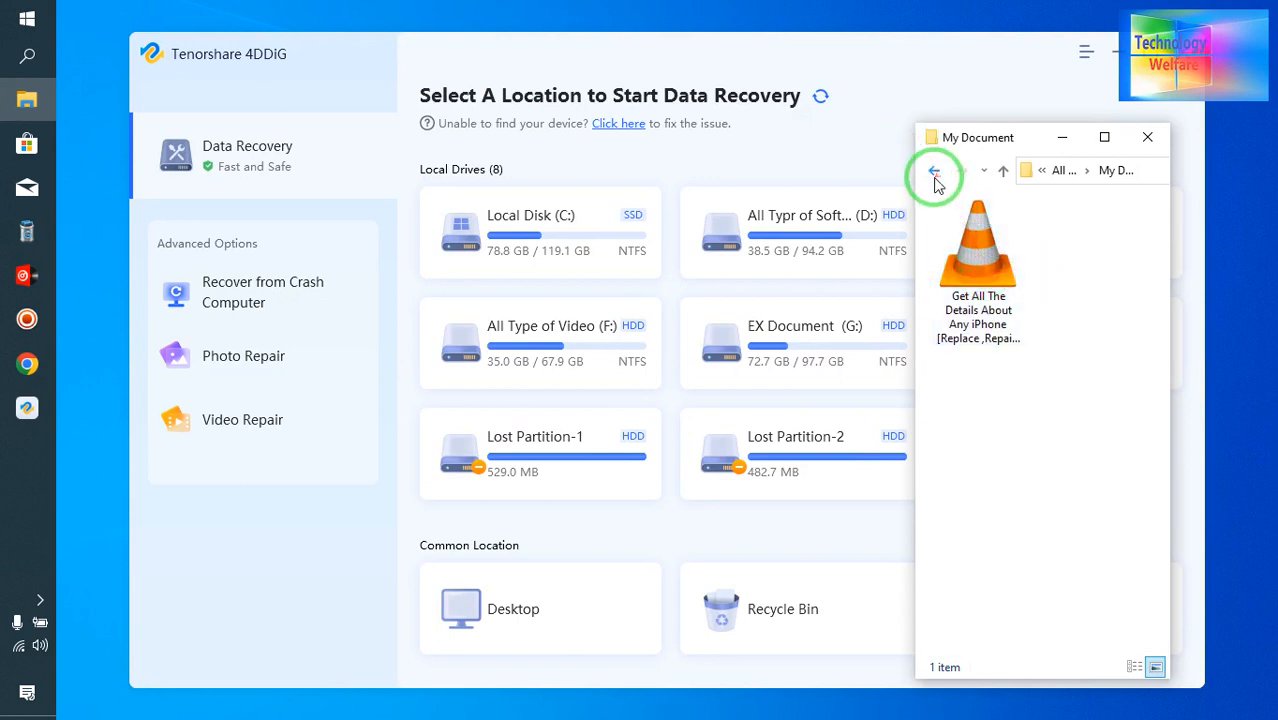
pyautogui.rightClick(984, 248)
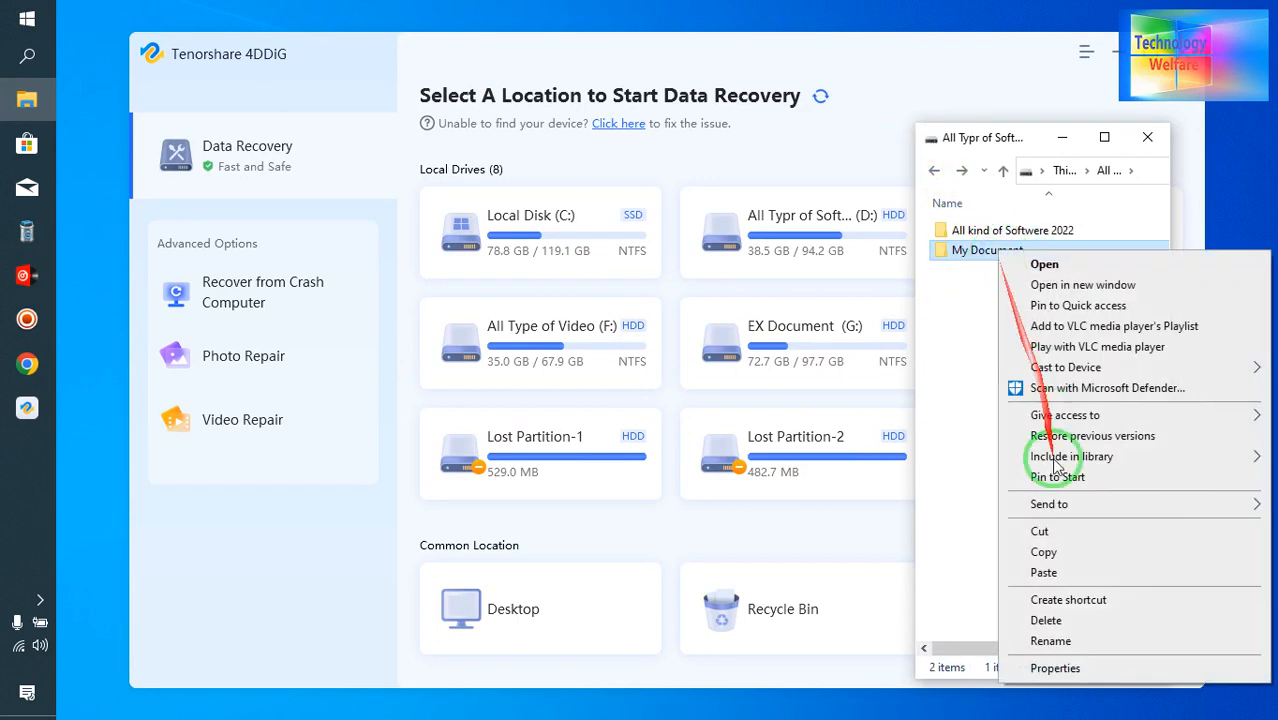
pyautogui.click(1046, 620)
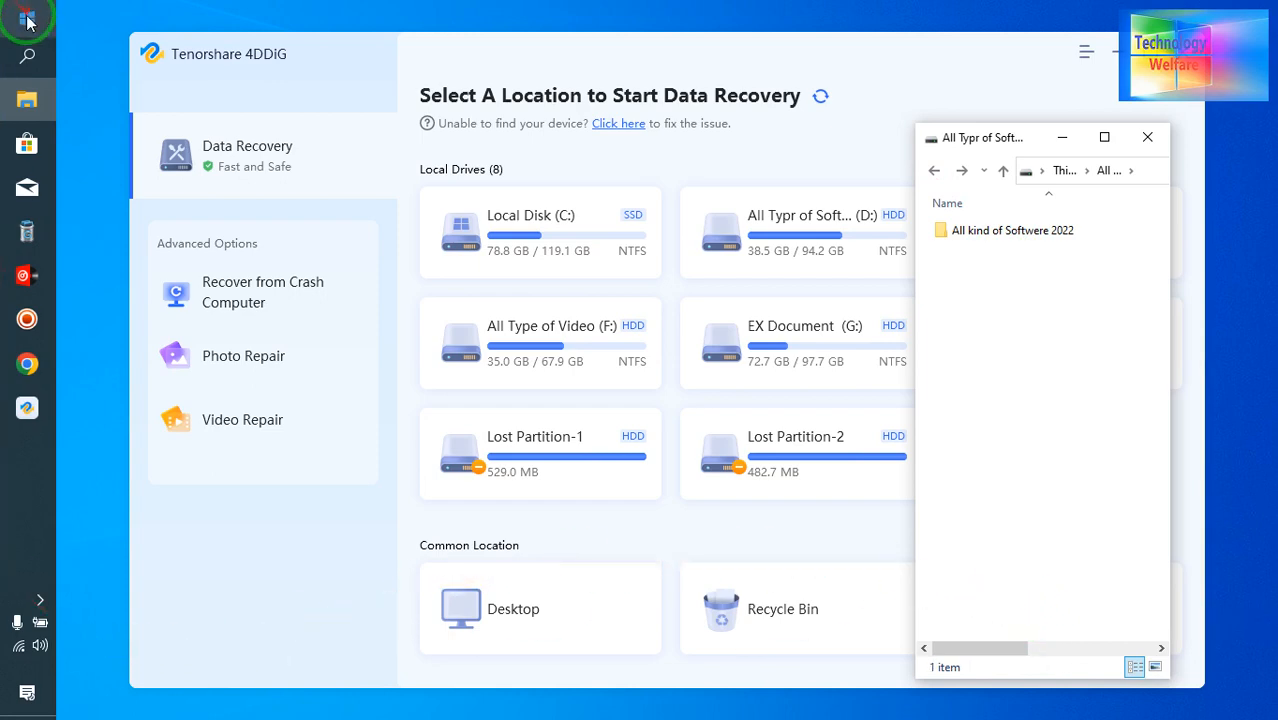
# Permanently delete both items from the Recycle Bin and close File Explorer.
pyautogui.click(28, 20)
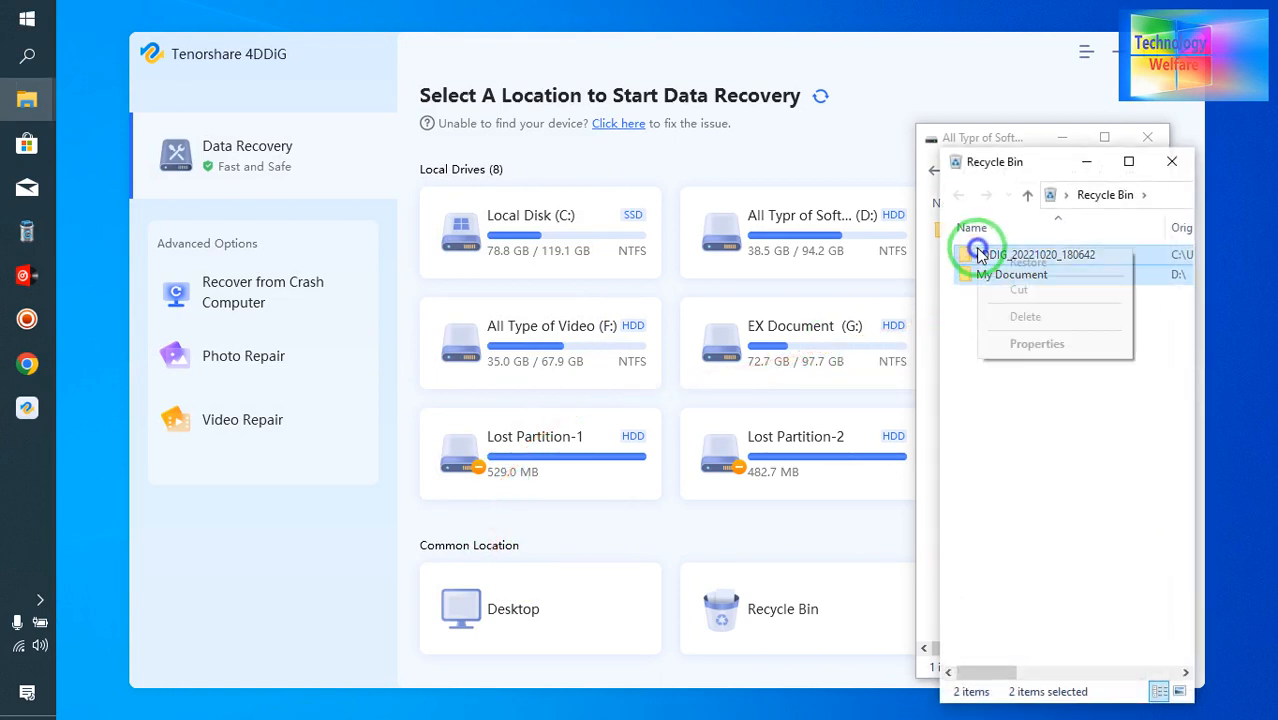
pyautogui.click(1024, 316)
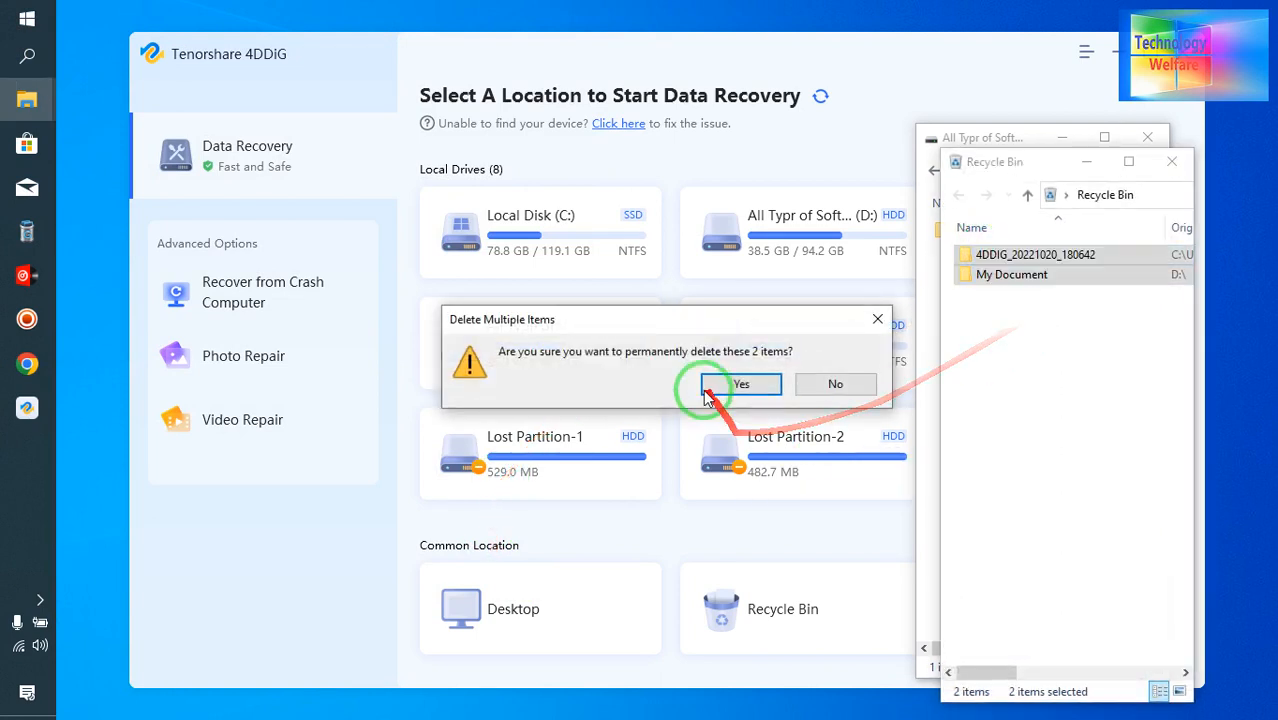
pyautogui.click(740, 384)
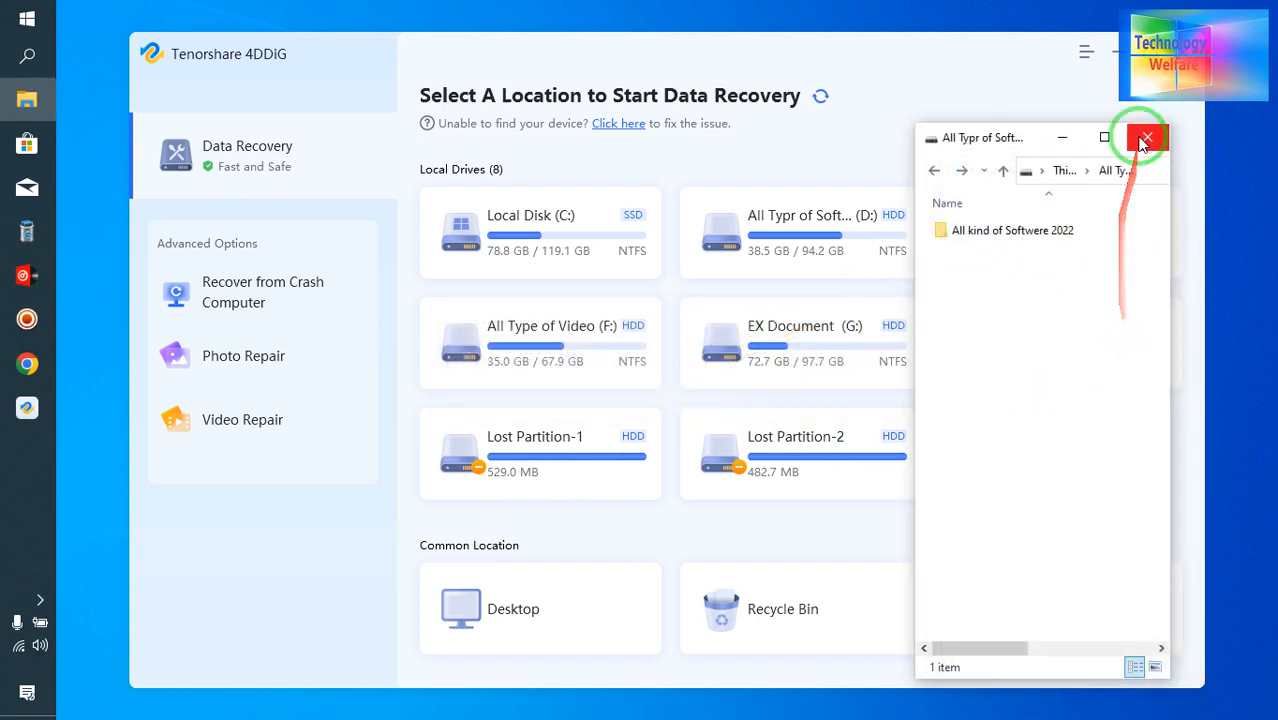
pyautogui.click(1146, 136)
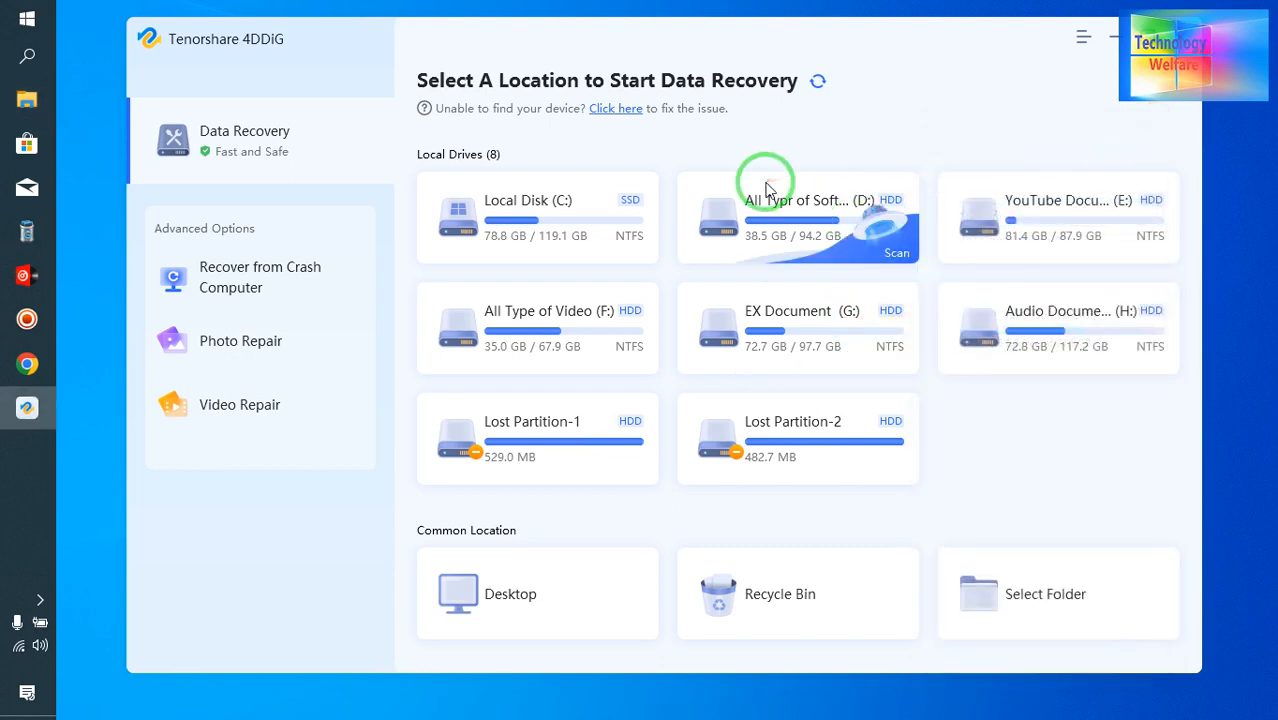
# Rescan drive D in 4DDiG with only the Video file type selected.
pyautogui.click(896, 252)
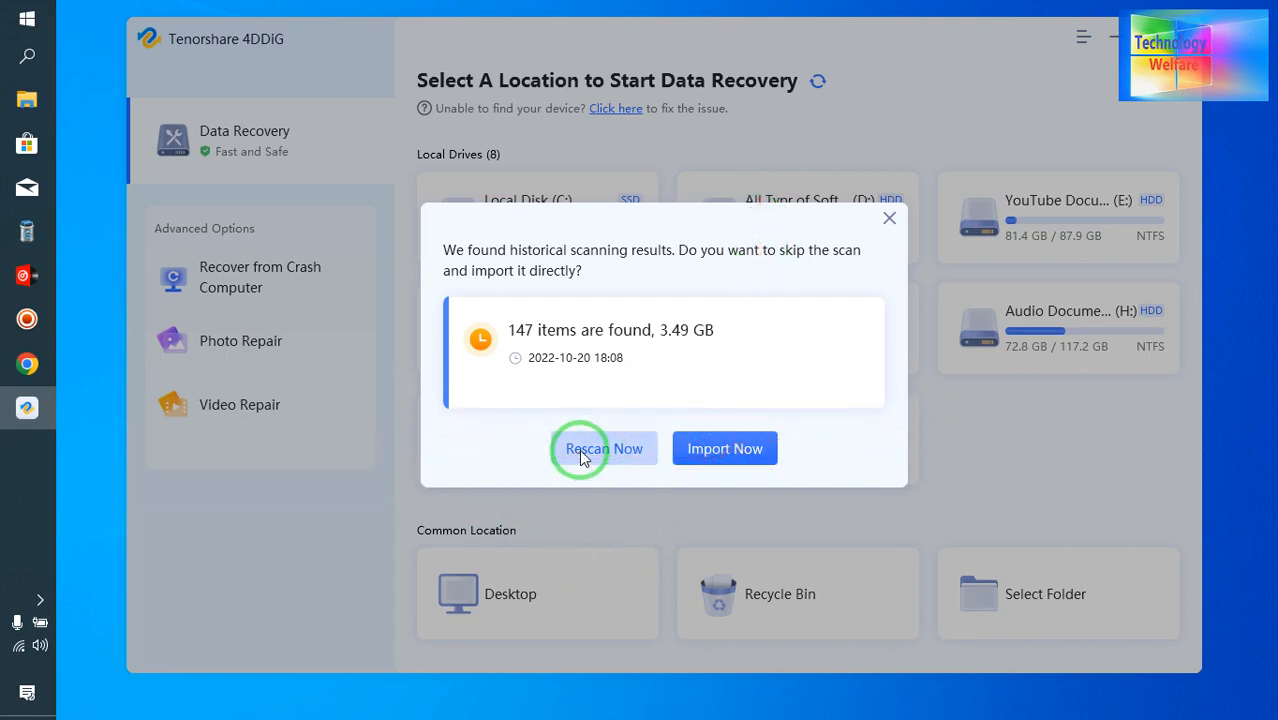
pyautogui.click(604, 448)
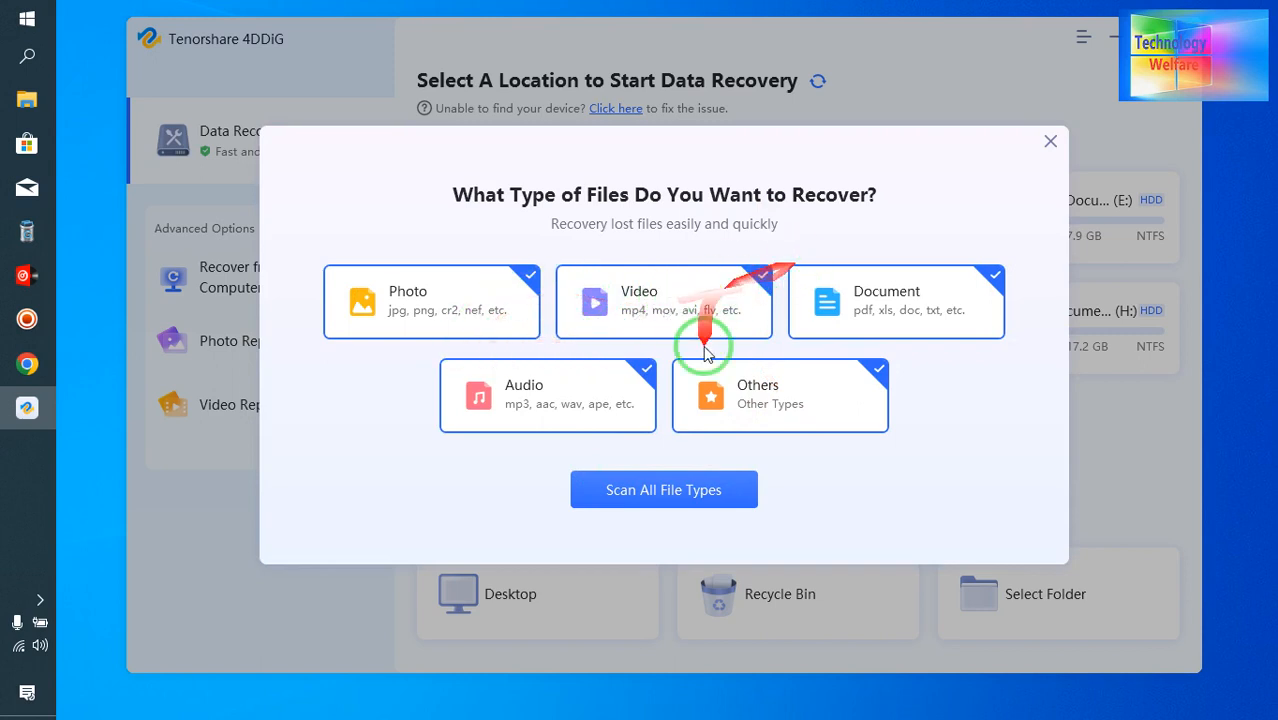
pyautogui.moveTo(744, 396)
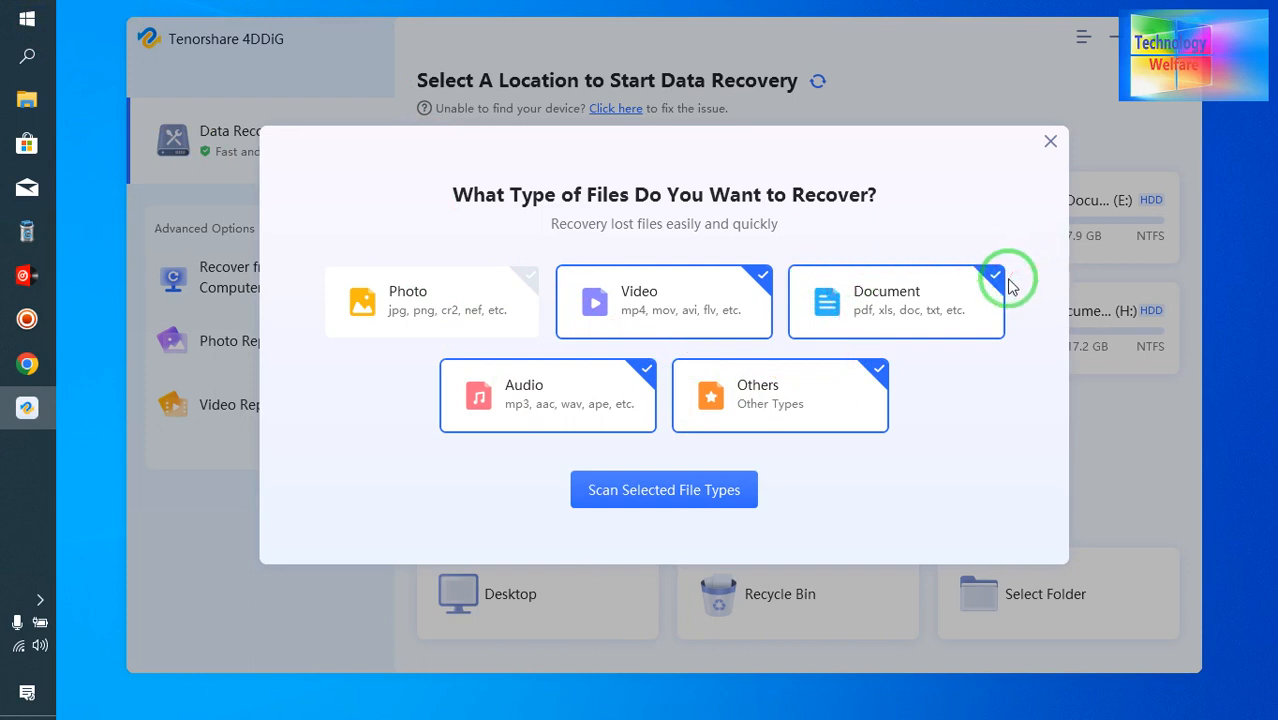
pyautogui.click(994, 276)
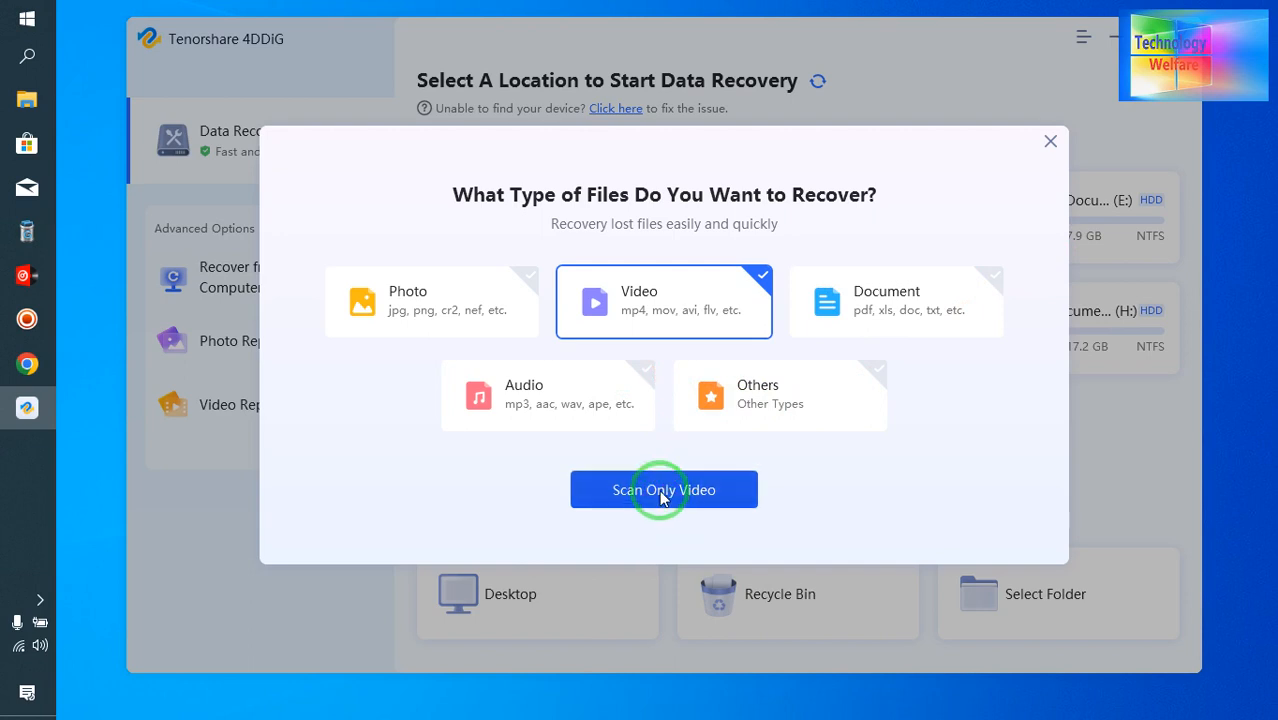
pyautogui.click(664, 490)
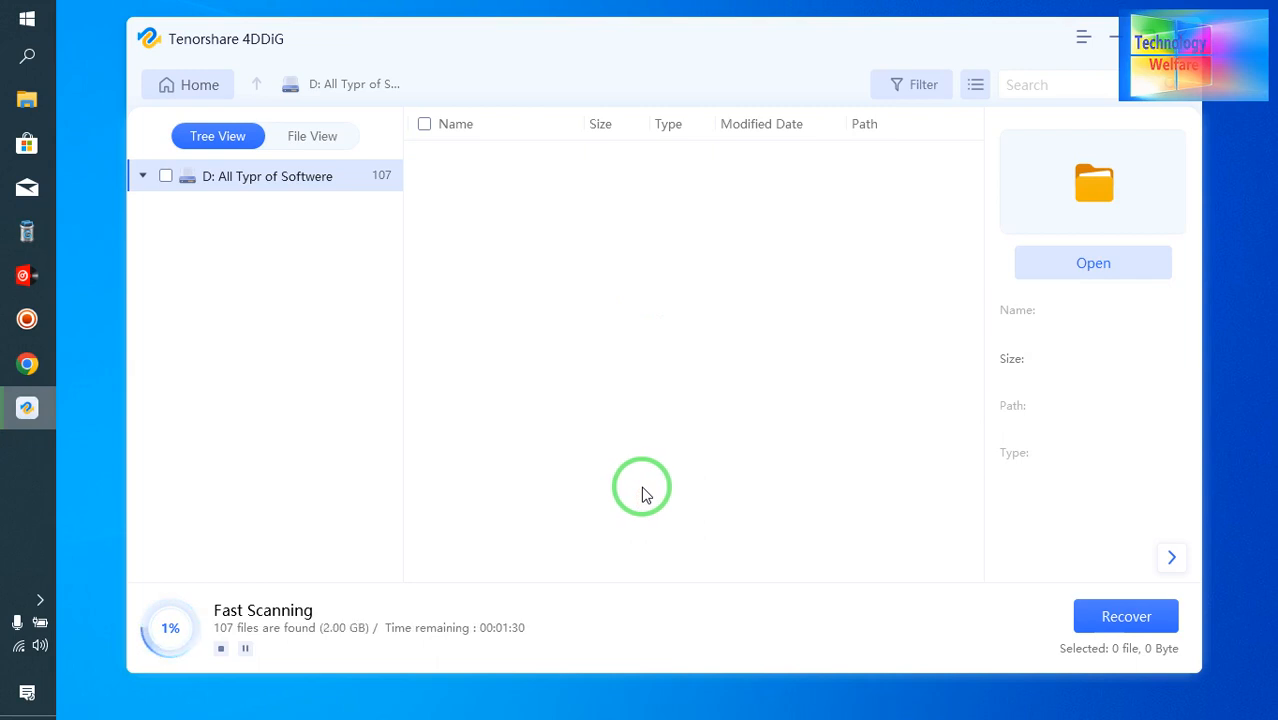
# Mark the Deleted Files folder for recovery and start recovering it.
pyautogui.click(504, 160)
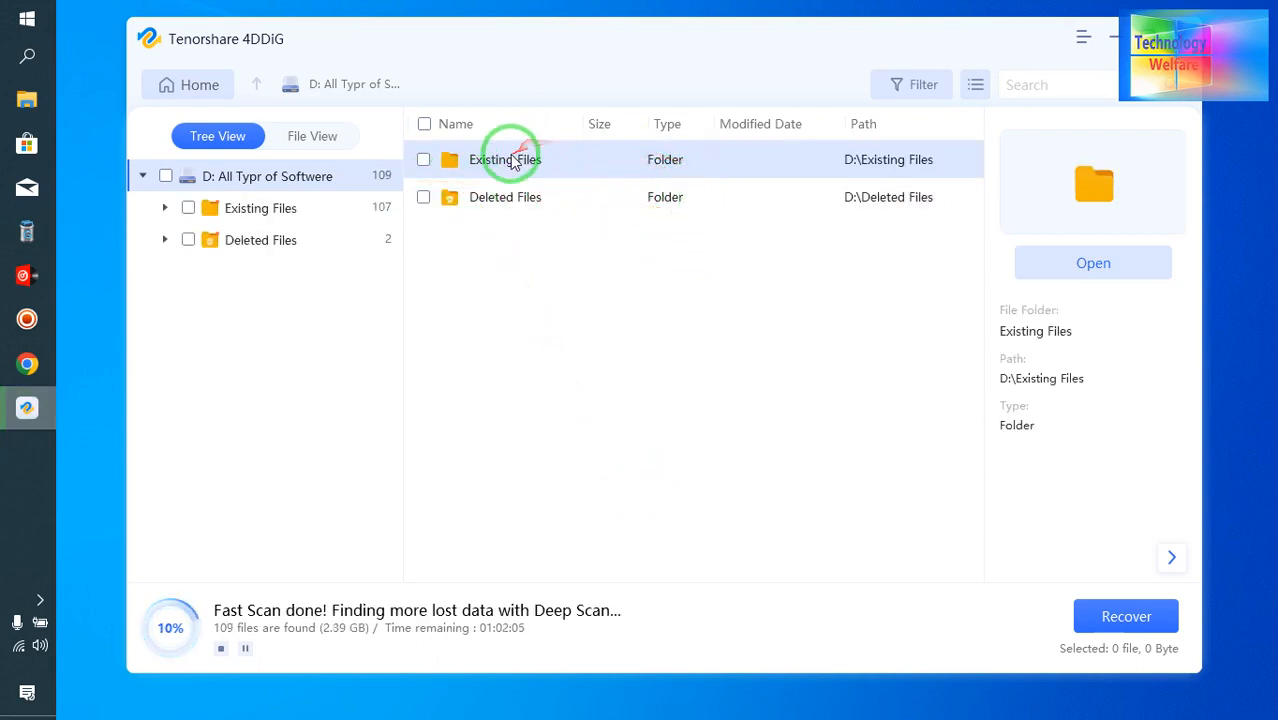
pyautogui.moveTo(572, 200)
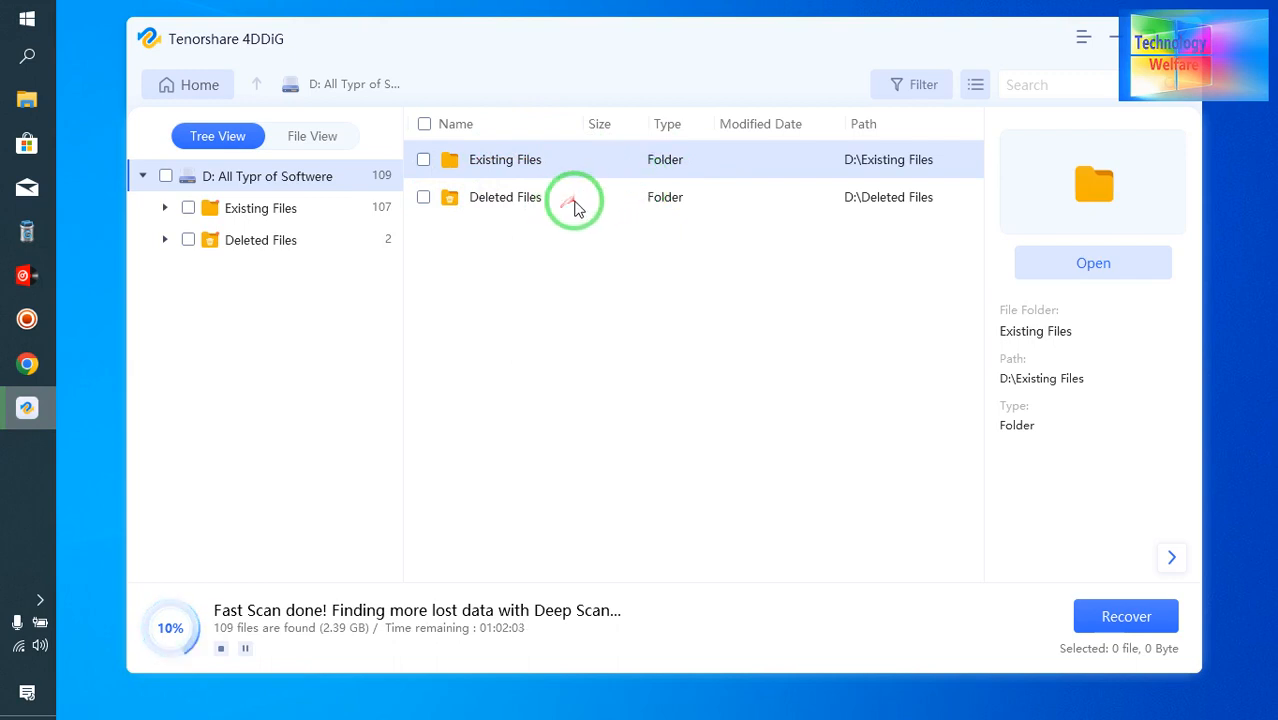
pyautogui.click(504, 198)
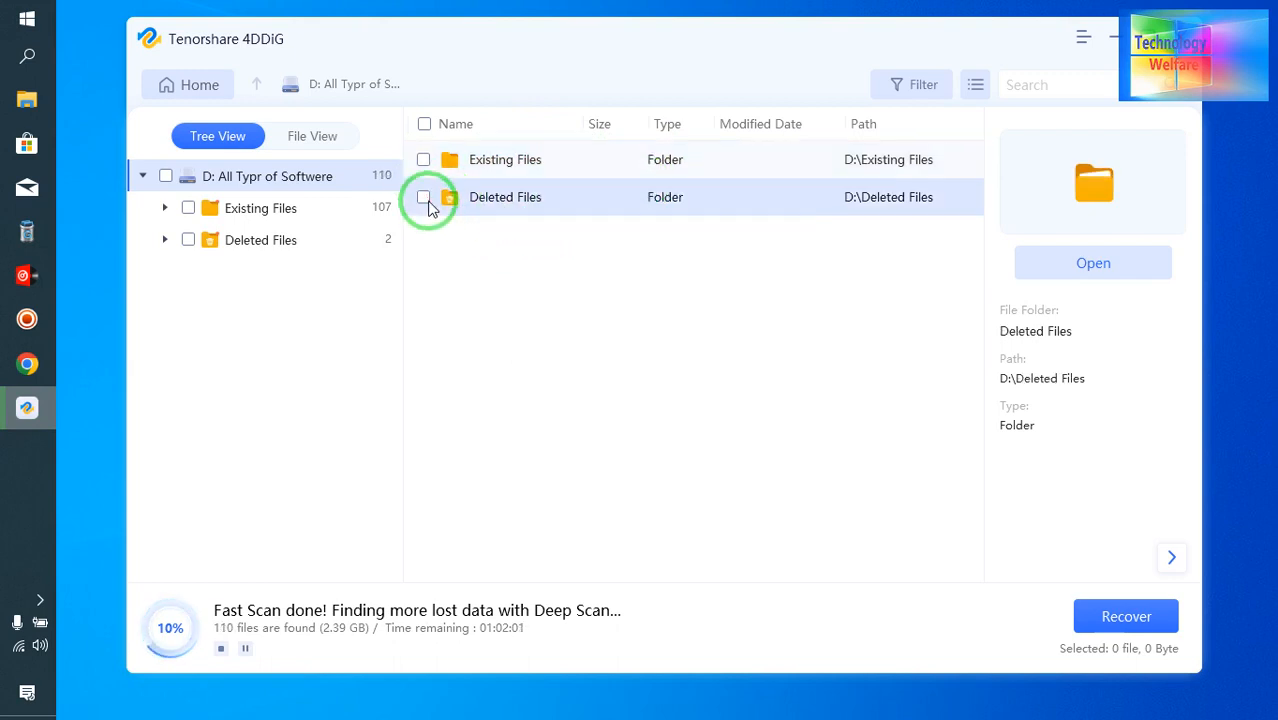
pyautogui.click(424, 198)
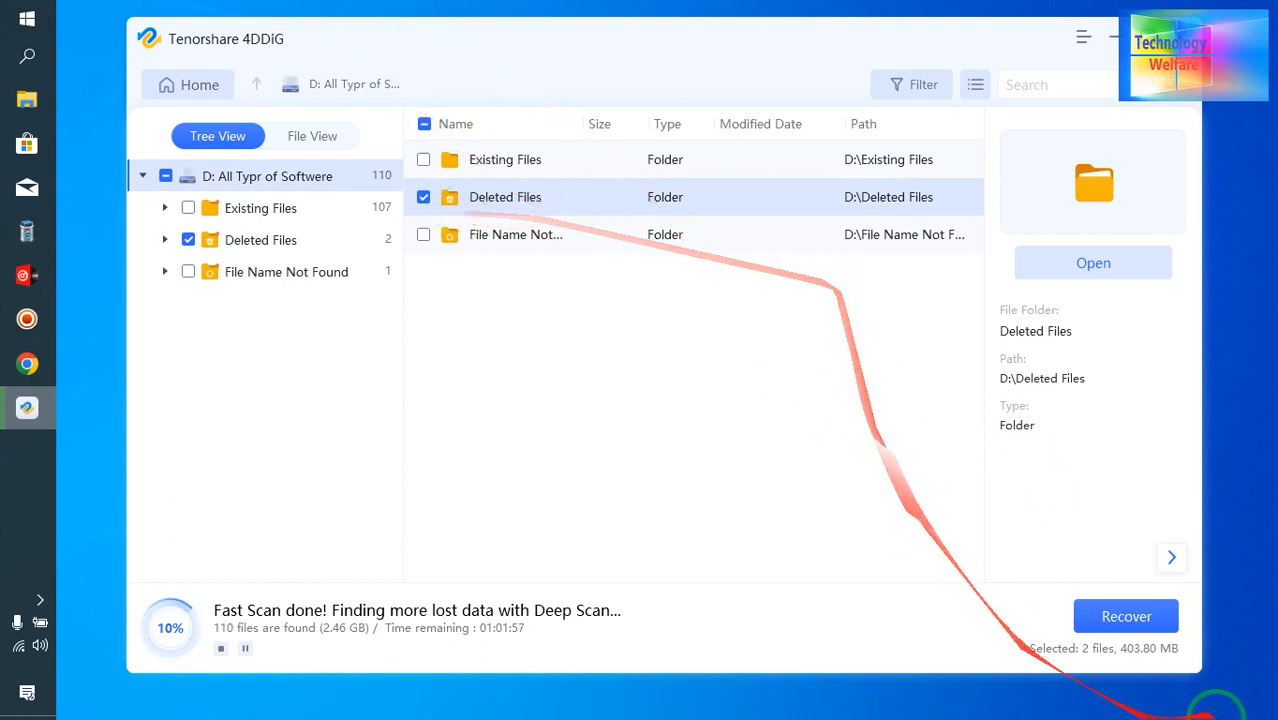
pyautogui.click(1126, 616)
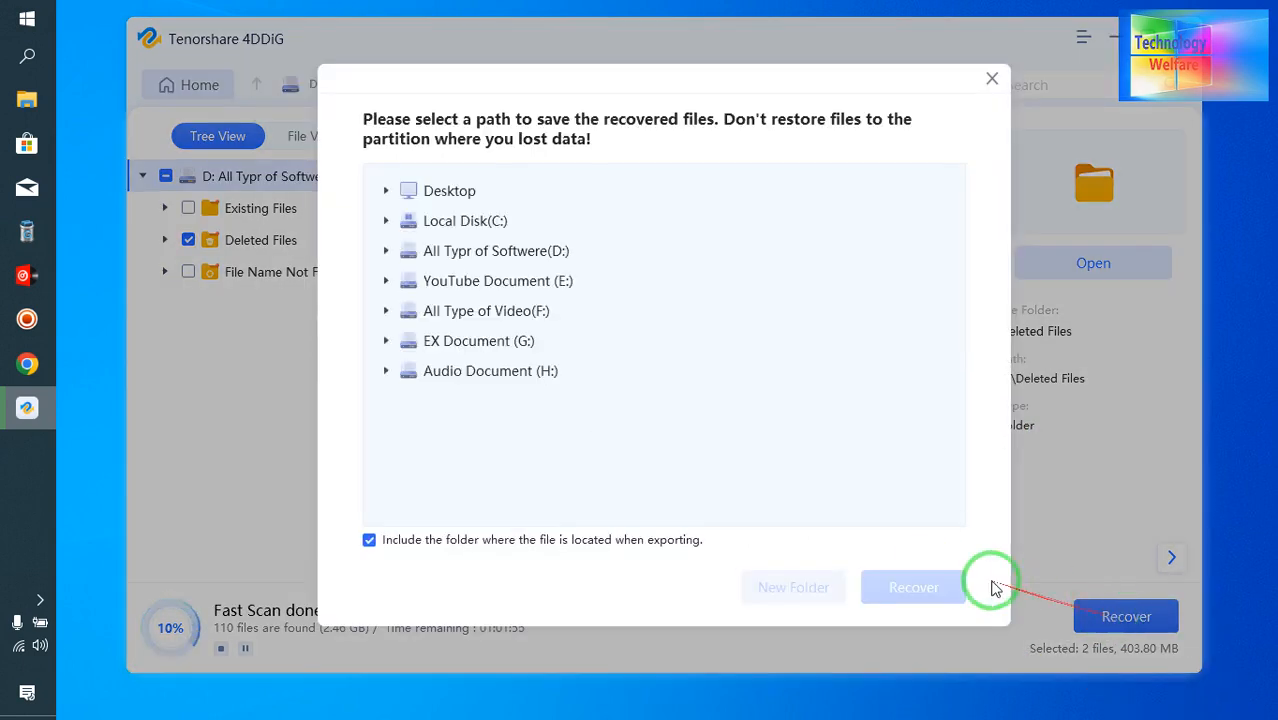
pyautogui.moveTo(410, 144)
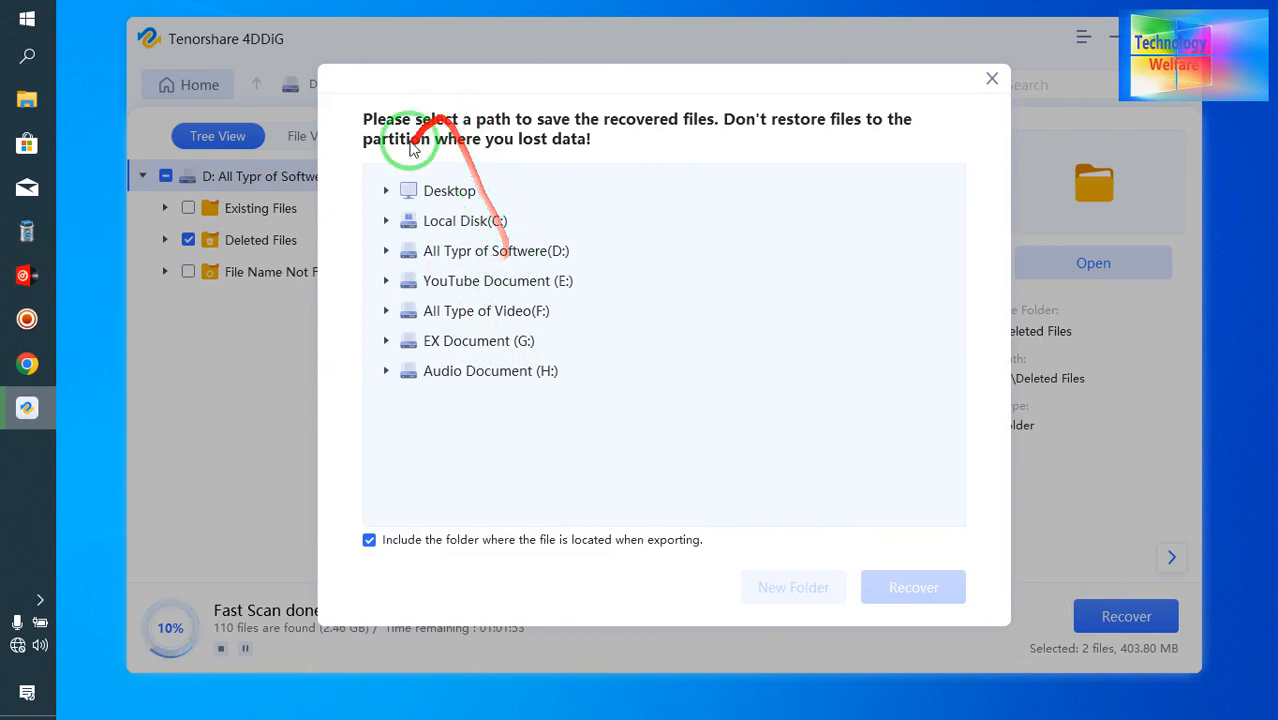
pyautogui.moveTo(672, 452)
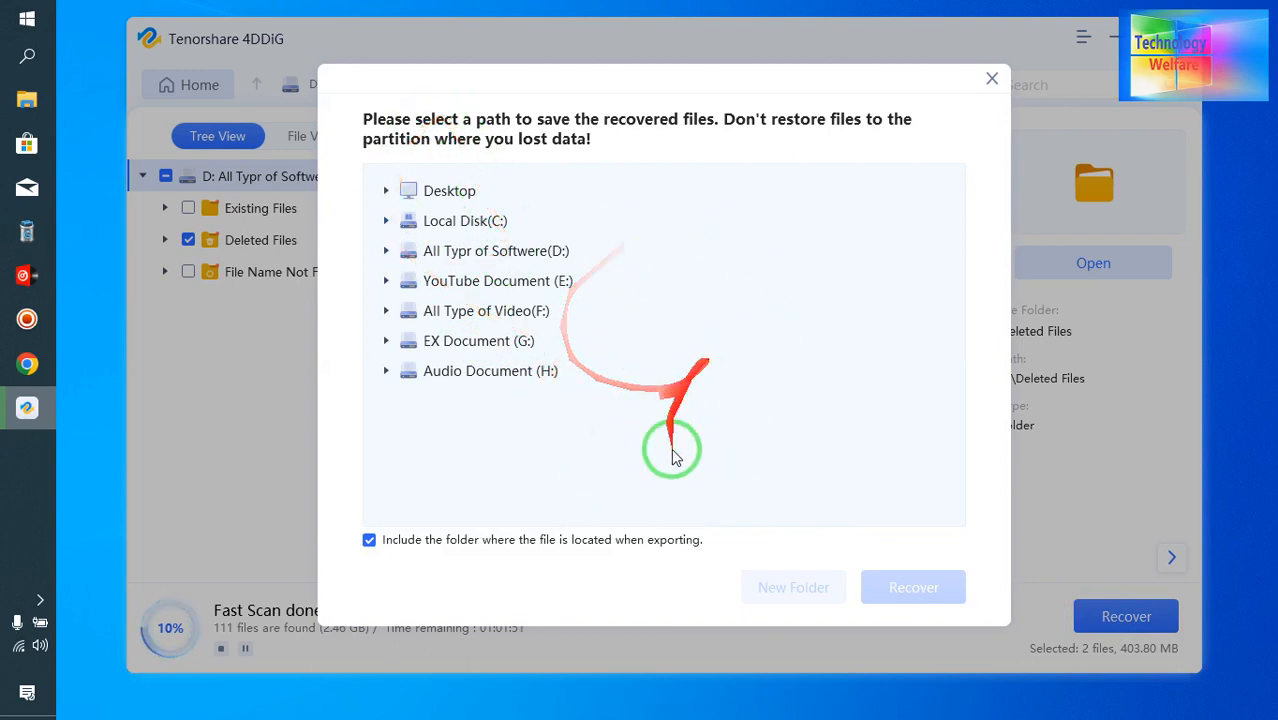
pyautogui.moveTo(398, 388)
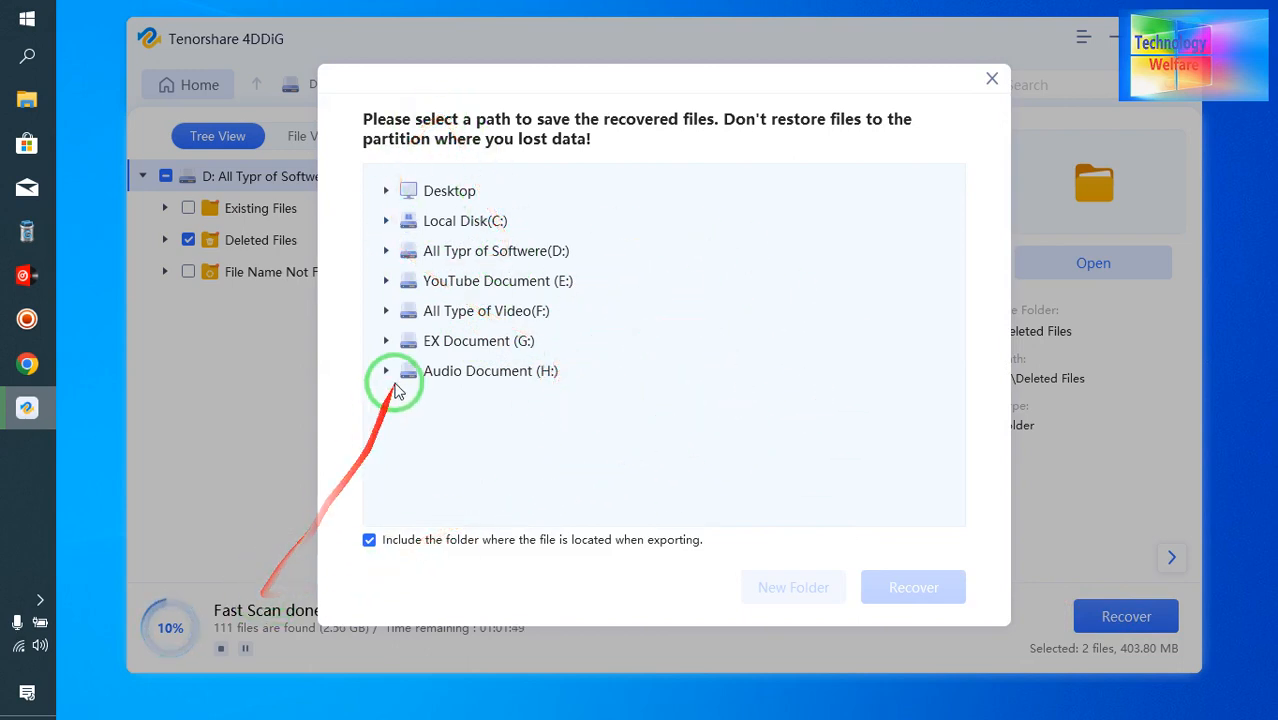
# Save the recovered files to the Desktop and dismiss the Recovery Completed notice.
pyautogui.click(448, 190)
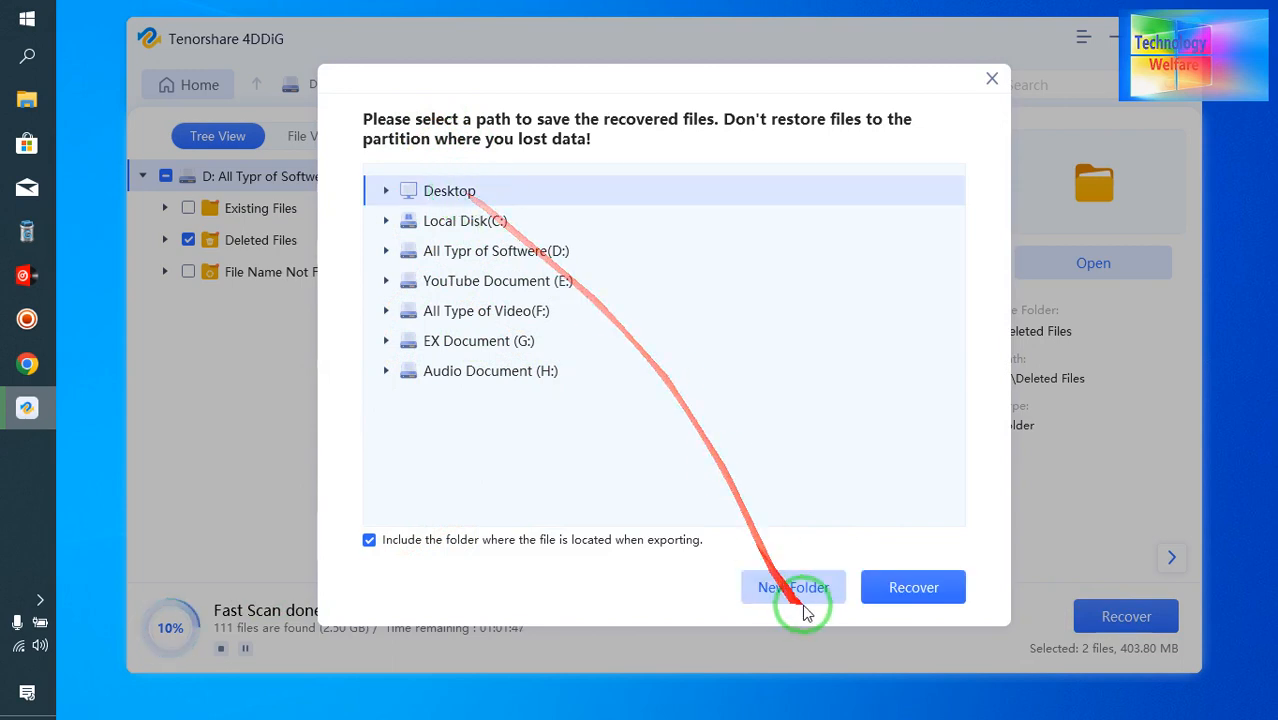
pyautogui.click(912, 588)
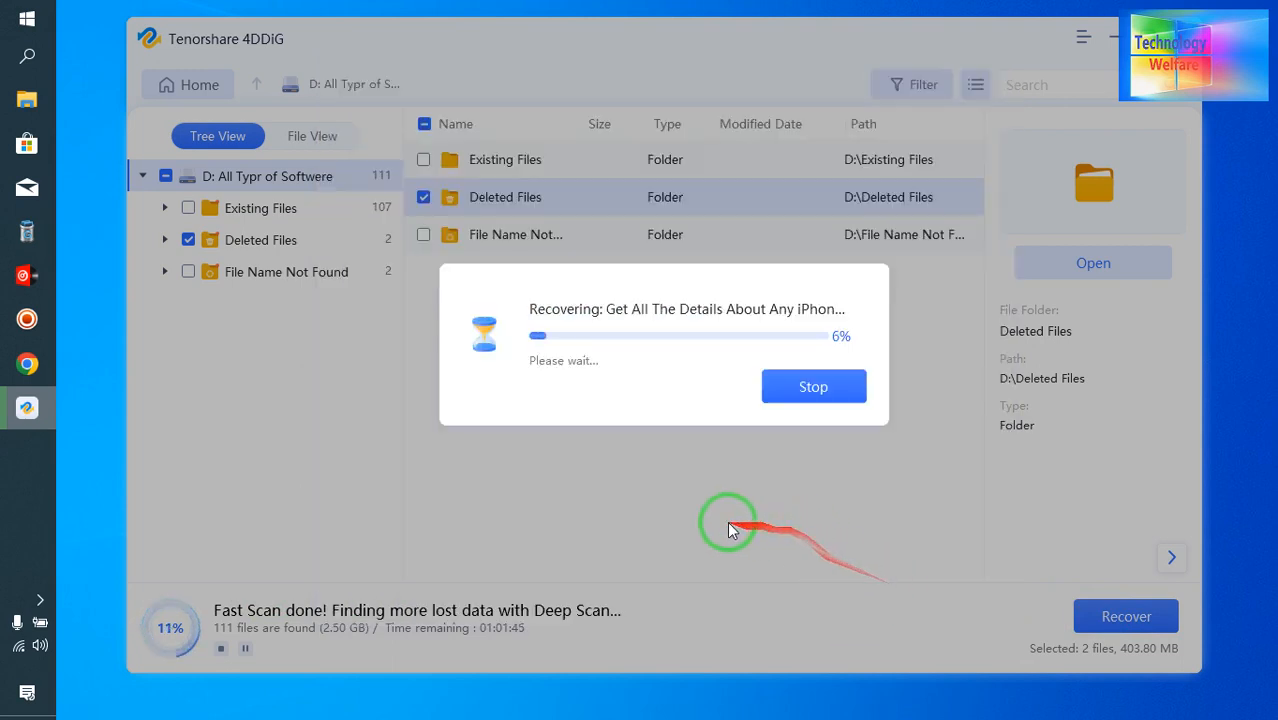
pyautogui.moveTo(640, 550)
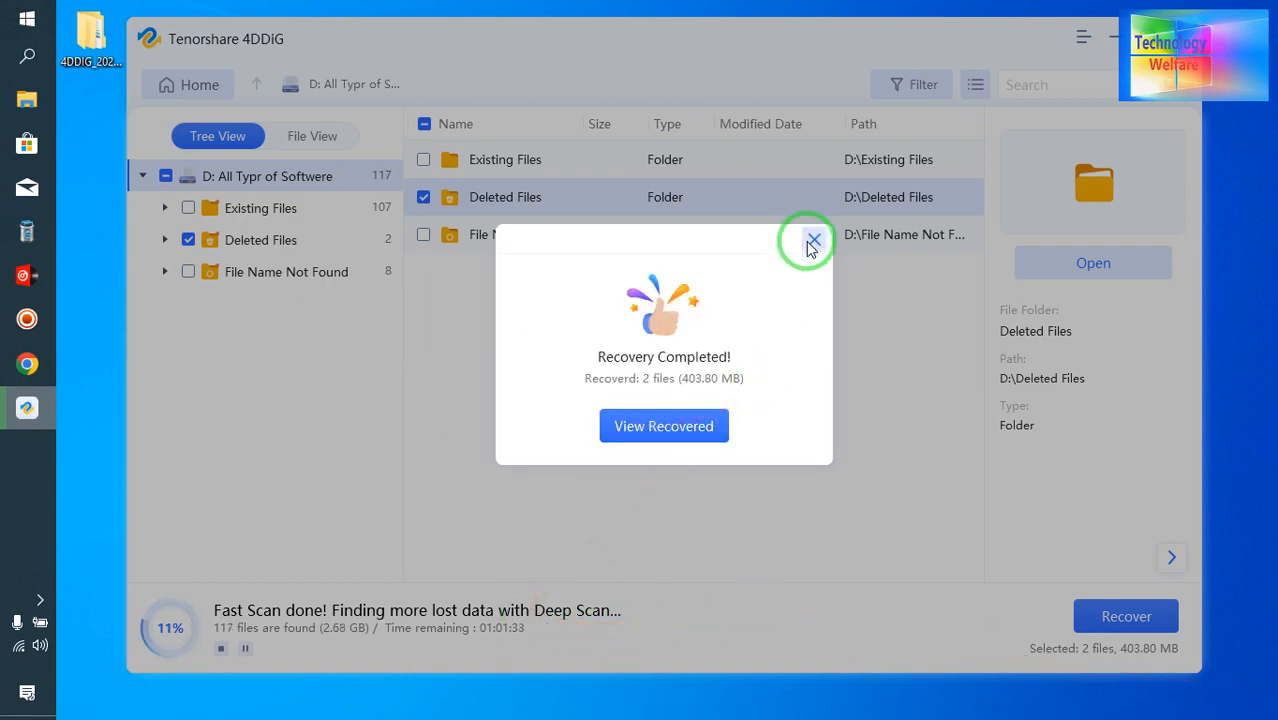
pyautogui.click(812, 240)
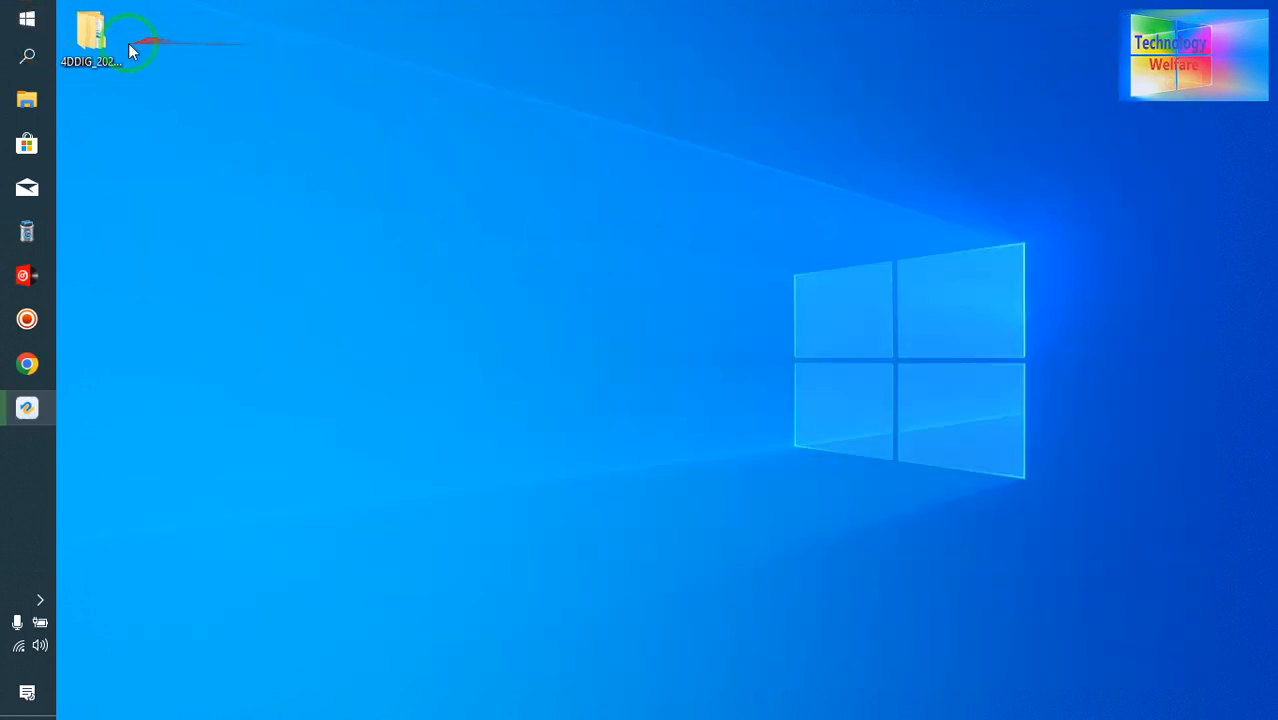
pyautogui.doubleClick(92, 40)
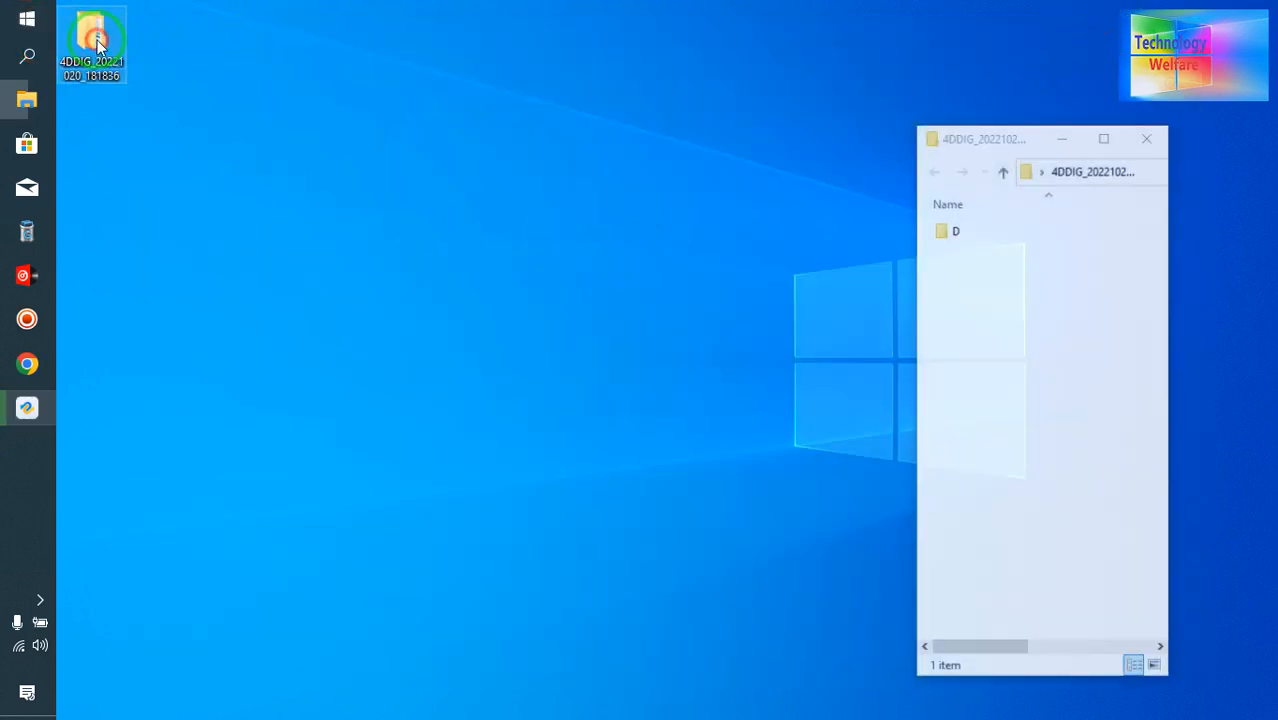
pyautogui.doubleClick(956, 232)
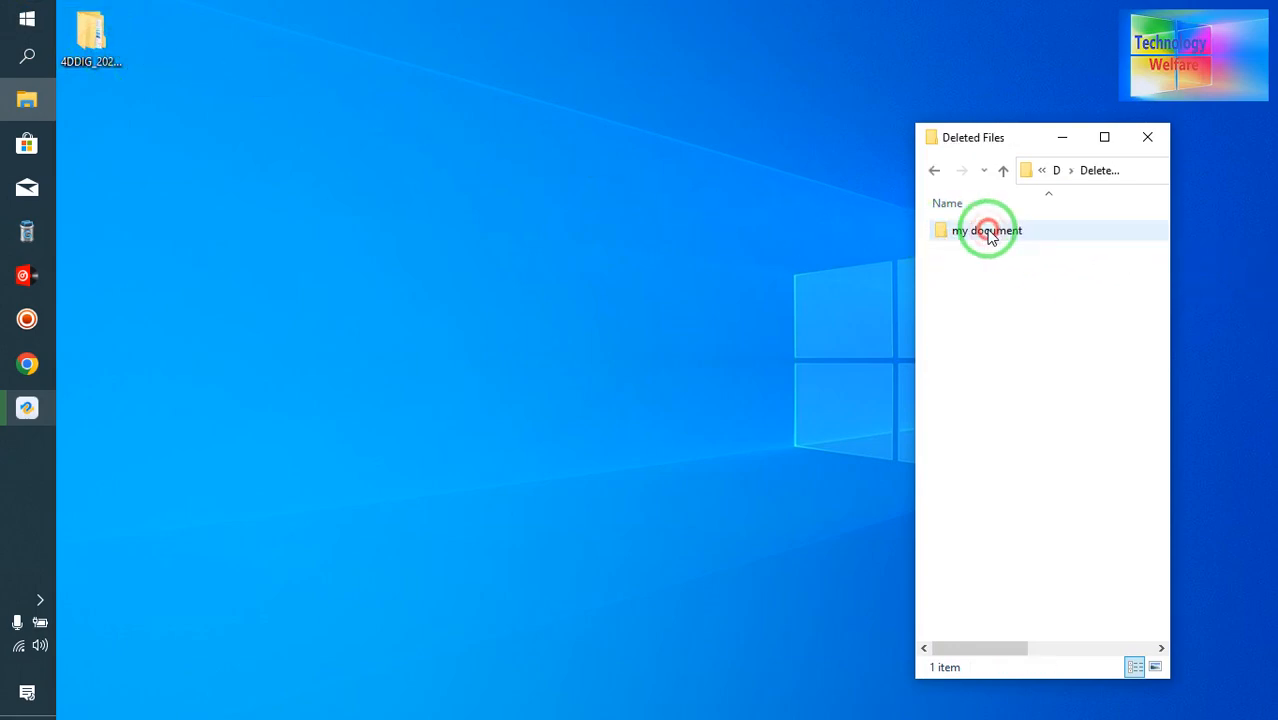
pyautogui.doubleClick(988, 230)
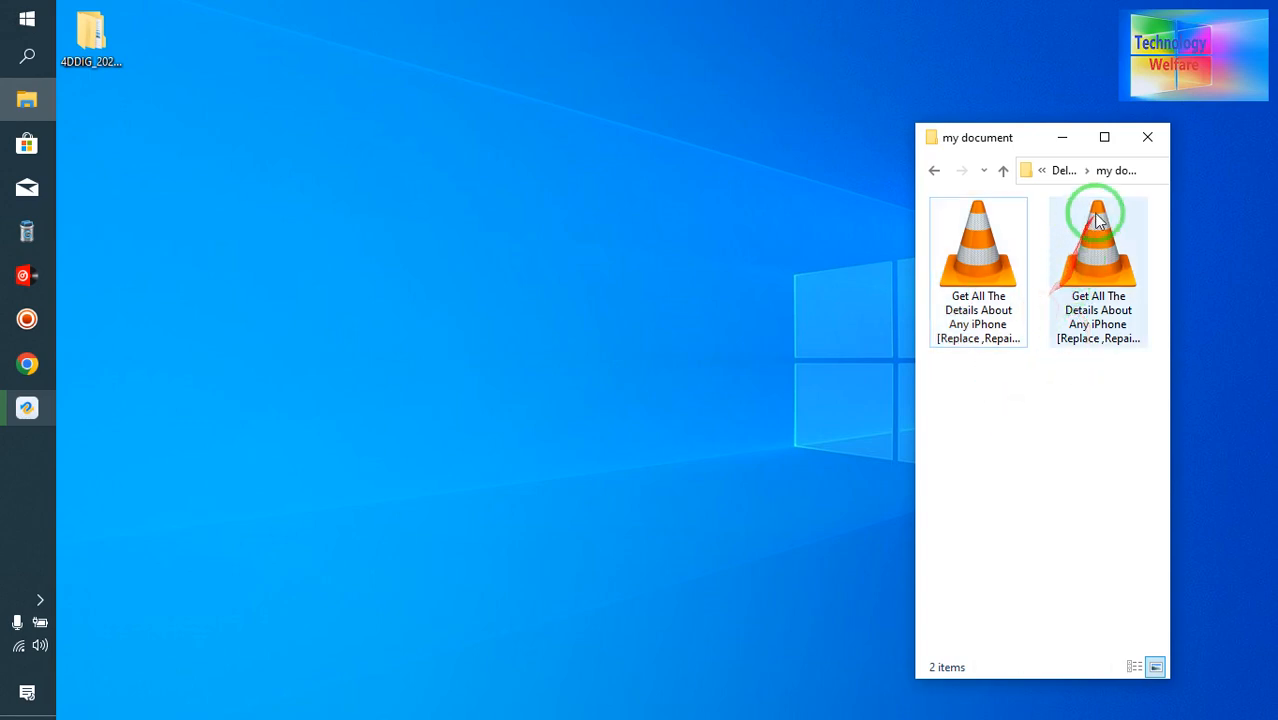
pyautogui.moveTo(1176, 180)
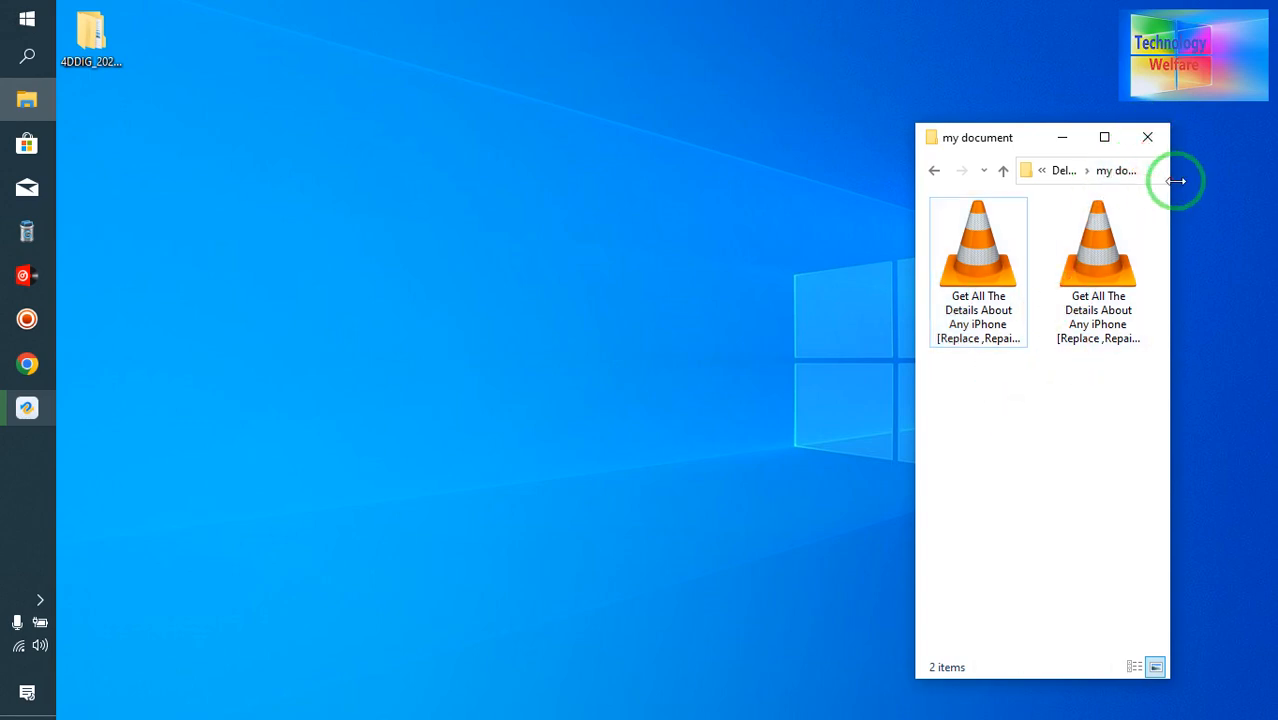
pyautogui.click(1148, 136)
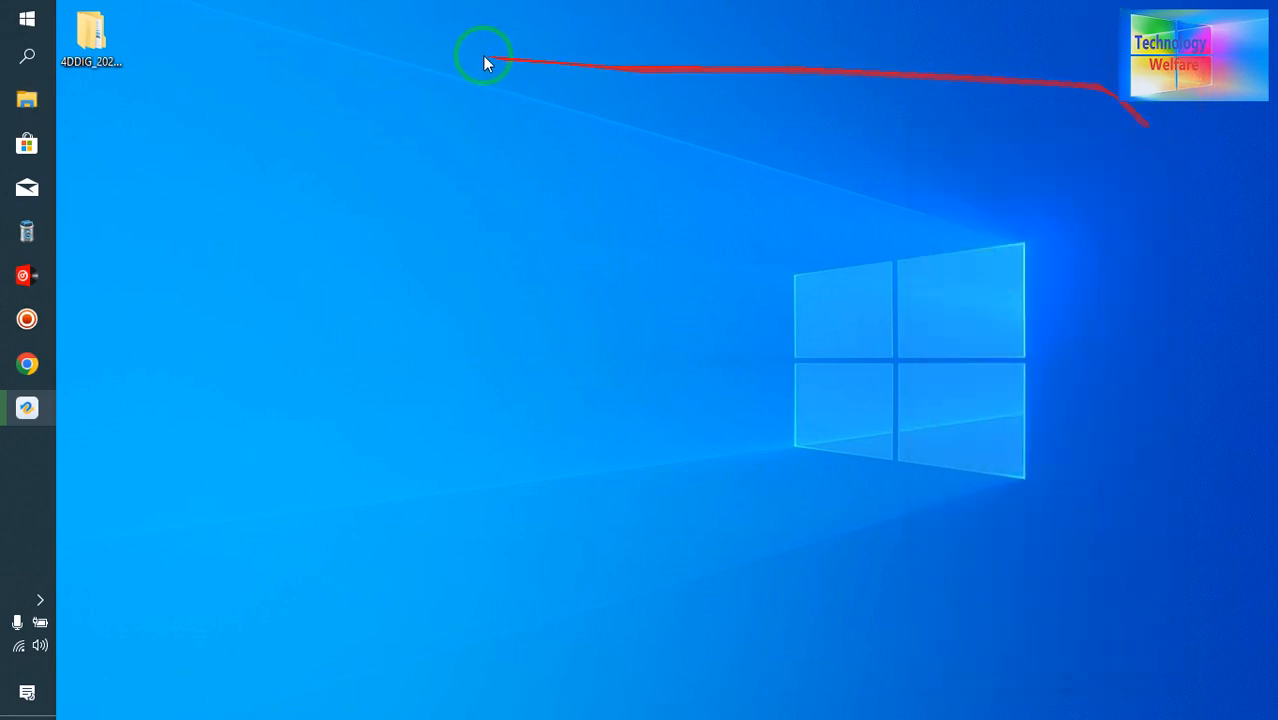
# Browse to the YouTube Document drive (E:) via This PC.
pyautogui.click(28, 100)
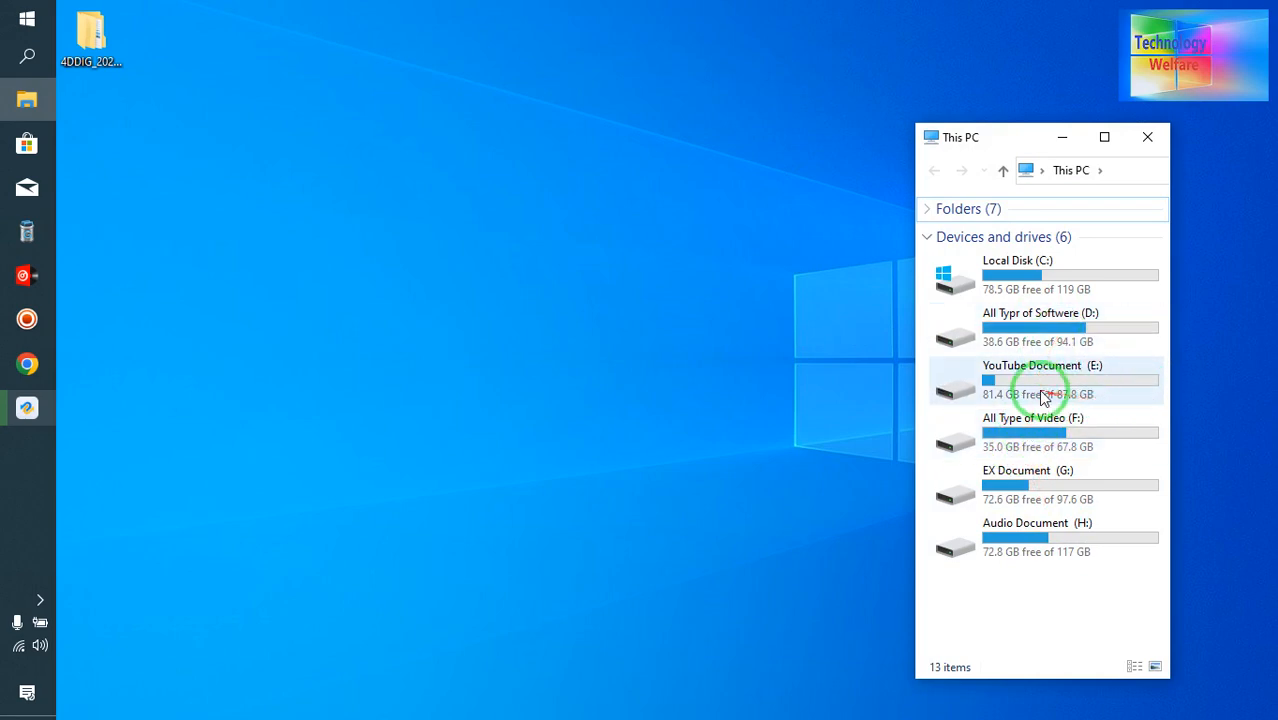
pyautogui.doubleClick(1042, 380)
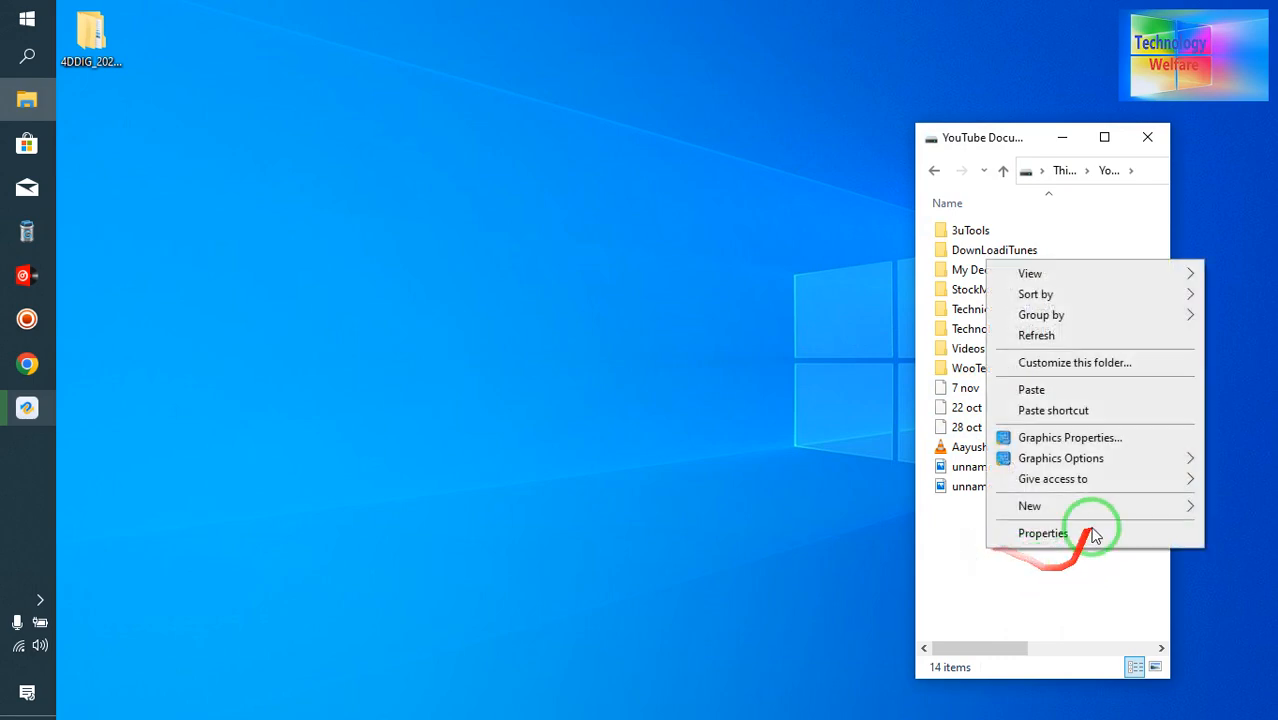
pyautogui.moveTo(1030, 504)
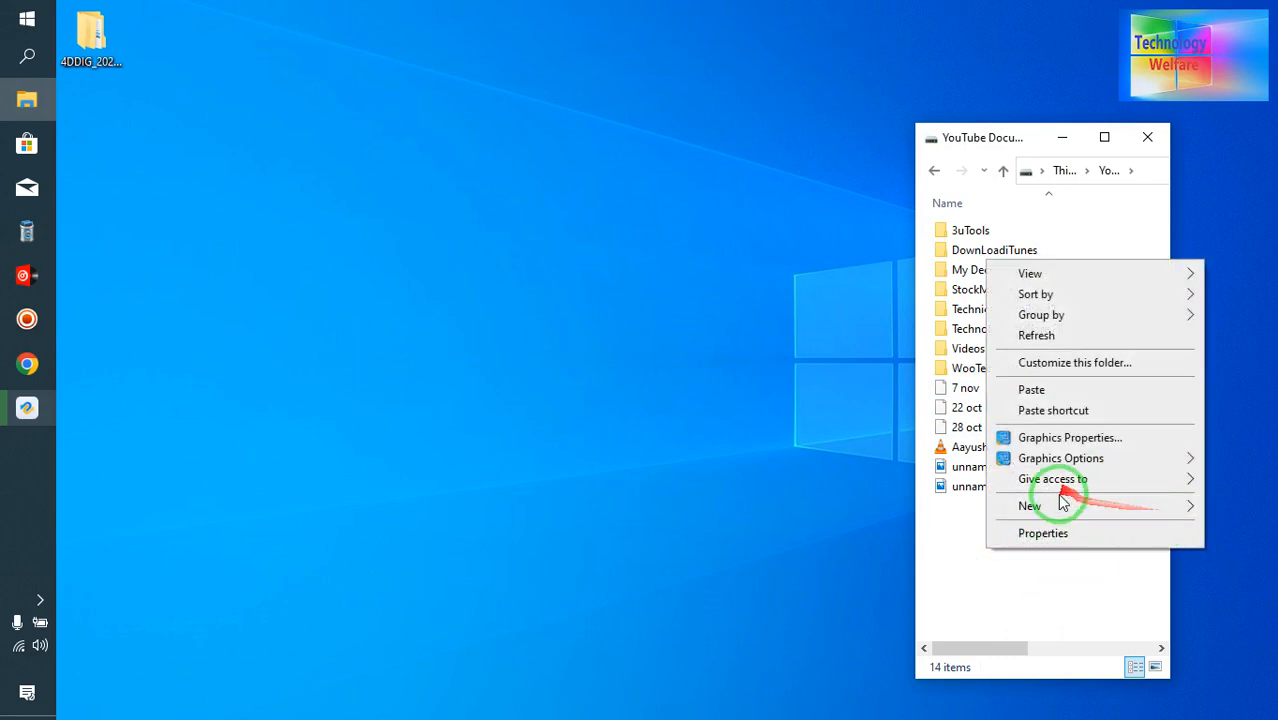
# Create a new folder on the drive named TENOSHARE.
pyautogui.click(1030, 504)
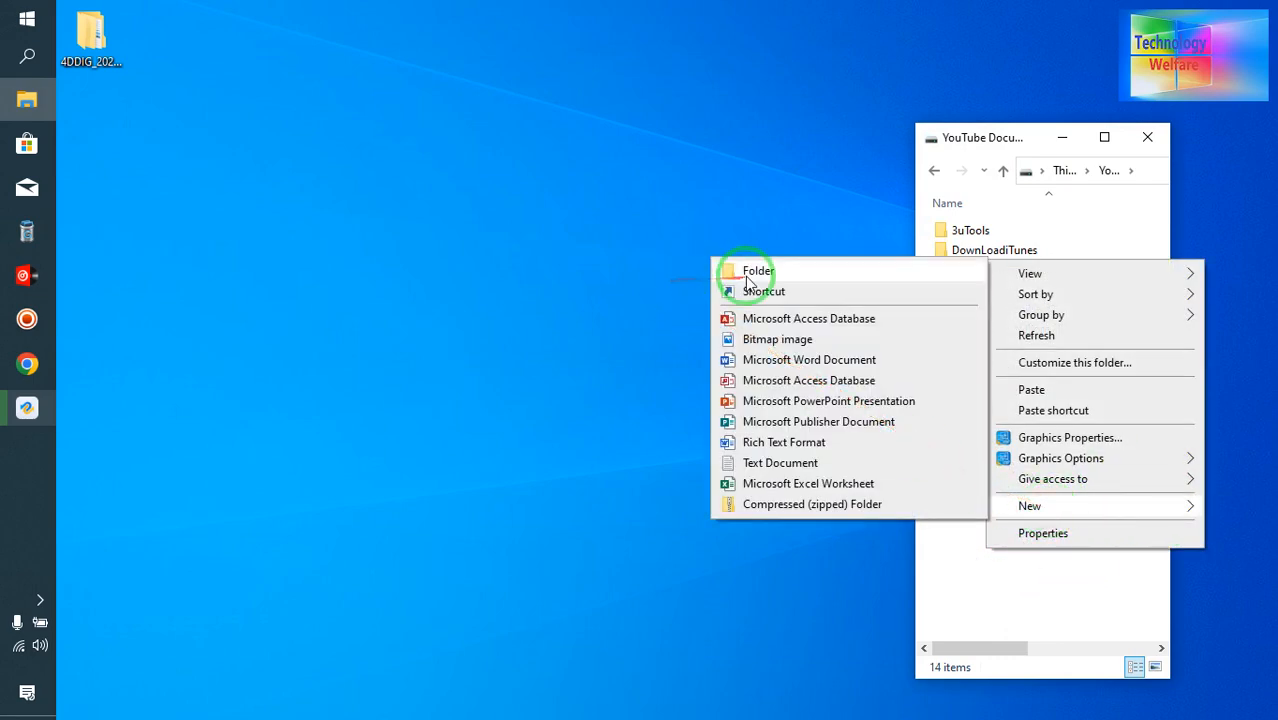
pyautogui.click(756, 272)
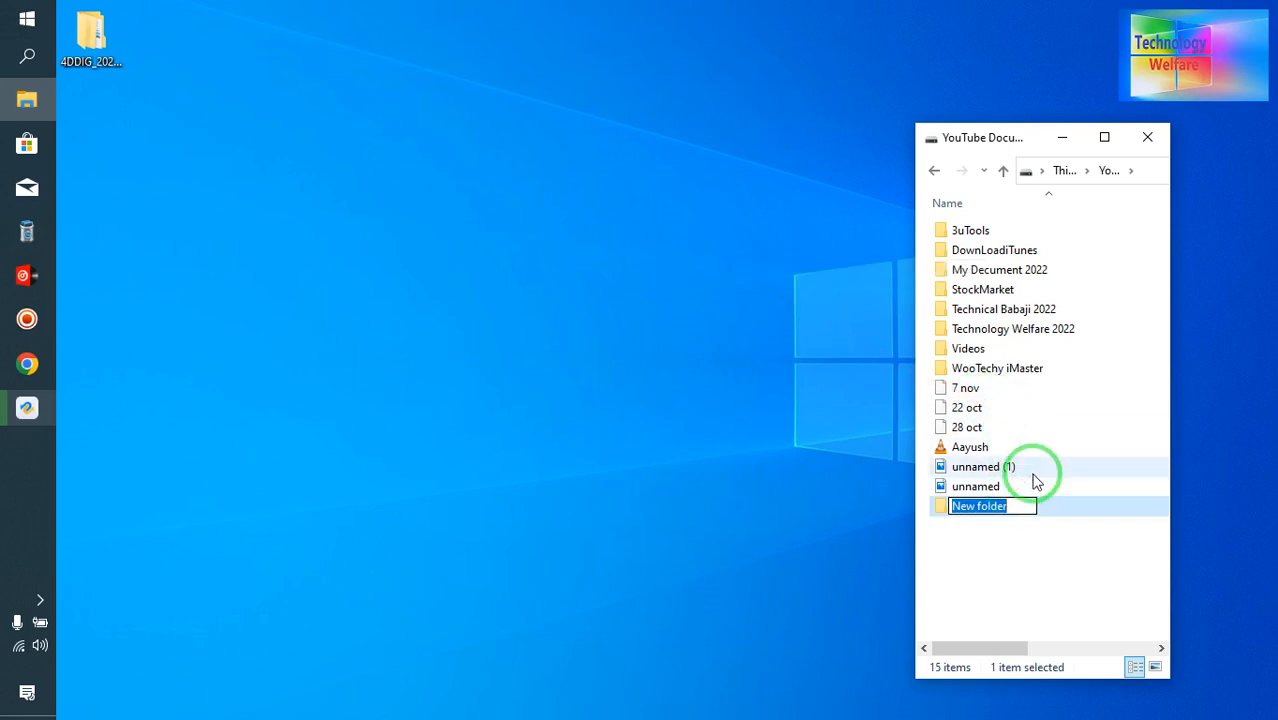
pyautogui.write('TEN')
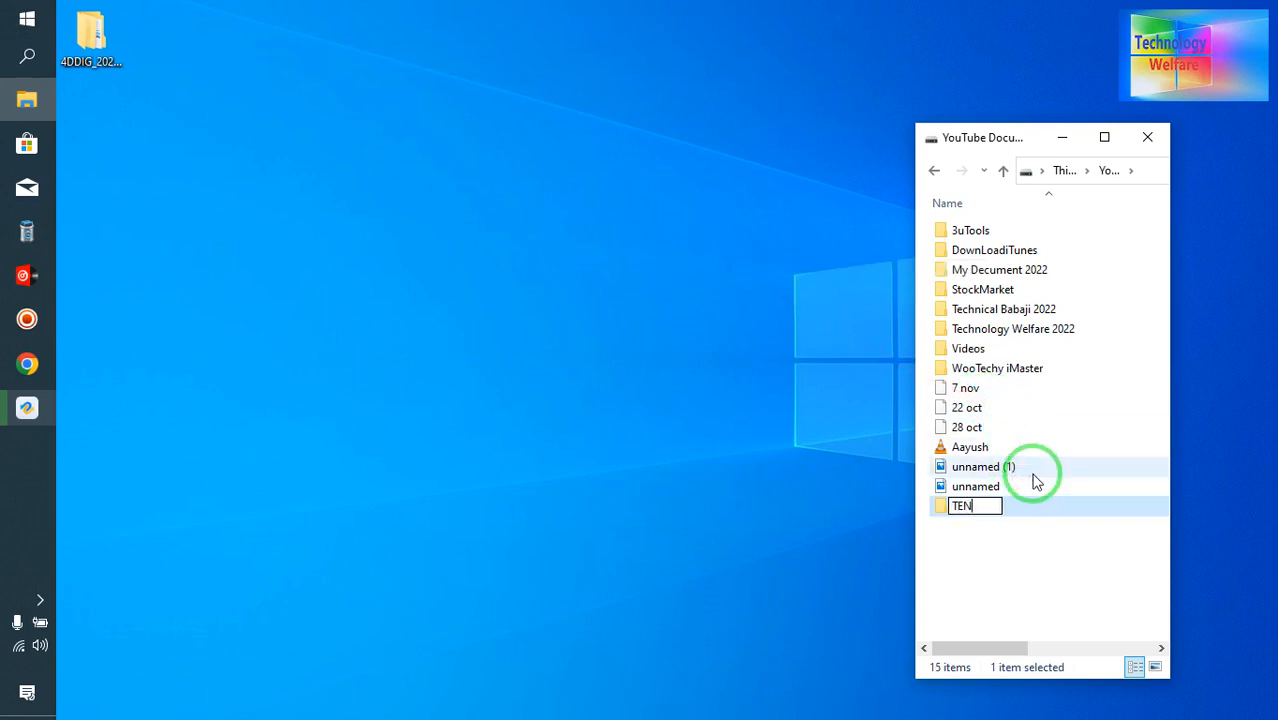
pyautogui.write('OSHARE')
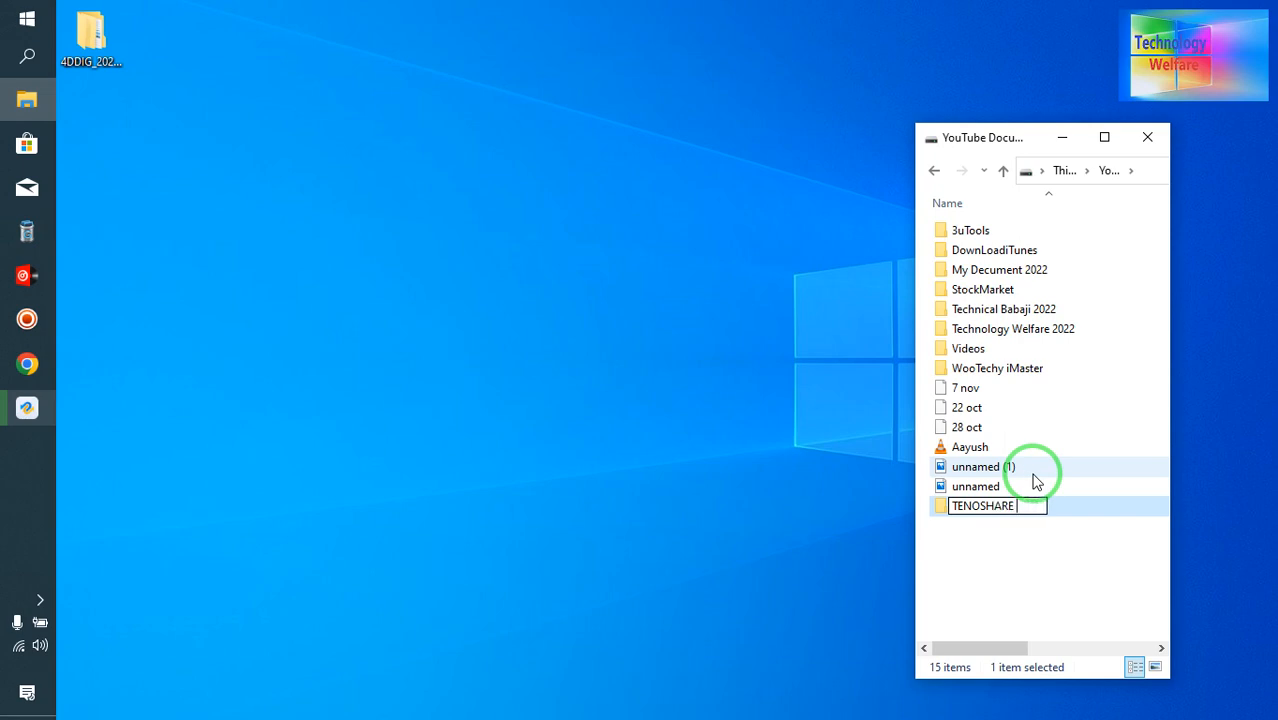
pyautogui.click(988, 418)
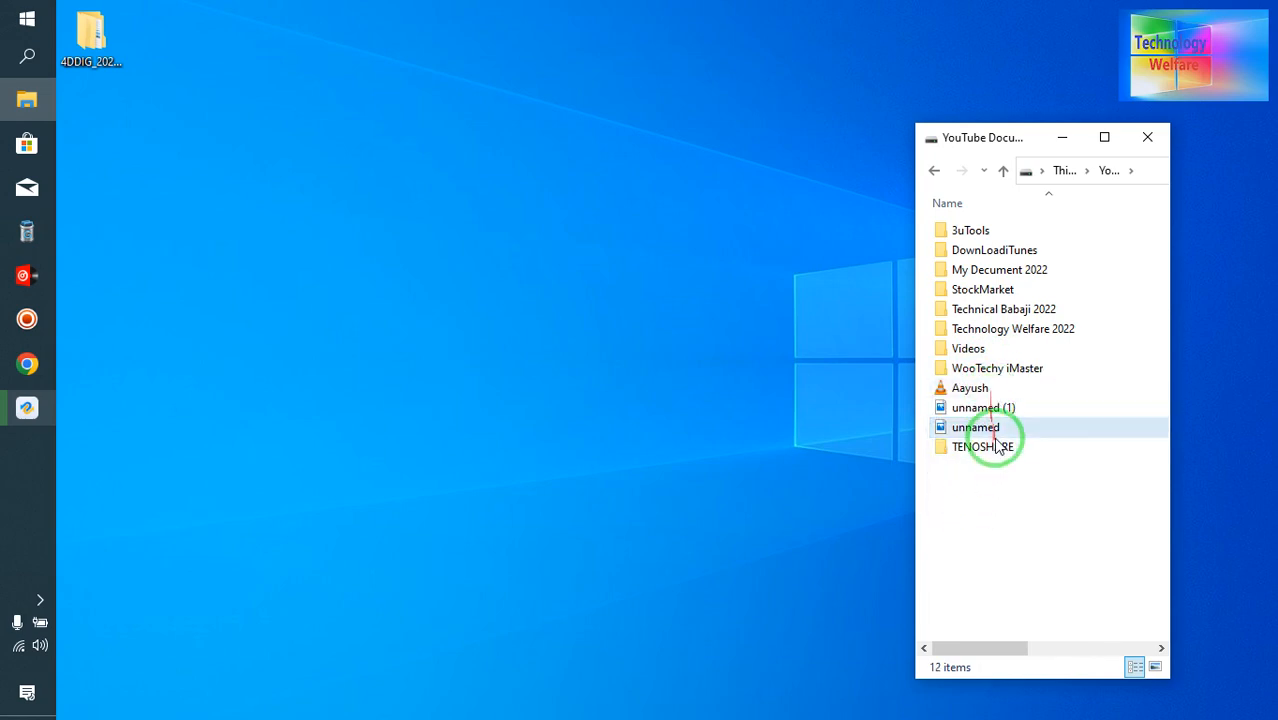
# Delete the TENOSHARE folder and close the drive window.
pyautogui.rightClick(984, 446)
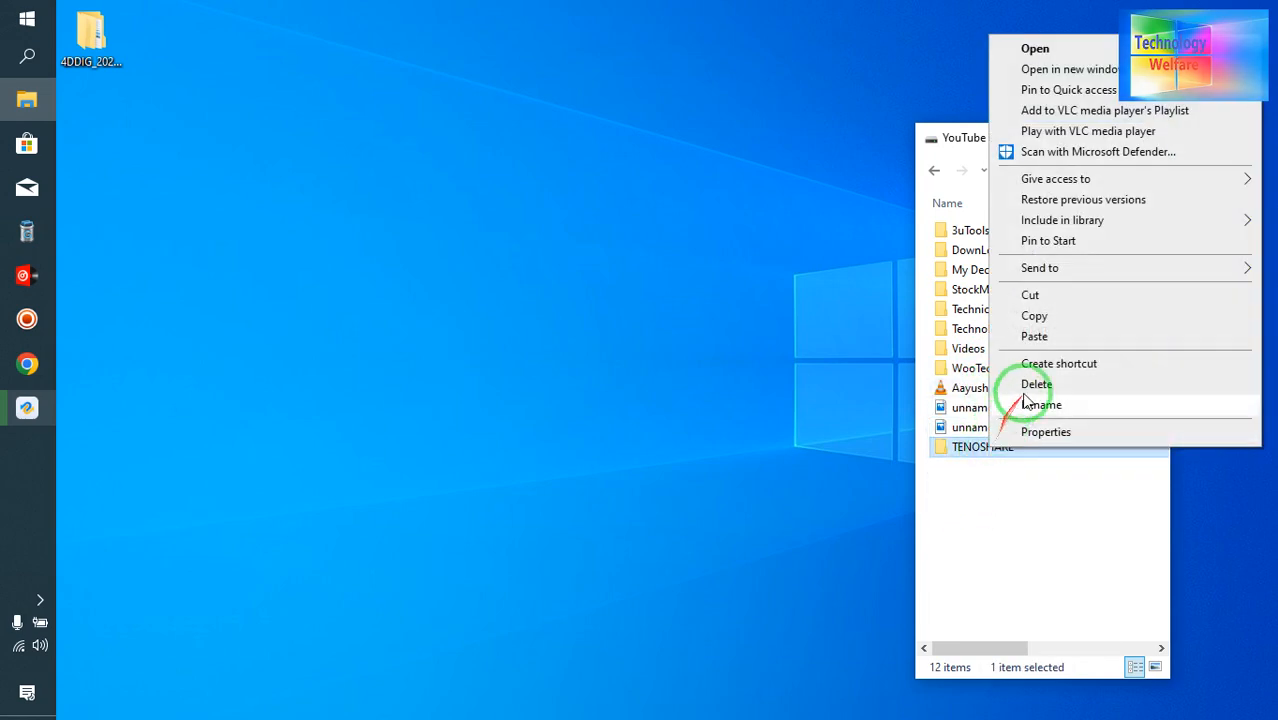
pyautogui.click(1036, 384)
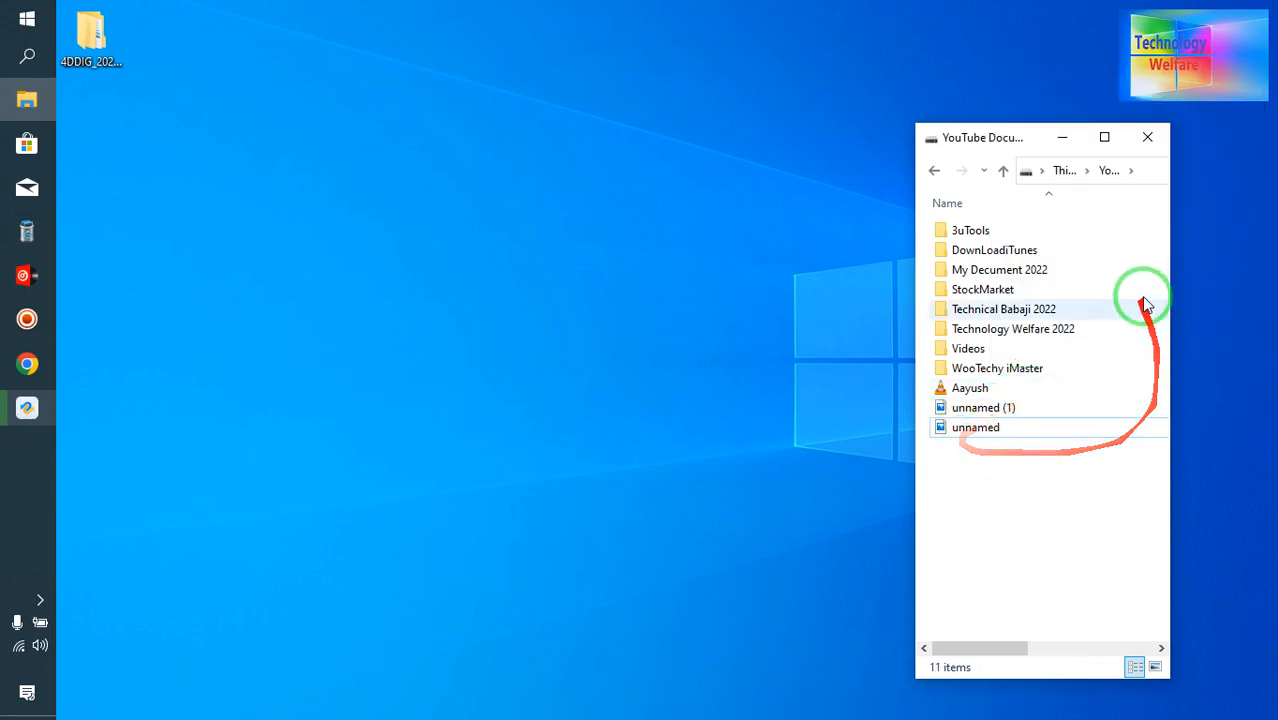
pyautogui.click(1148, 136)
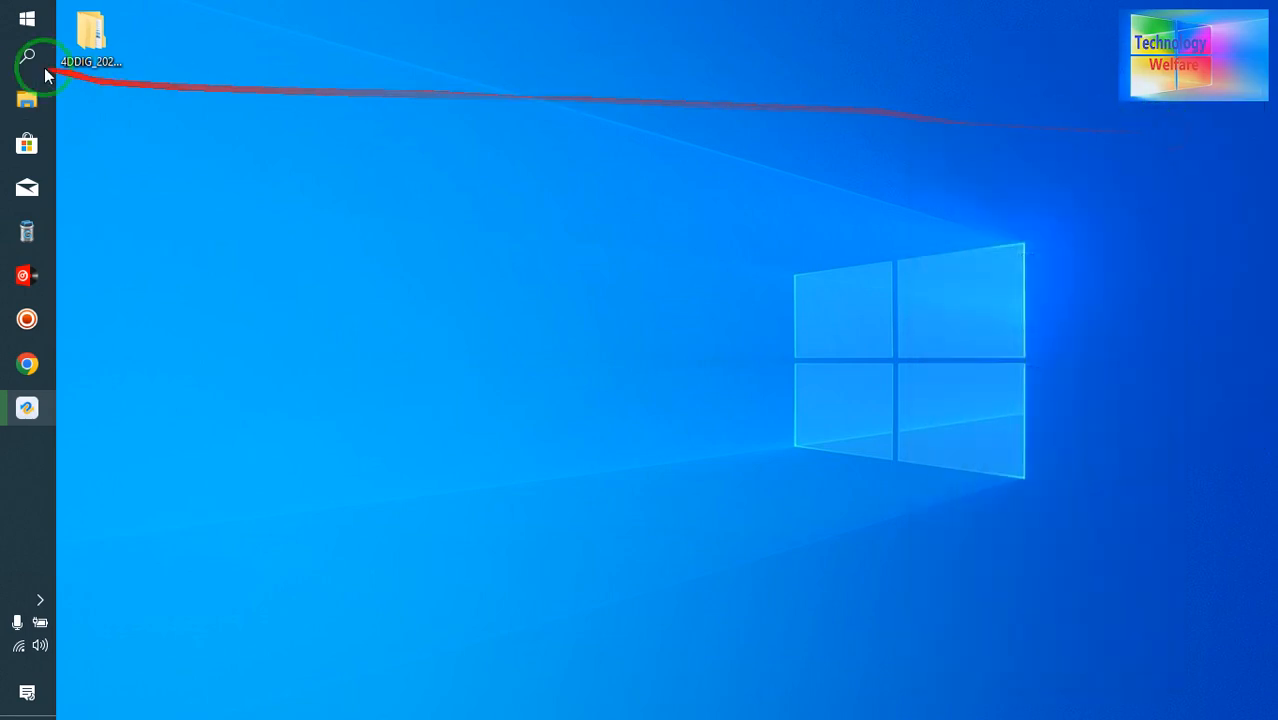
# Permanently delete TENOSHARE from the Recycle Bin.
pyautogui.click(28, 18)
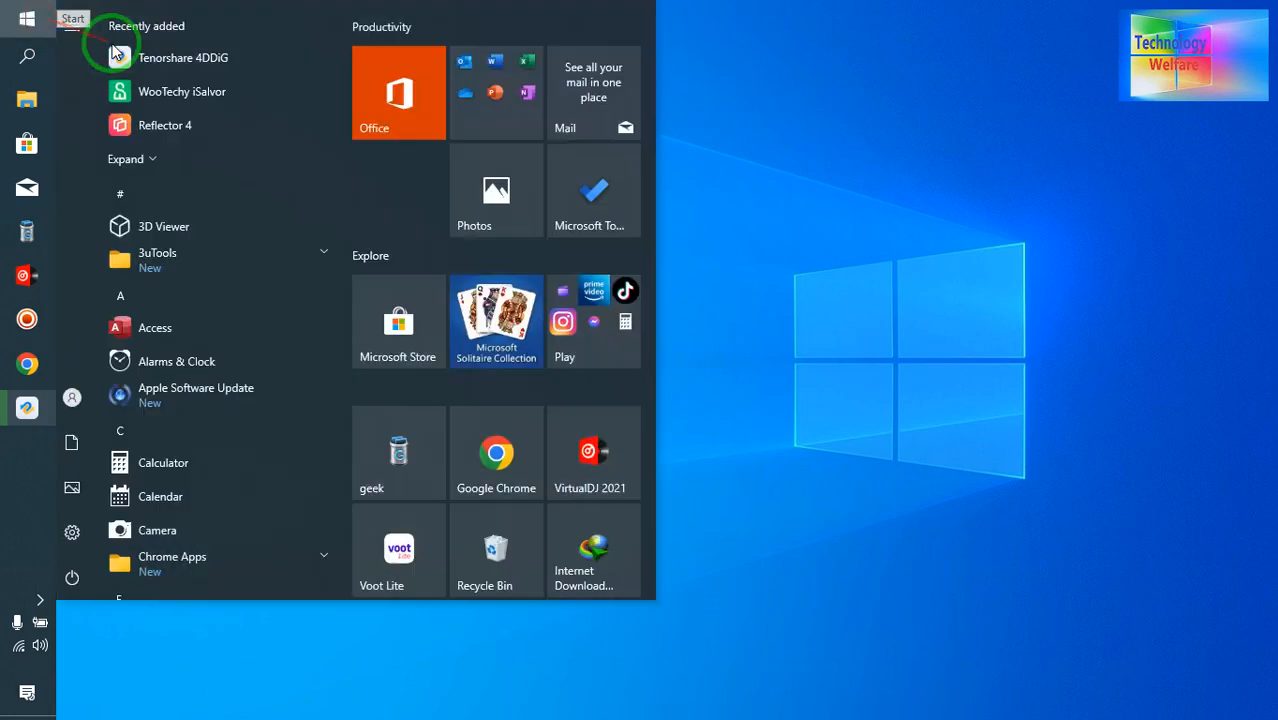
pyautogui.click(518, 450)
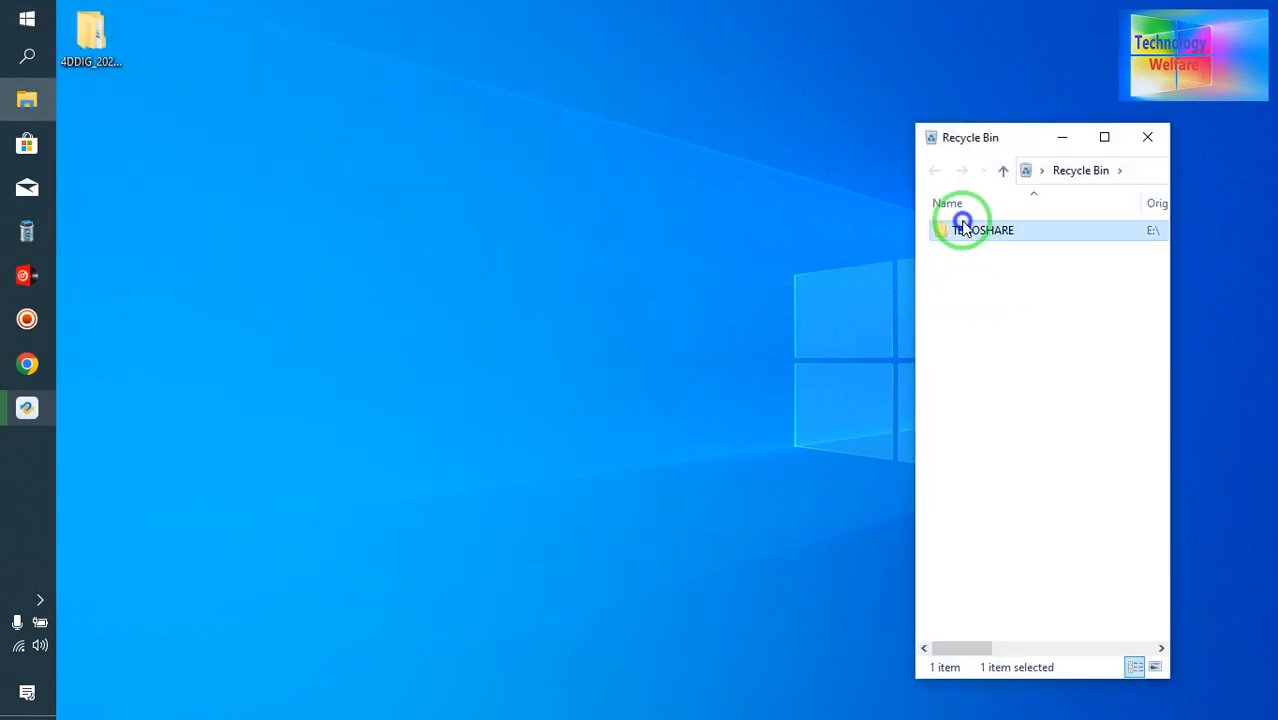
pyautogui.press('Delete')
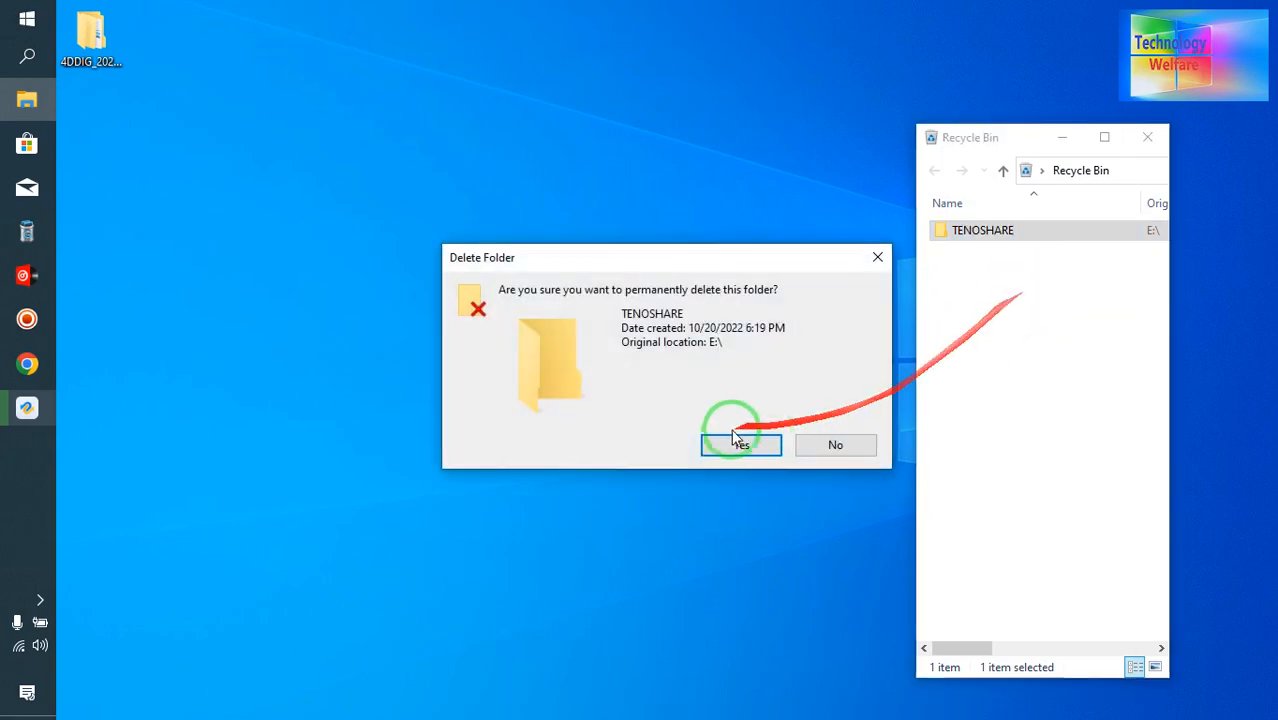
pyautogui.click(740, 444)
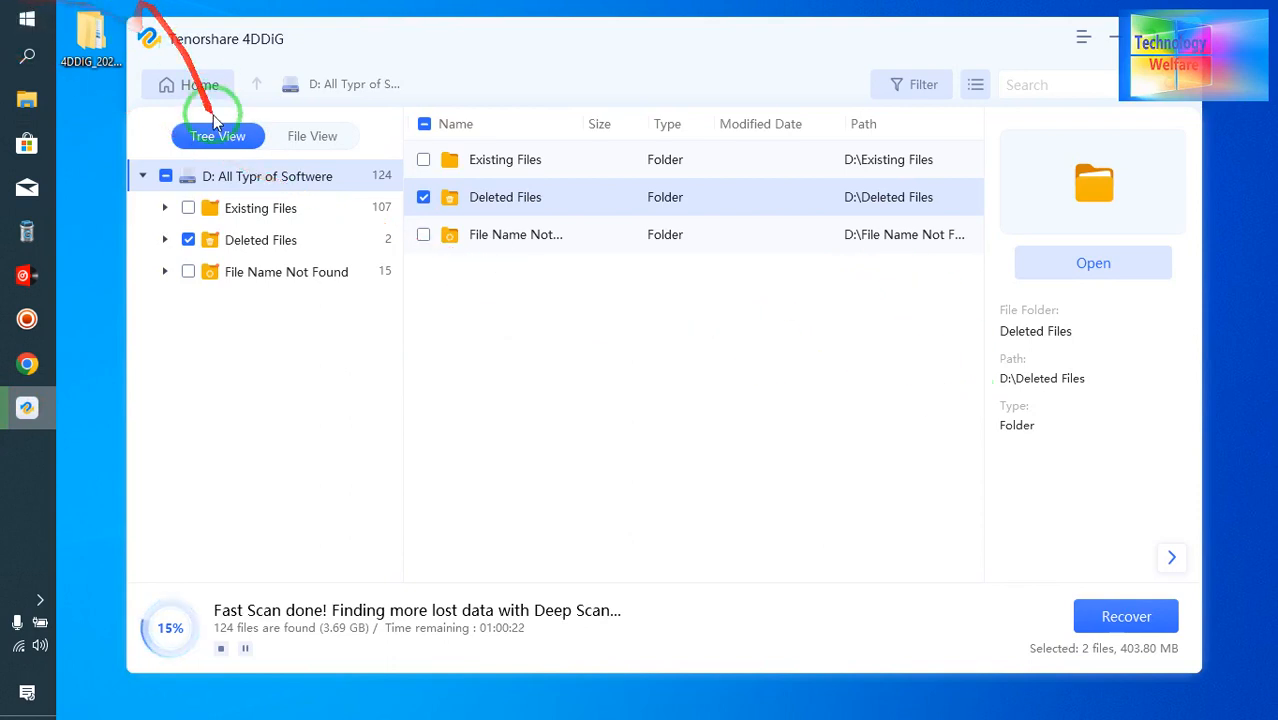
# Return to the 4DDiG homepage, discarding scan results, and pick the drive to scan.
pyautogui.click(200, 84)
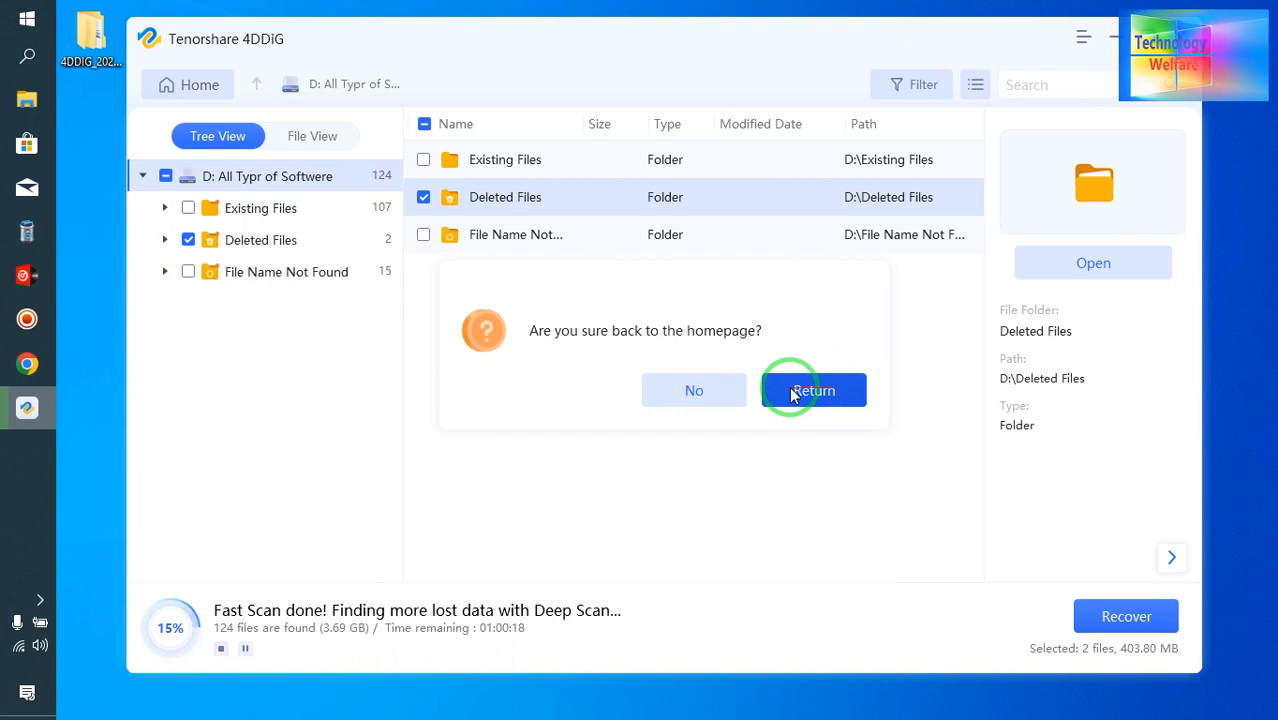
pyautogui.click(812, 390)
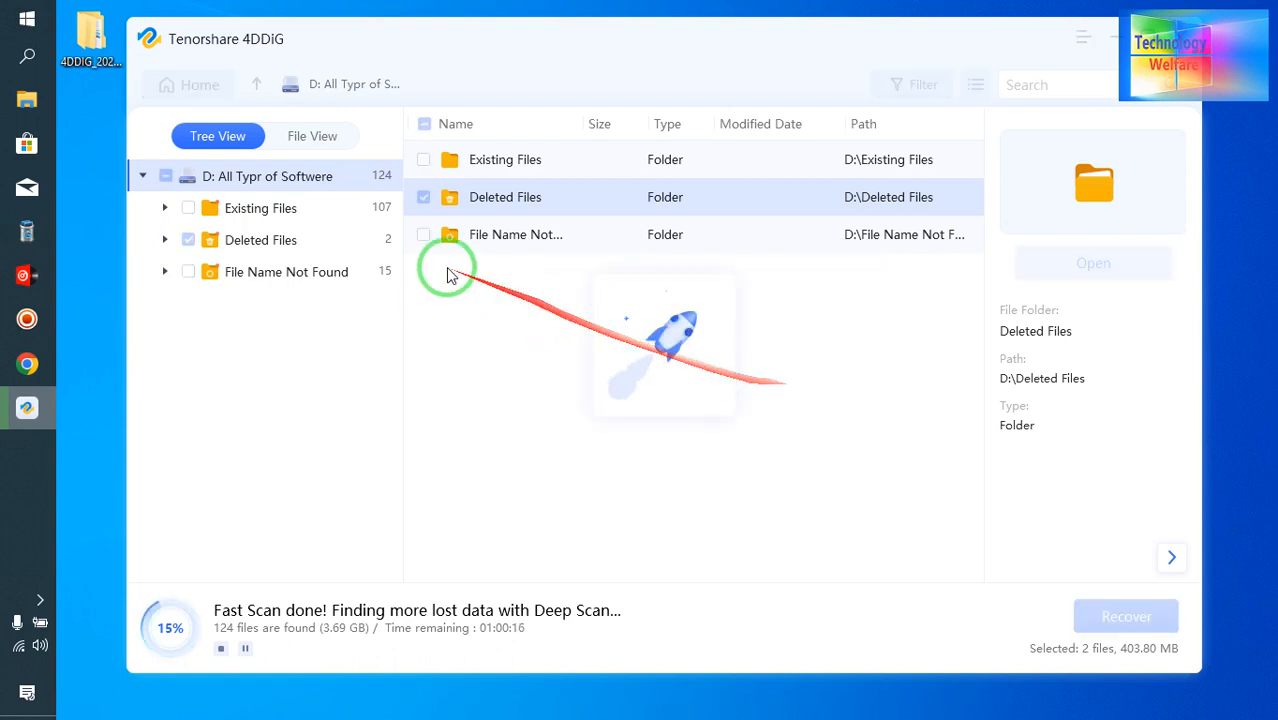
pyautogui.click(200, 84)
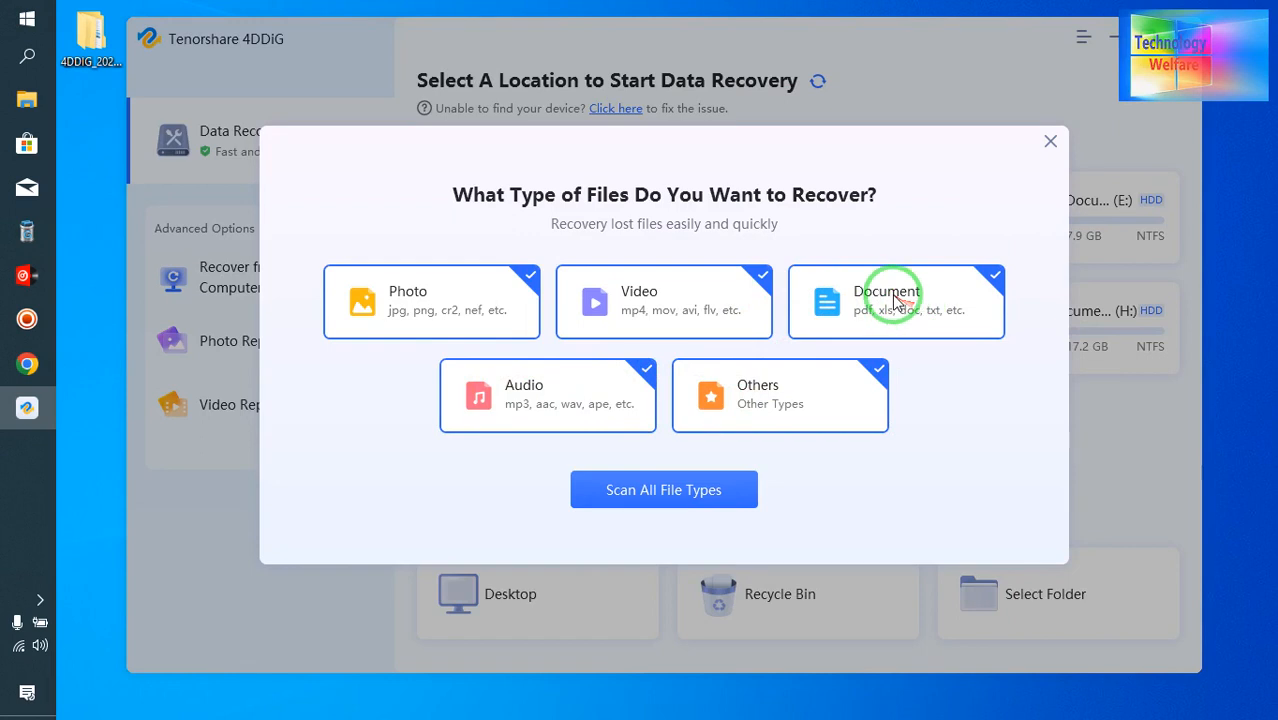
# Scan the YouTube Document drive (E:) with only the Document file type selected.
pyautogui.click(888, 300)
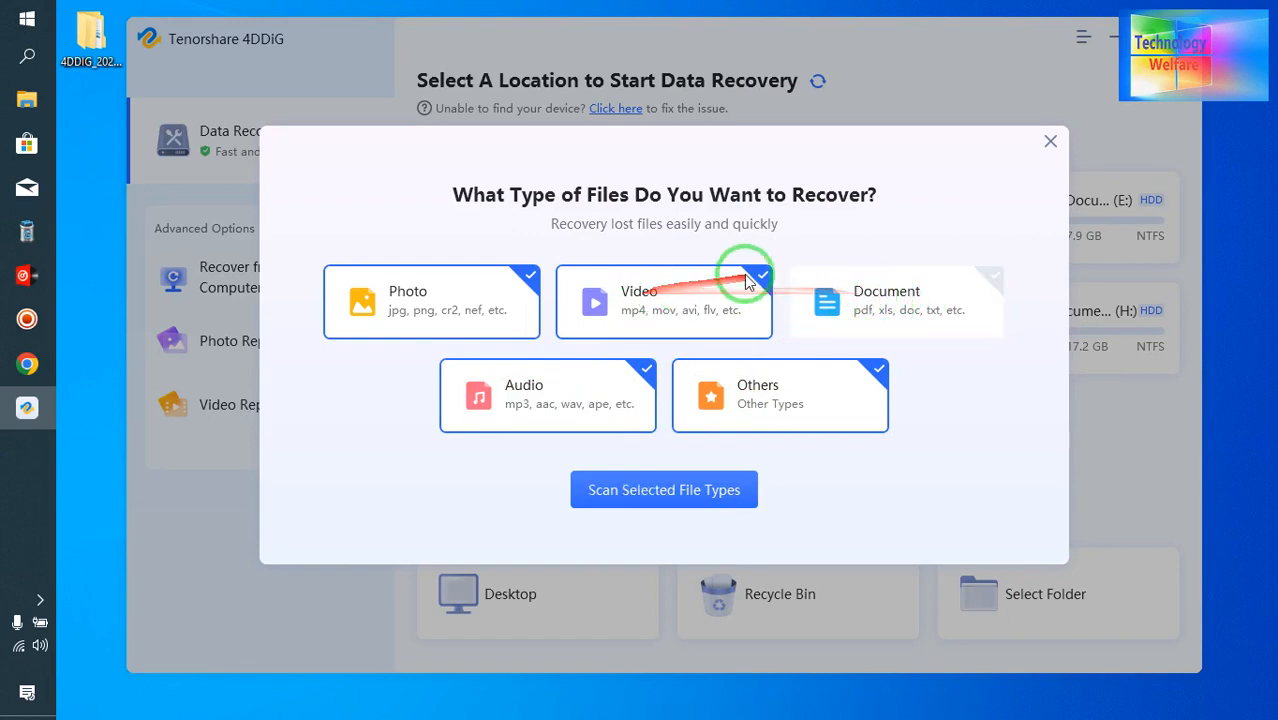
pyautogui.click(664, 300)
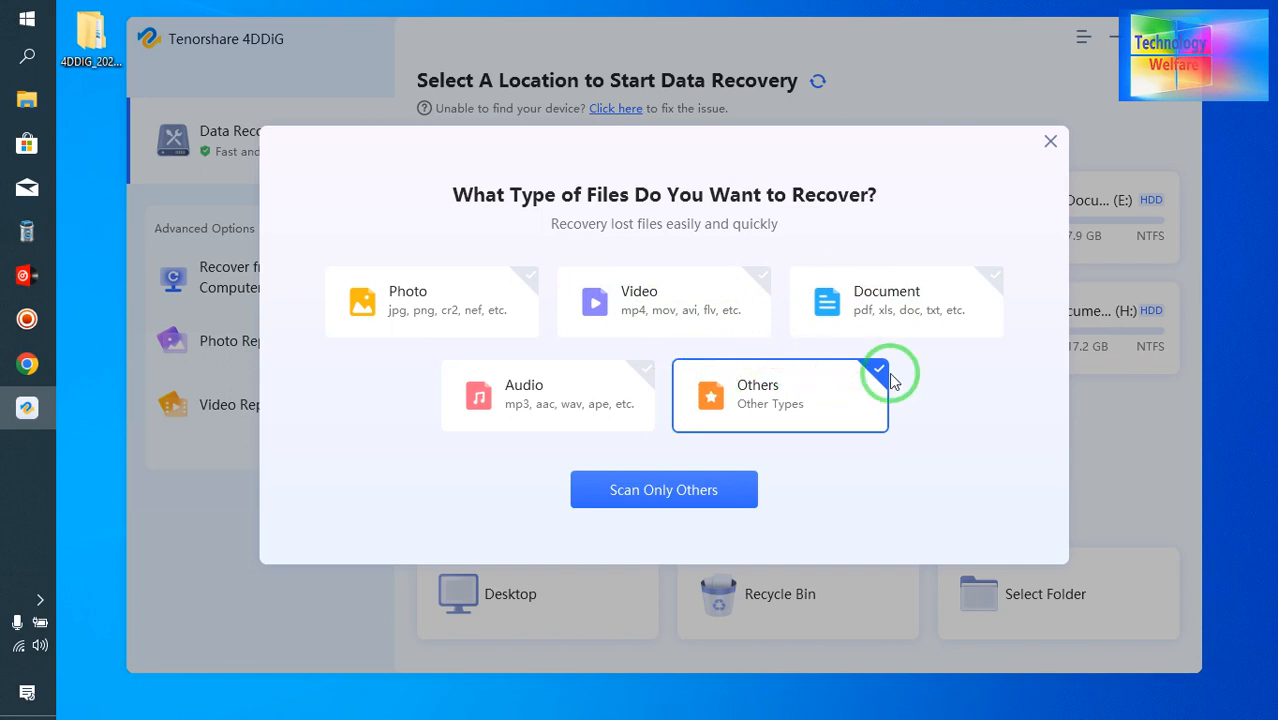
pyautogui.click(876, 370)
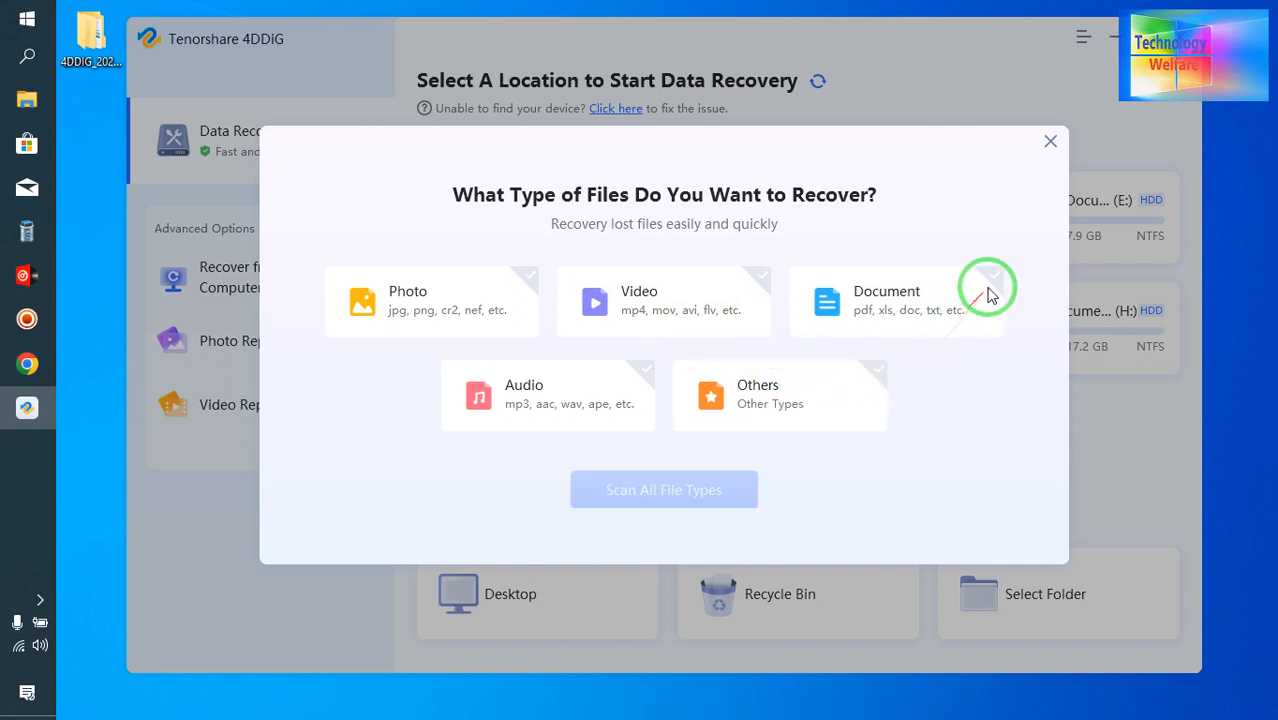
pyautogui.click(896, 300)
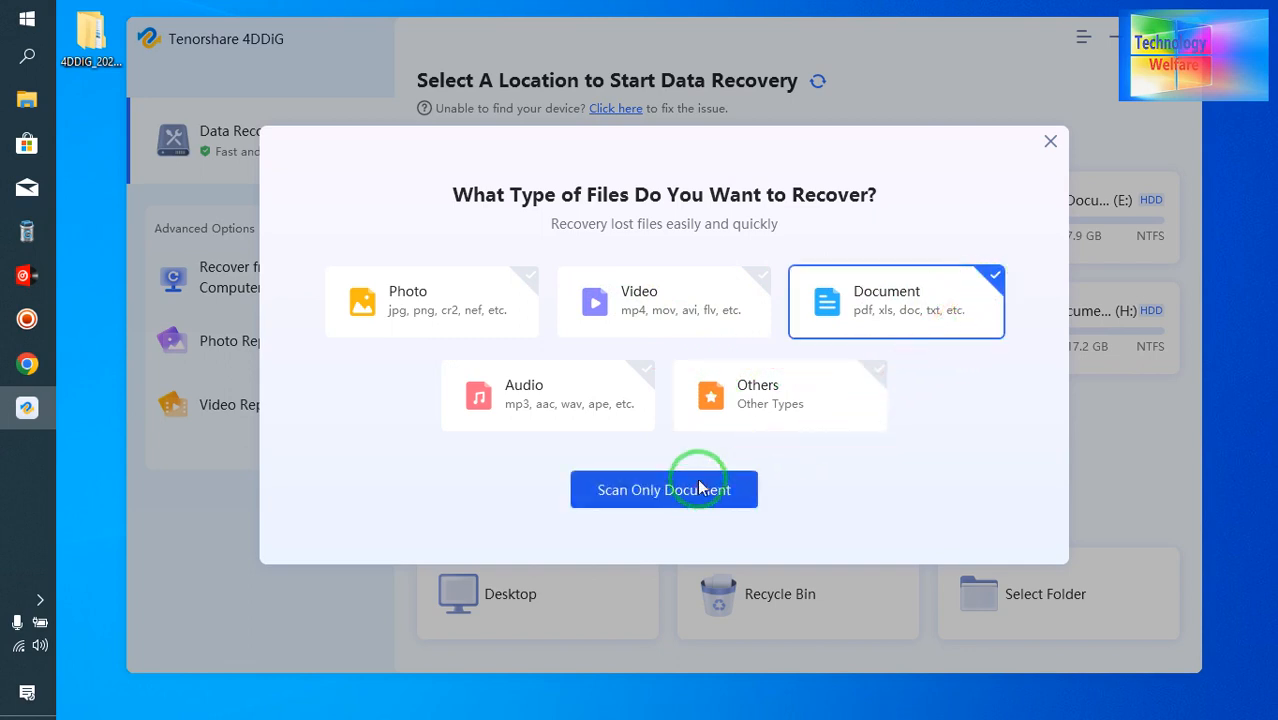
pyautogui.click(664, 488)
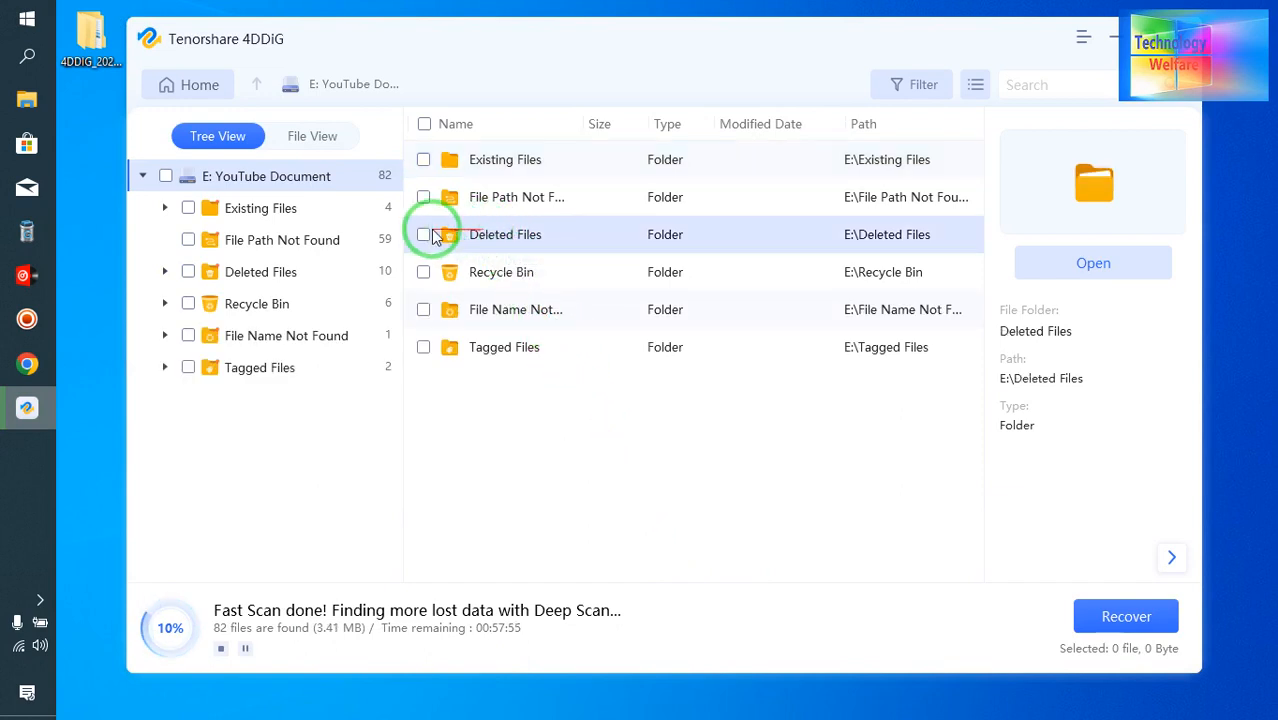
# Recover the Deleted Files folder's 10 documents to the Desktop.
pyautogui.click(424, 234)
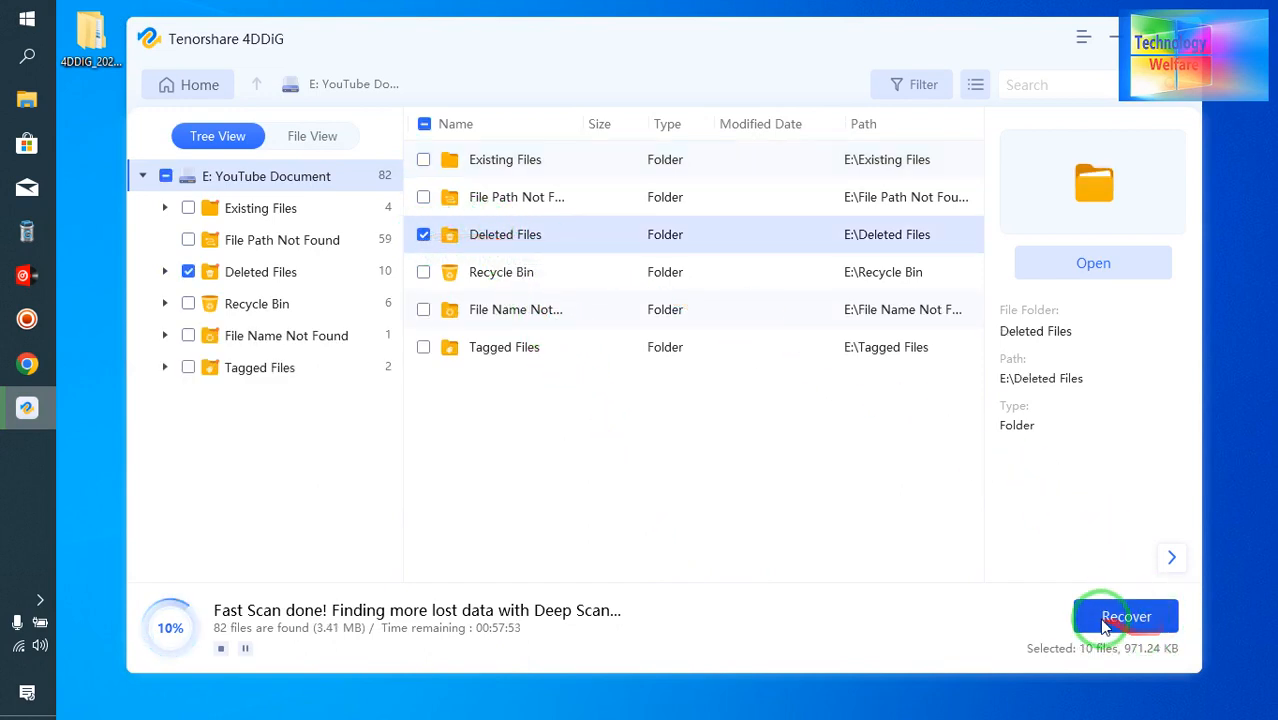
pyautogui.click(1126, 616)
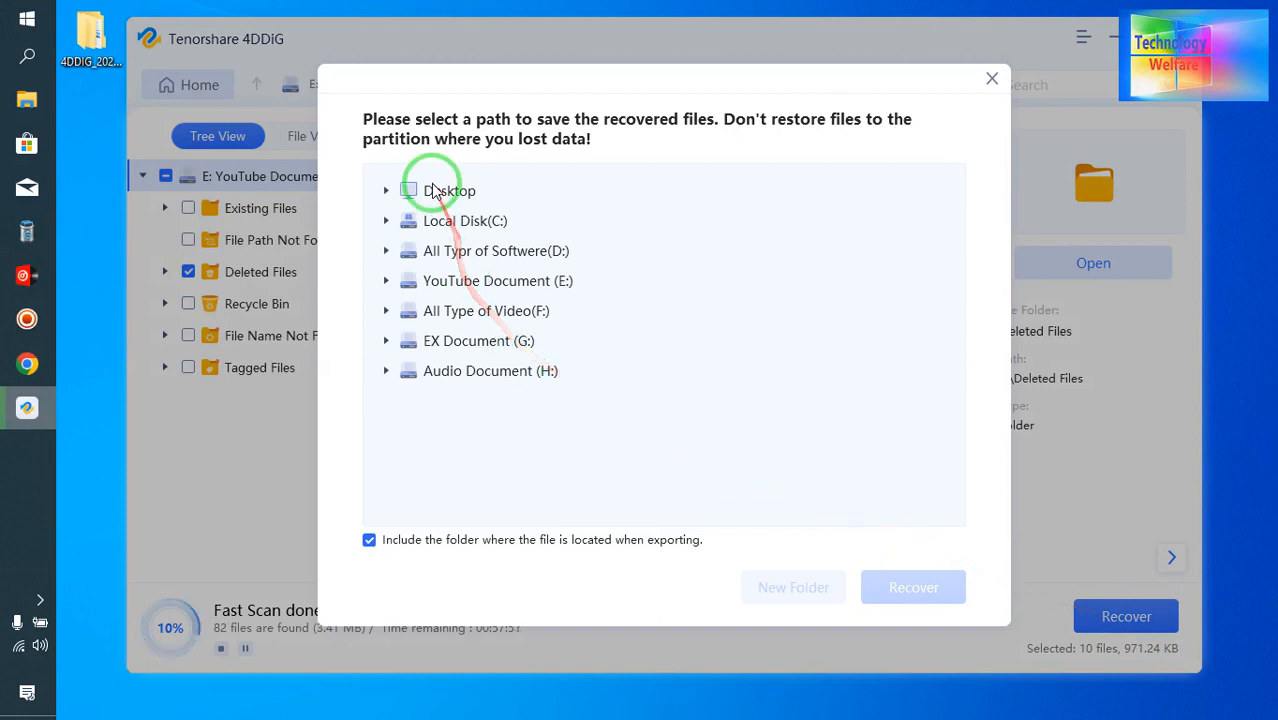
pyautogui.click(448, 190)
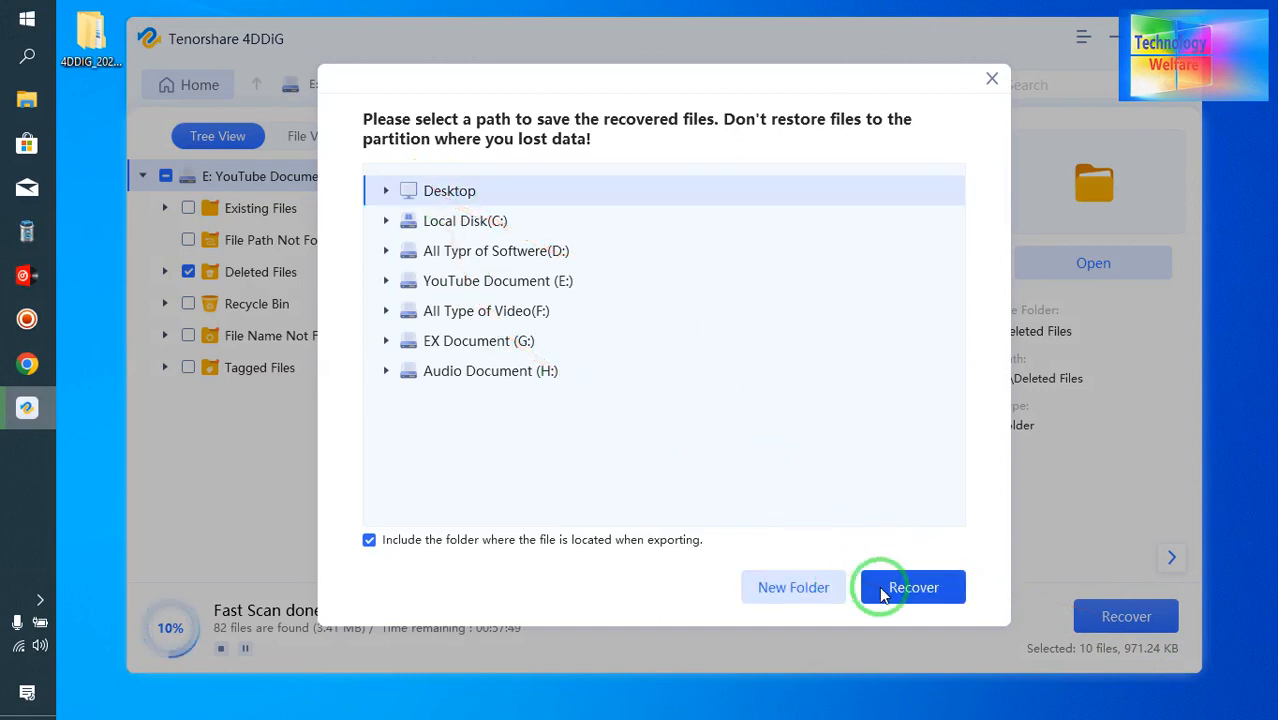
pyautogui.click(910, 588)
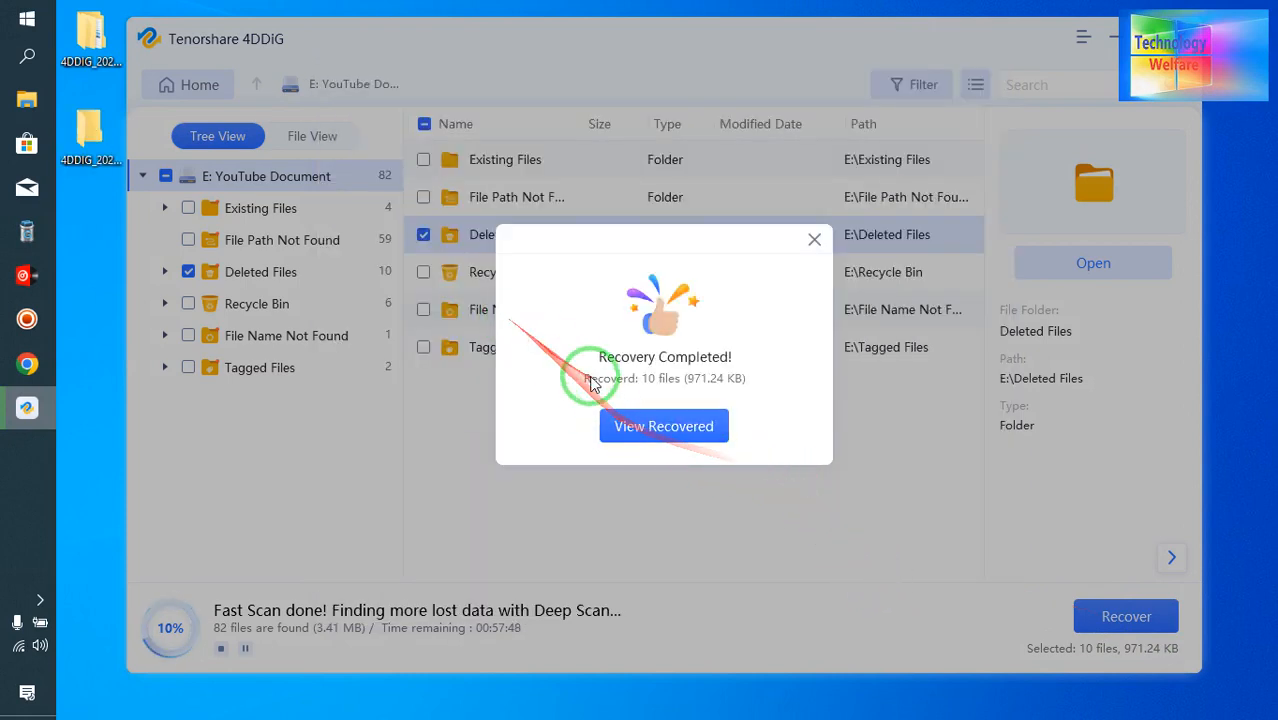
# Dismiss the Recovery Completed notice and close 4DDiG.
pyautogui.click(814, 240)
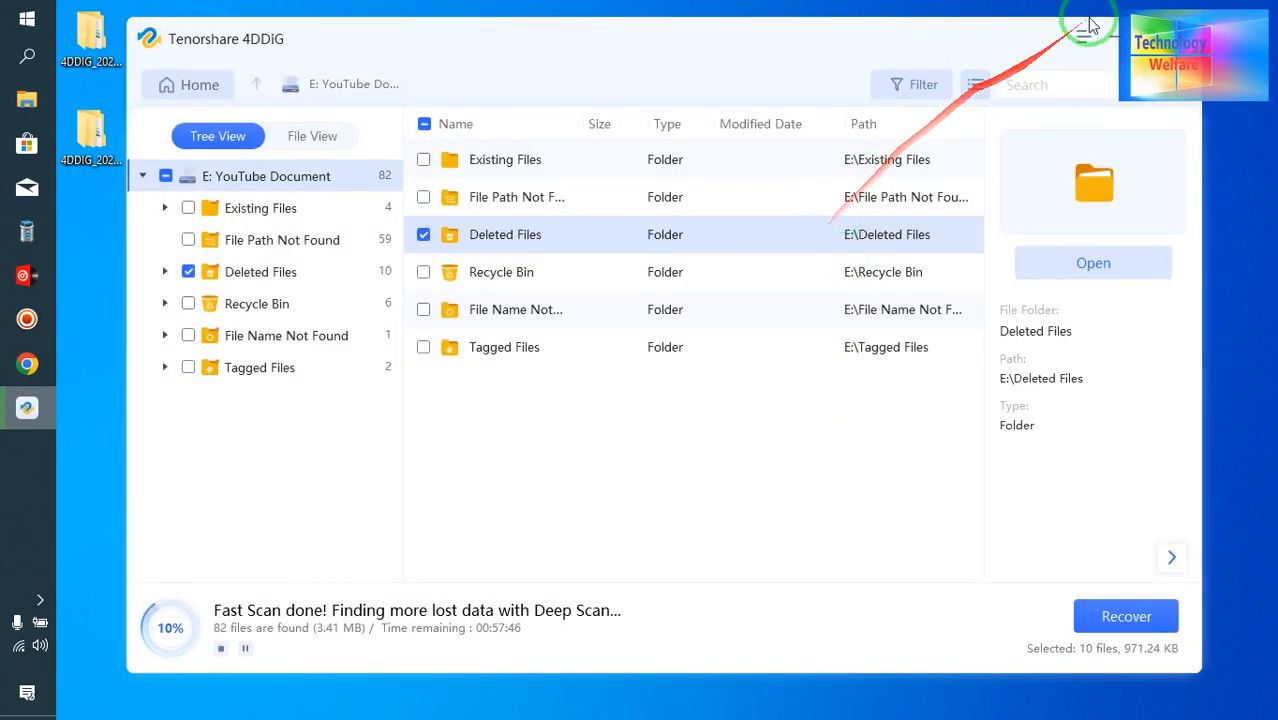
pyautogui.click(1088, 22)
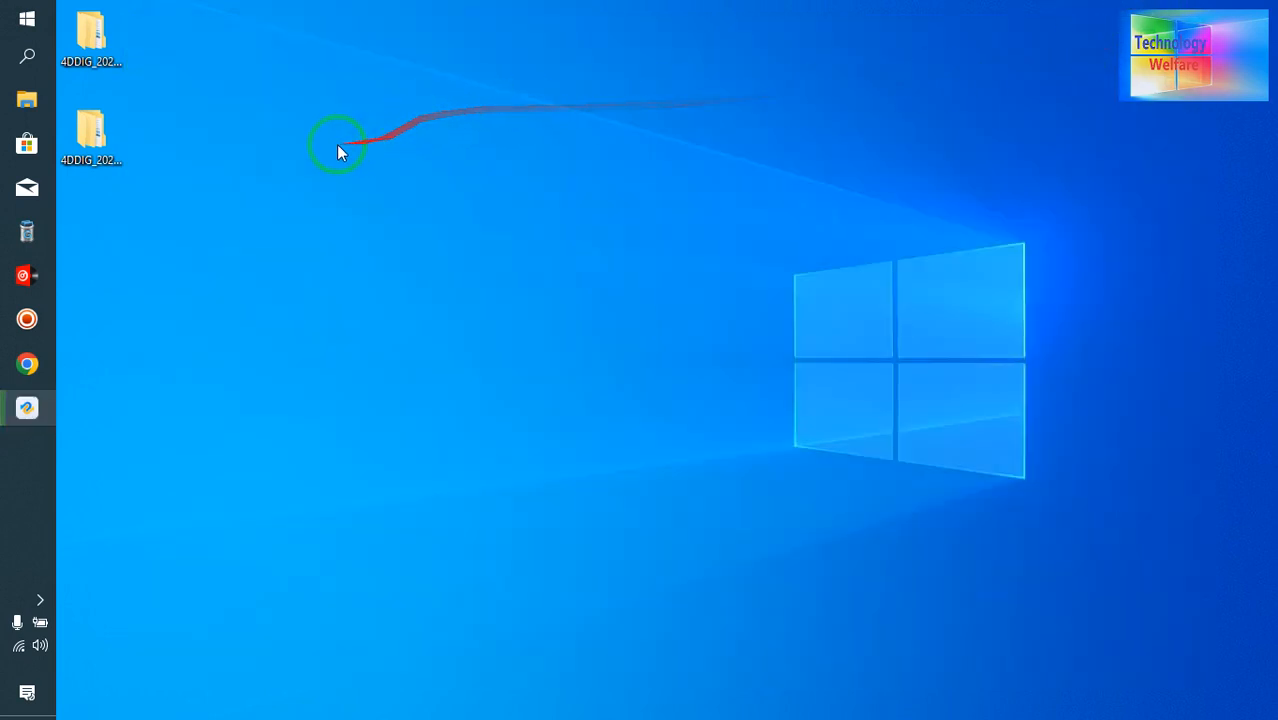
pyautogui.doubleClick(92, 136)
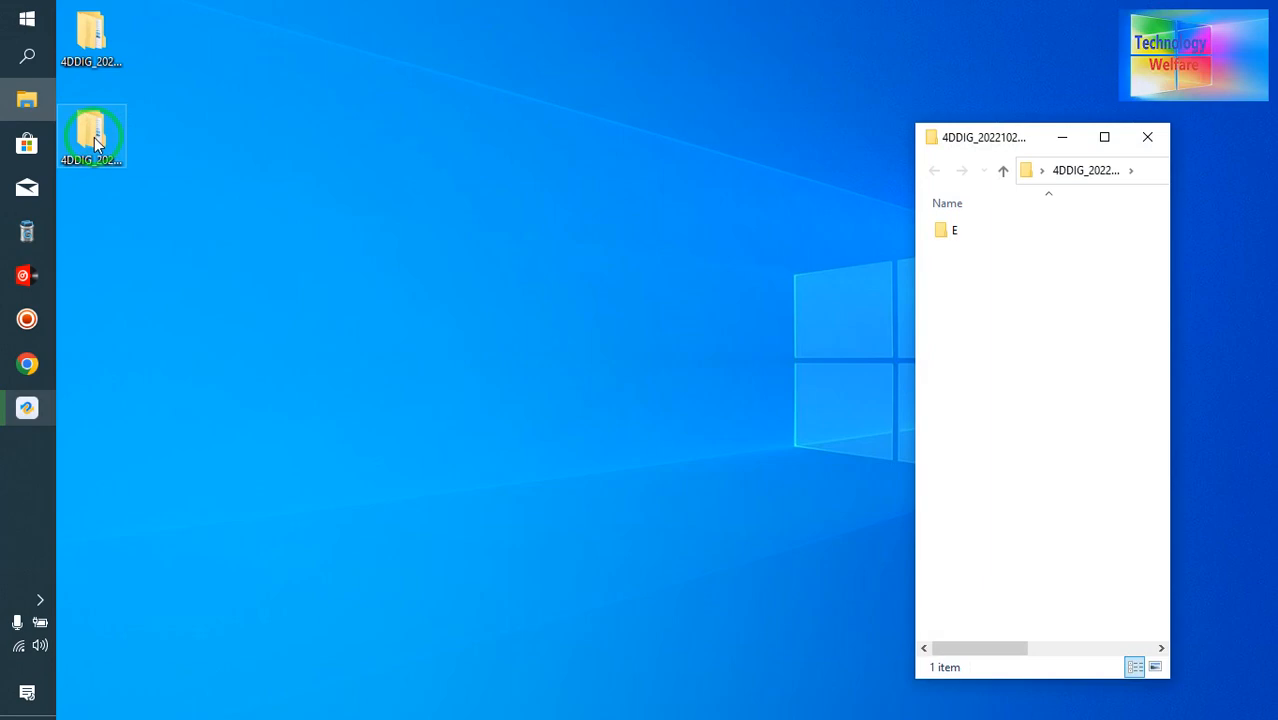
pyautogui.doubleClick(954, 230)
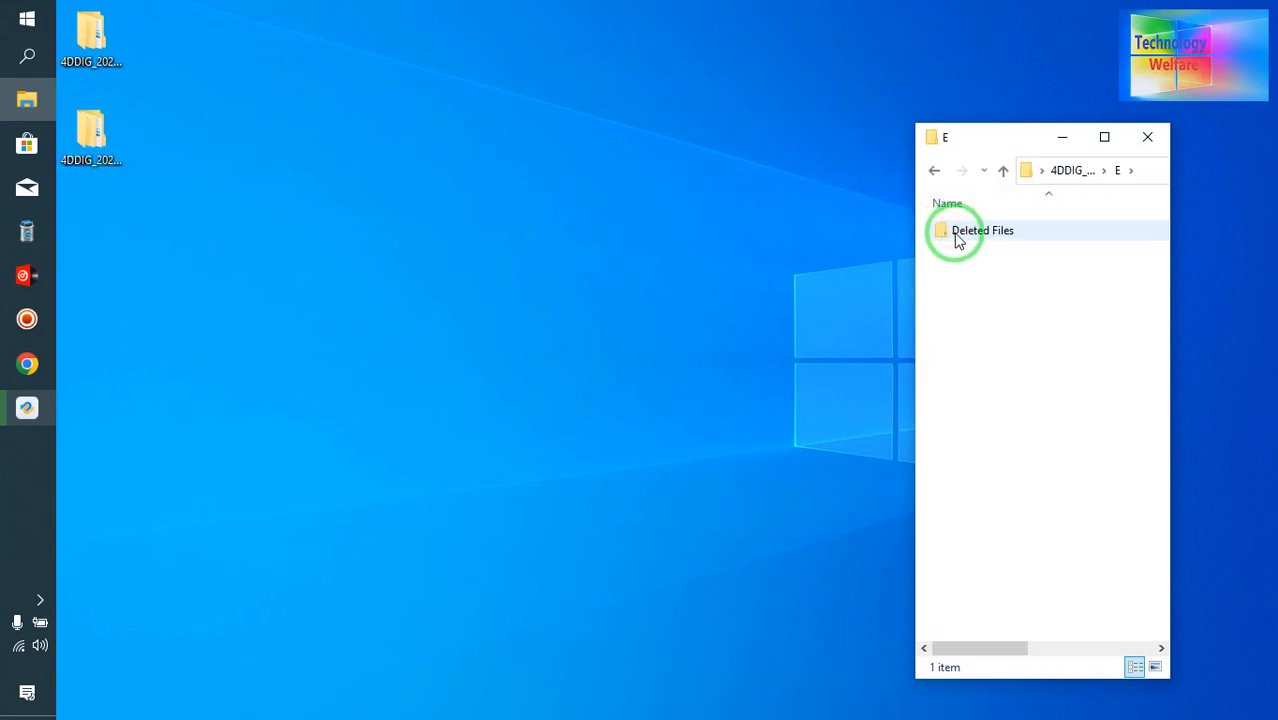
pyautogui.doubleClick(982, 230)
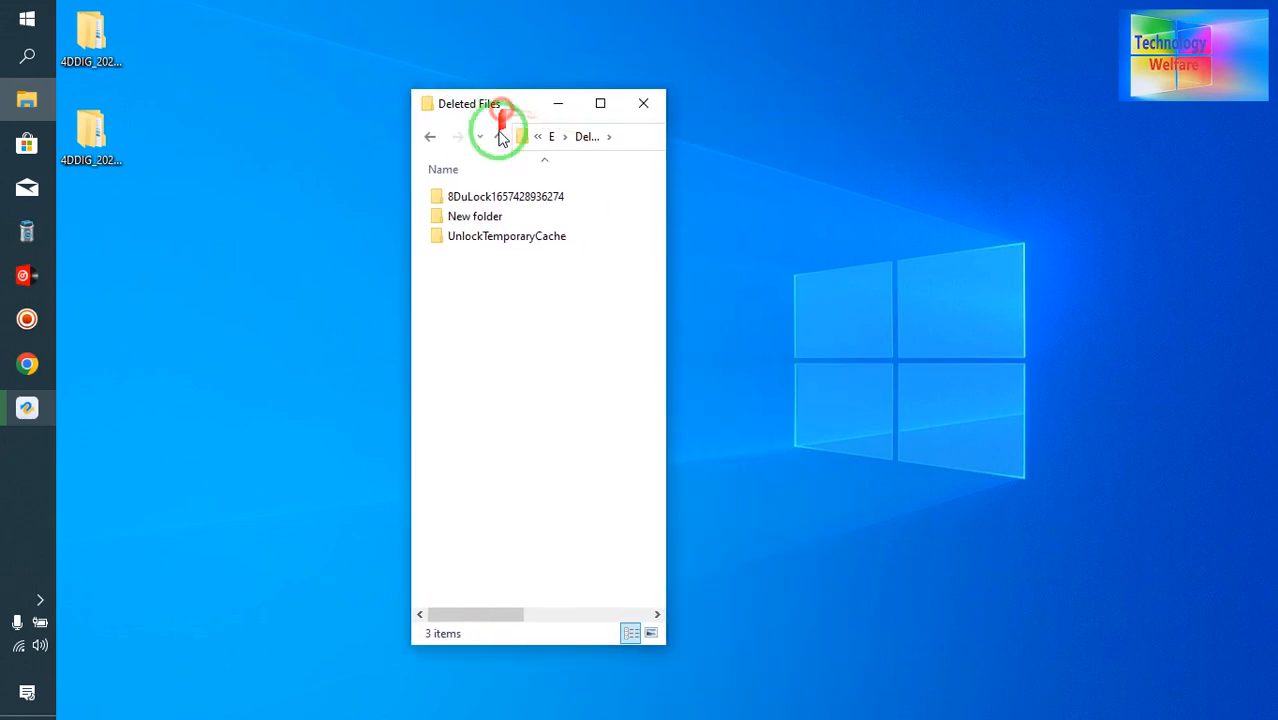
pyautogui.doubleClick(474, 216)
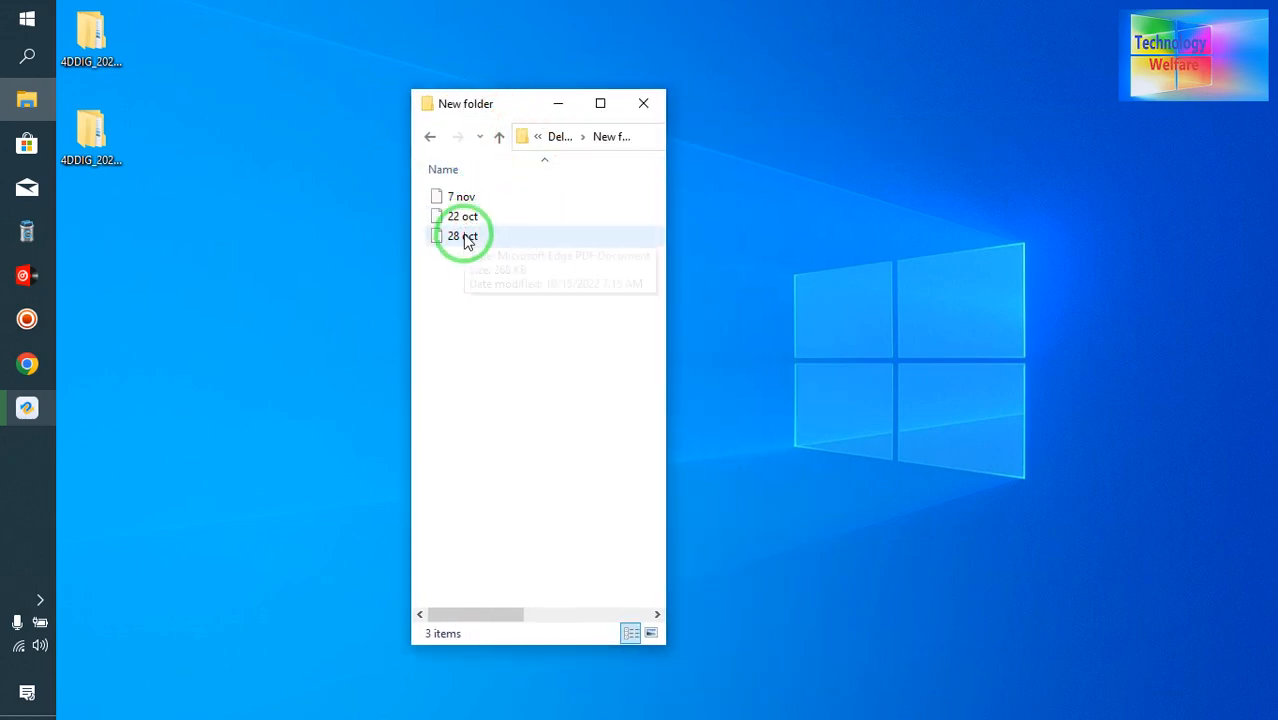
pyautogui.rightClick(248, 144)
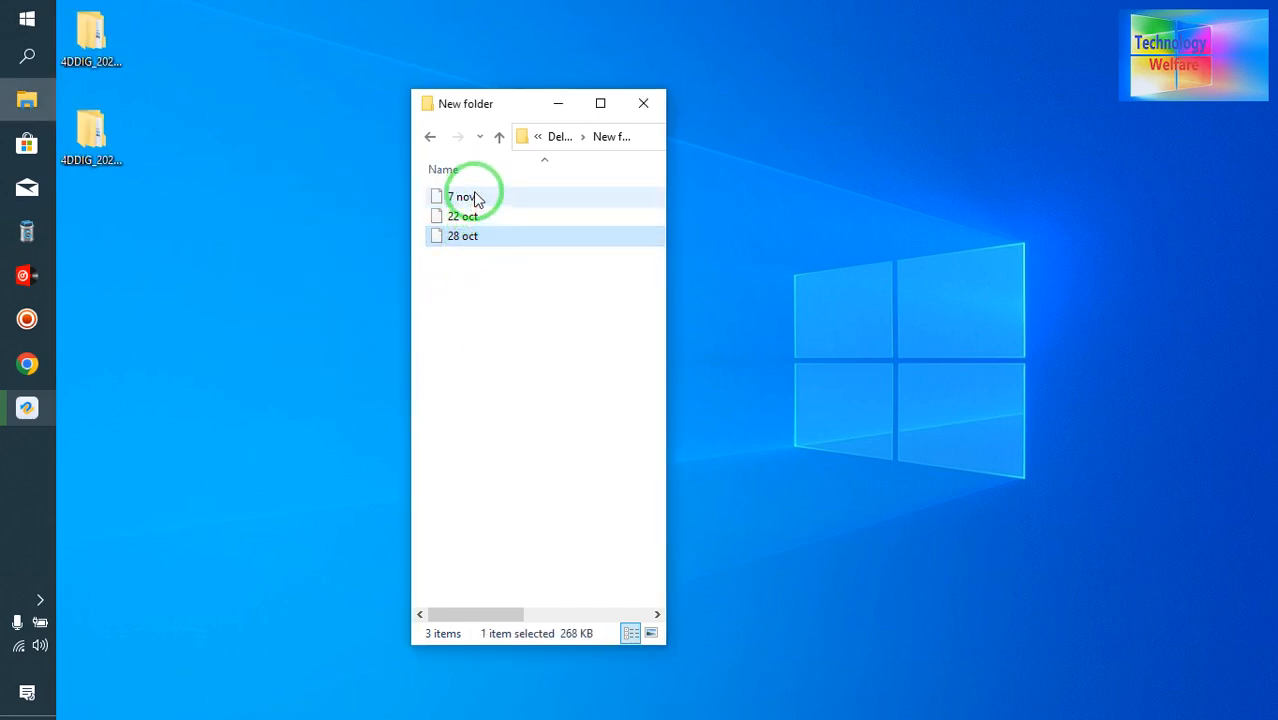
pyautogui.click(464, 216)
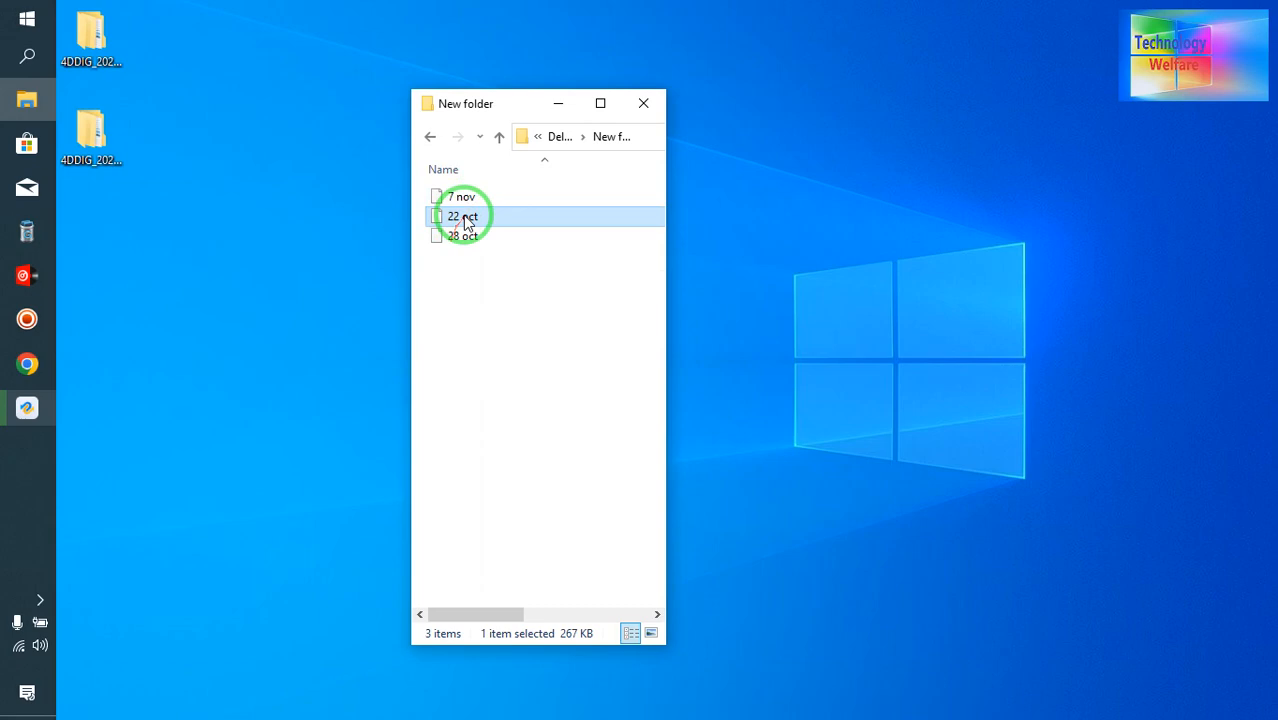
pyautogui.moveTo(698, 112)
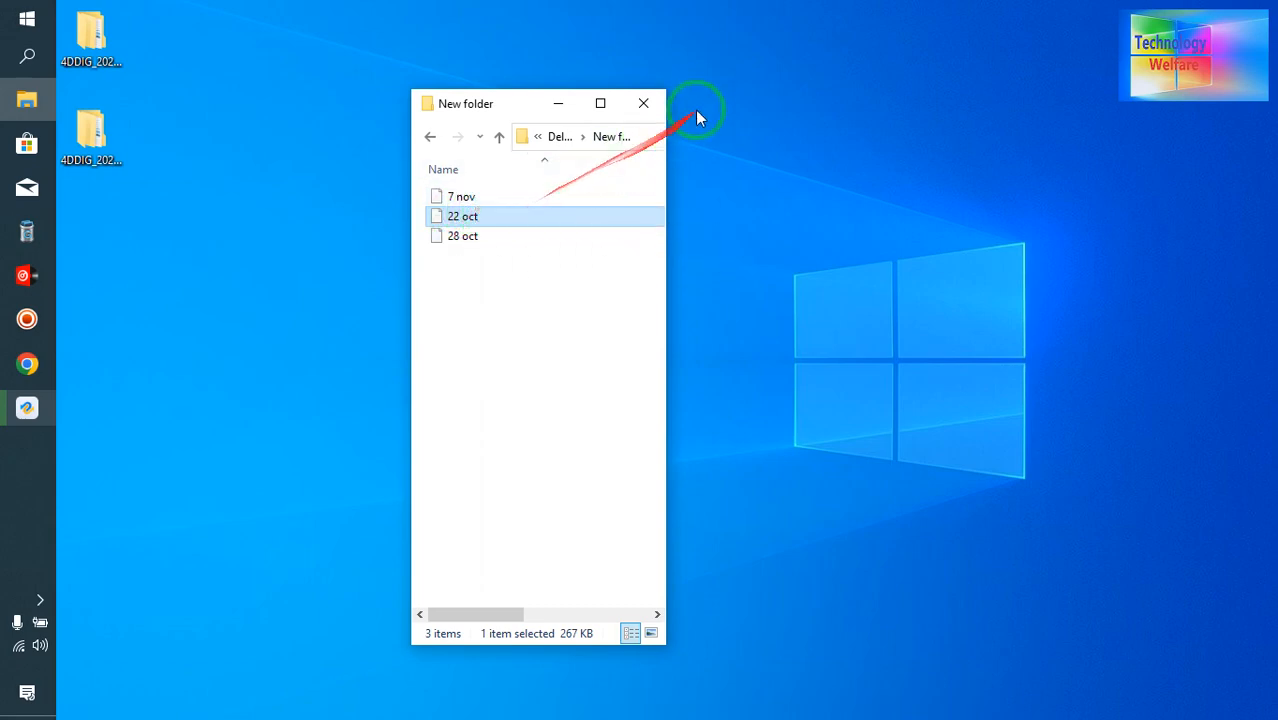
pyautogui.click(644, 104)
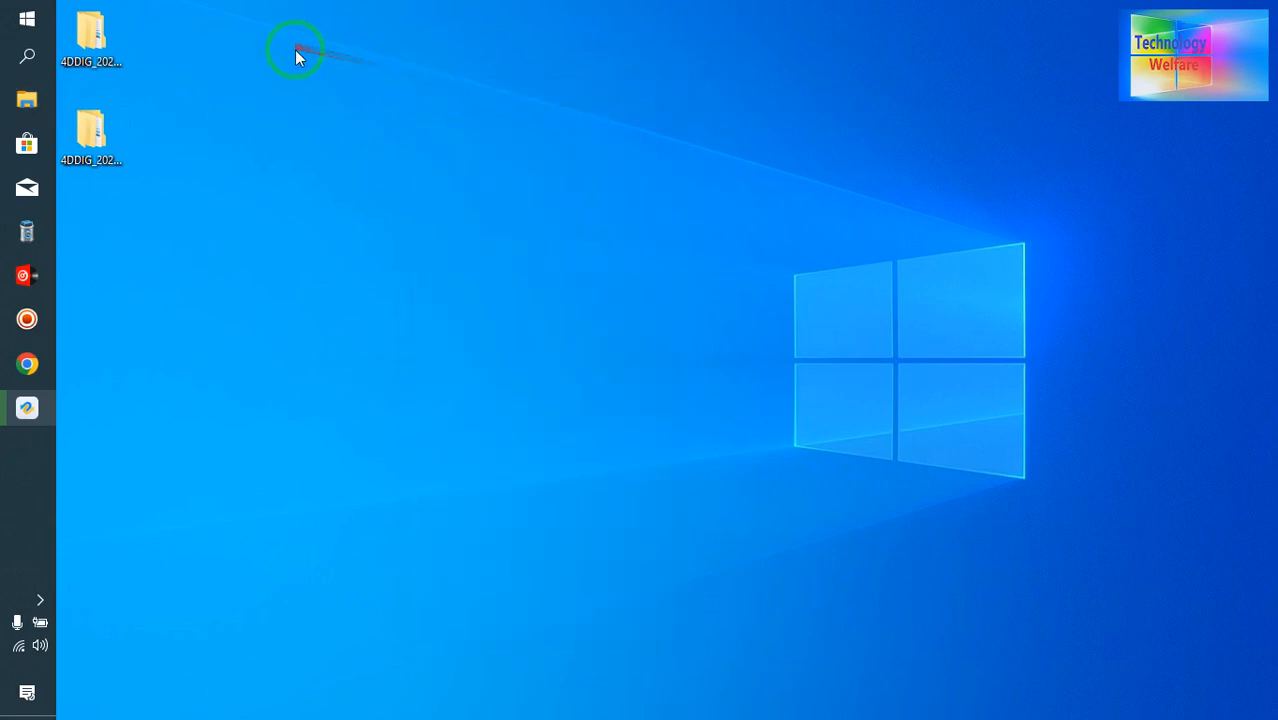
pyautogui.moveTo(244, 44)
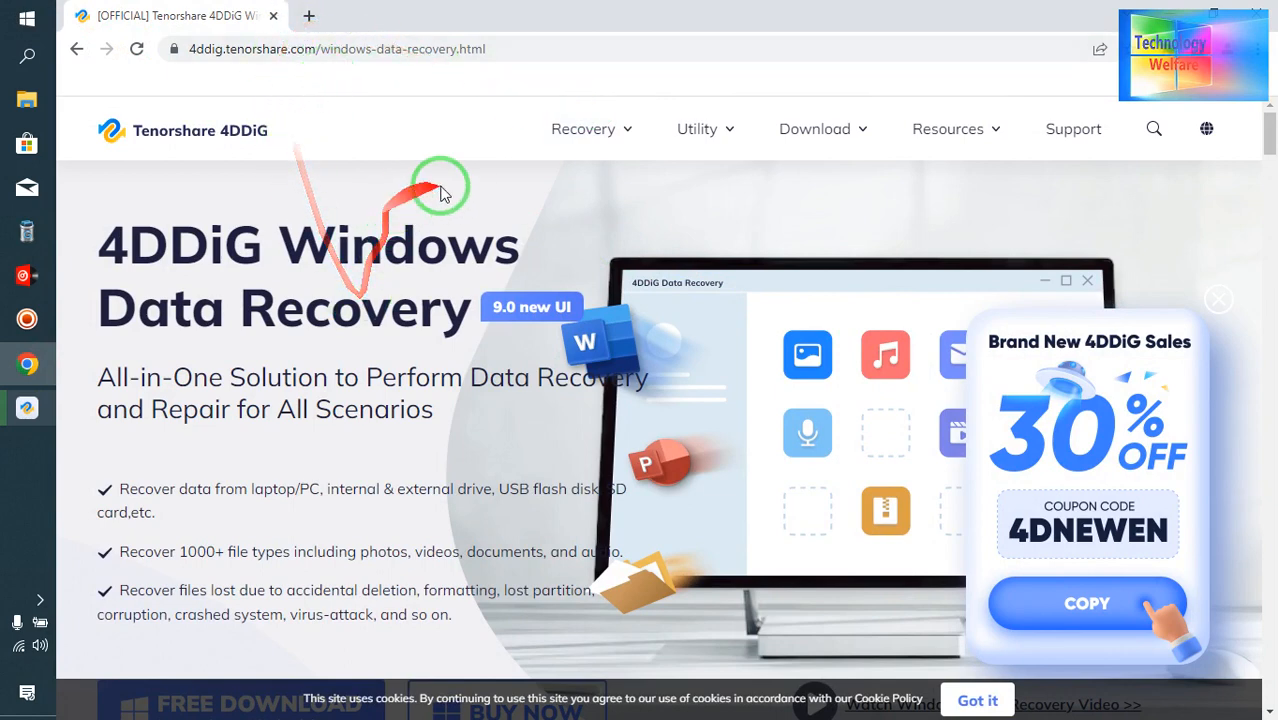
pyautogui.moveTo(444, 170)
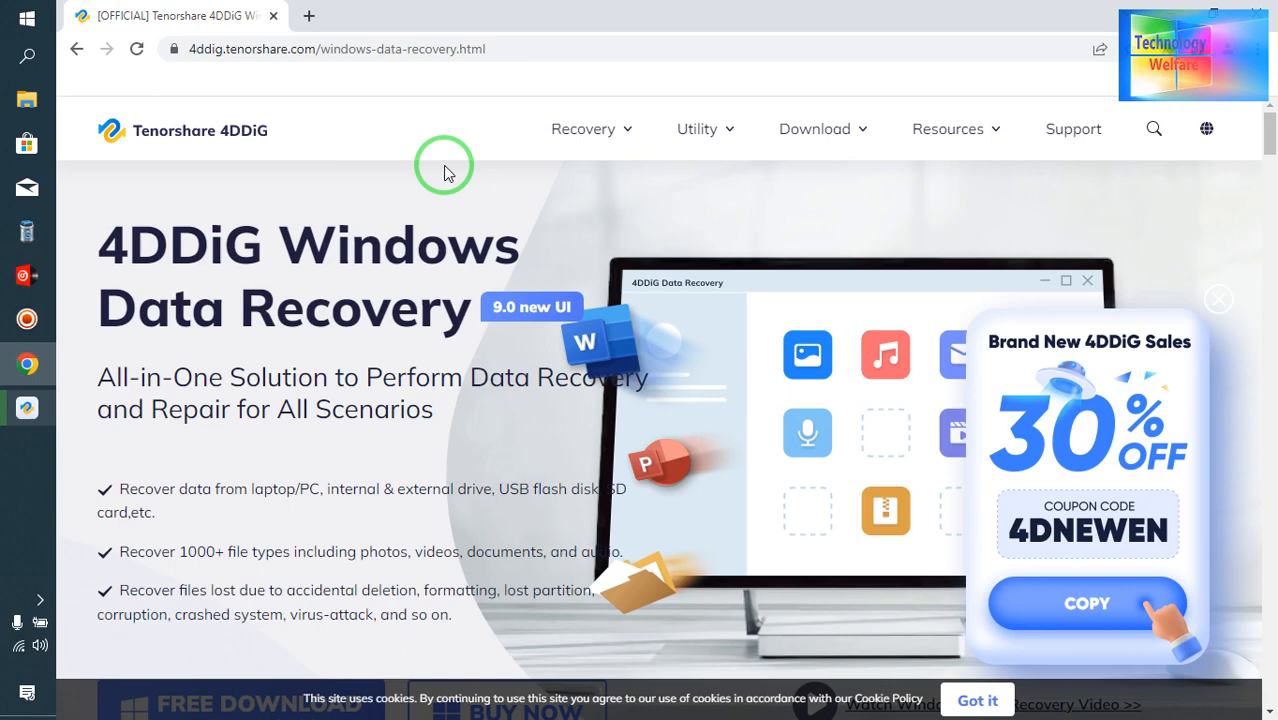
pyautogui.moveTo(1268, 198)
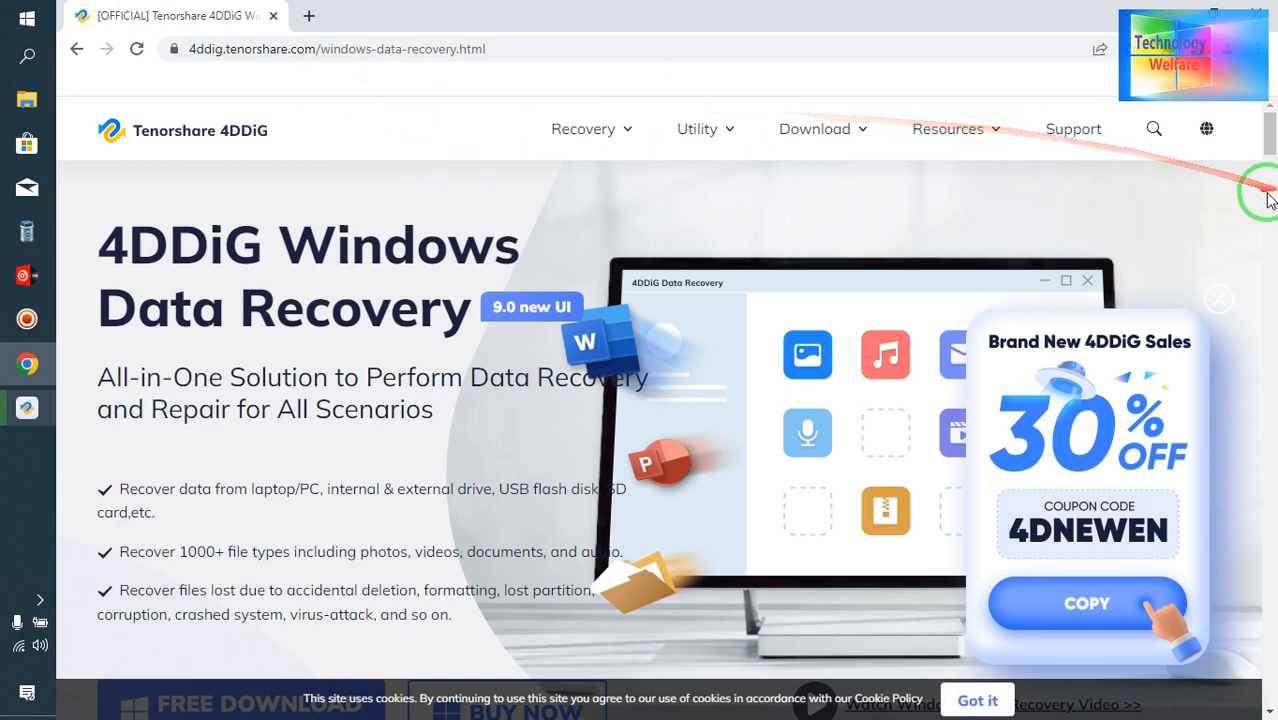
# Scroll the 4DDiG Windows Data Recovery page down to the Free Download button.
pyautogui.scroll(-3)
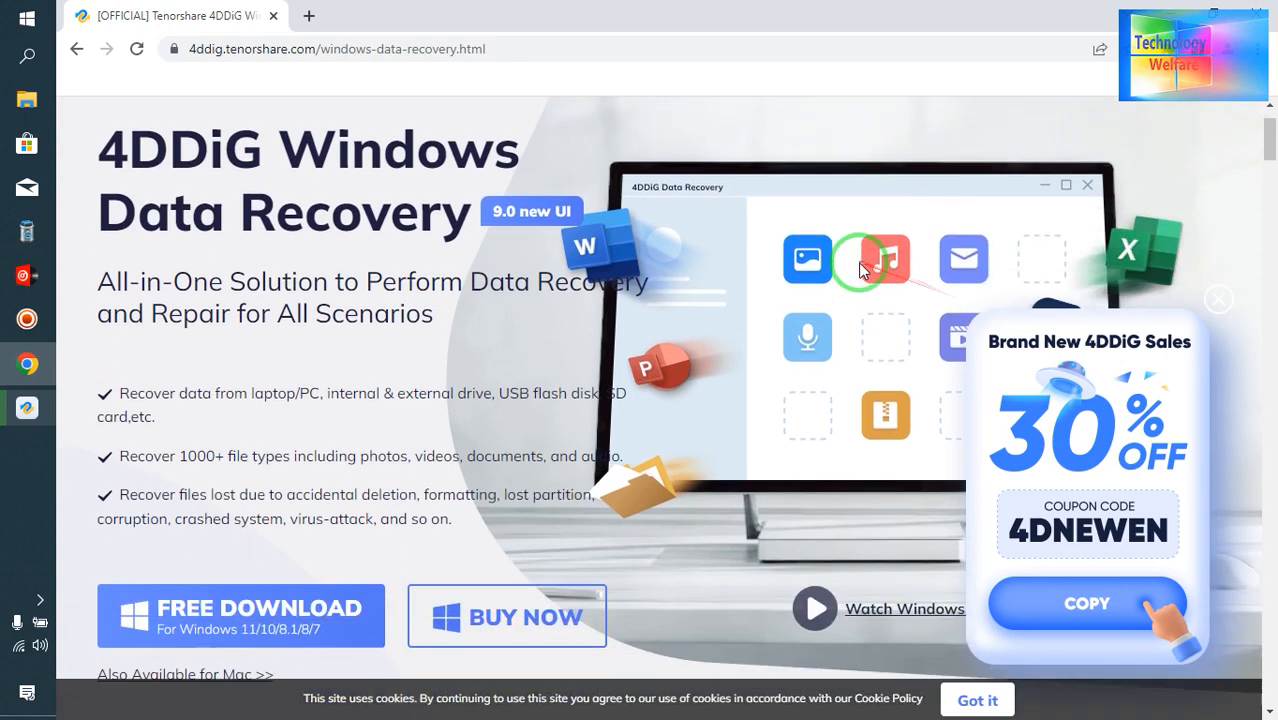
pyautogui.scroll(-3)
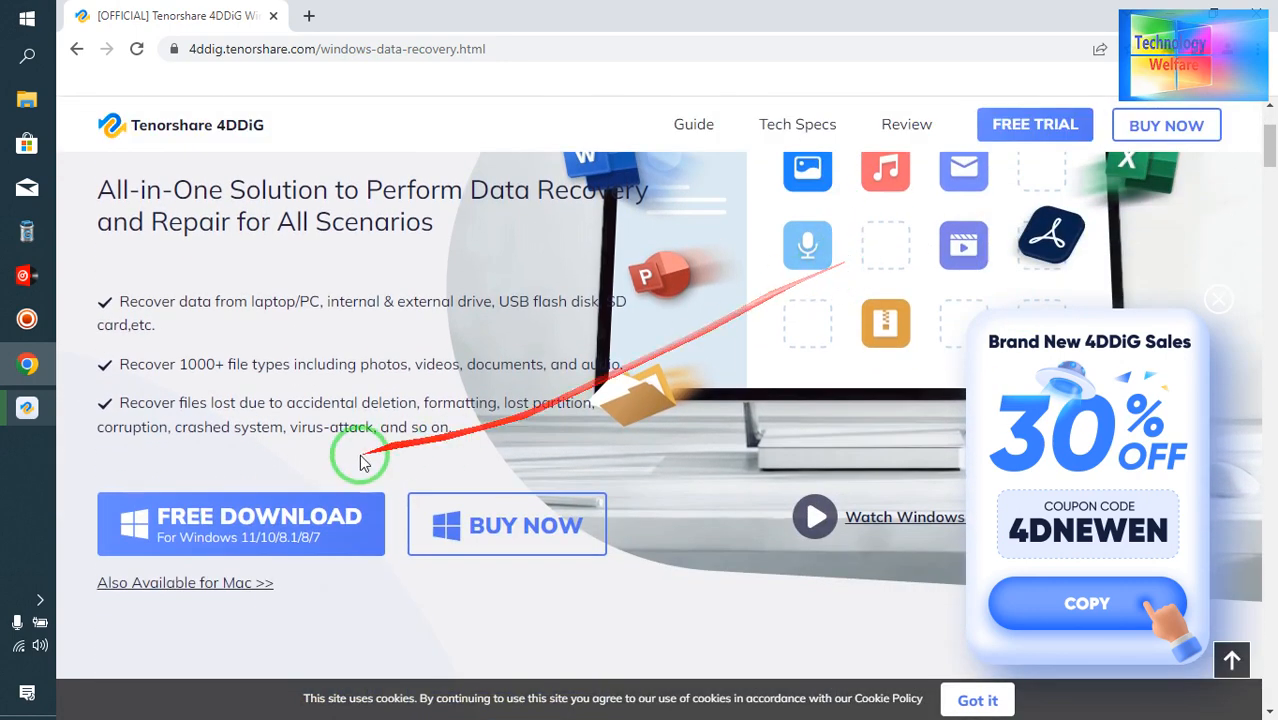
pyautogui.moveTo(424, 306)
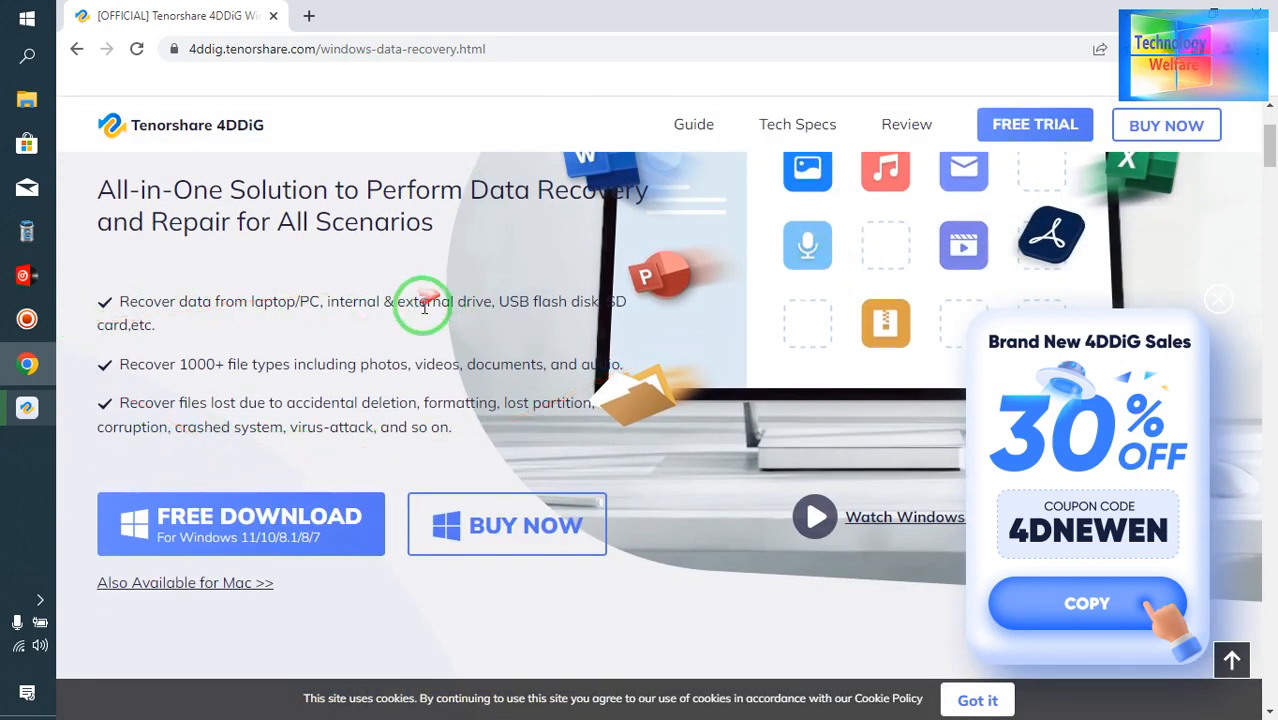
pyautogui.moveTo(454, 336)
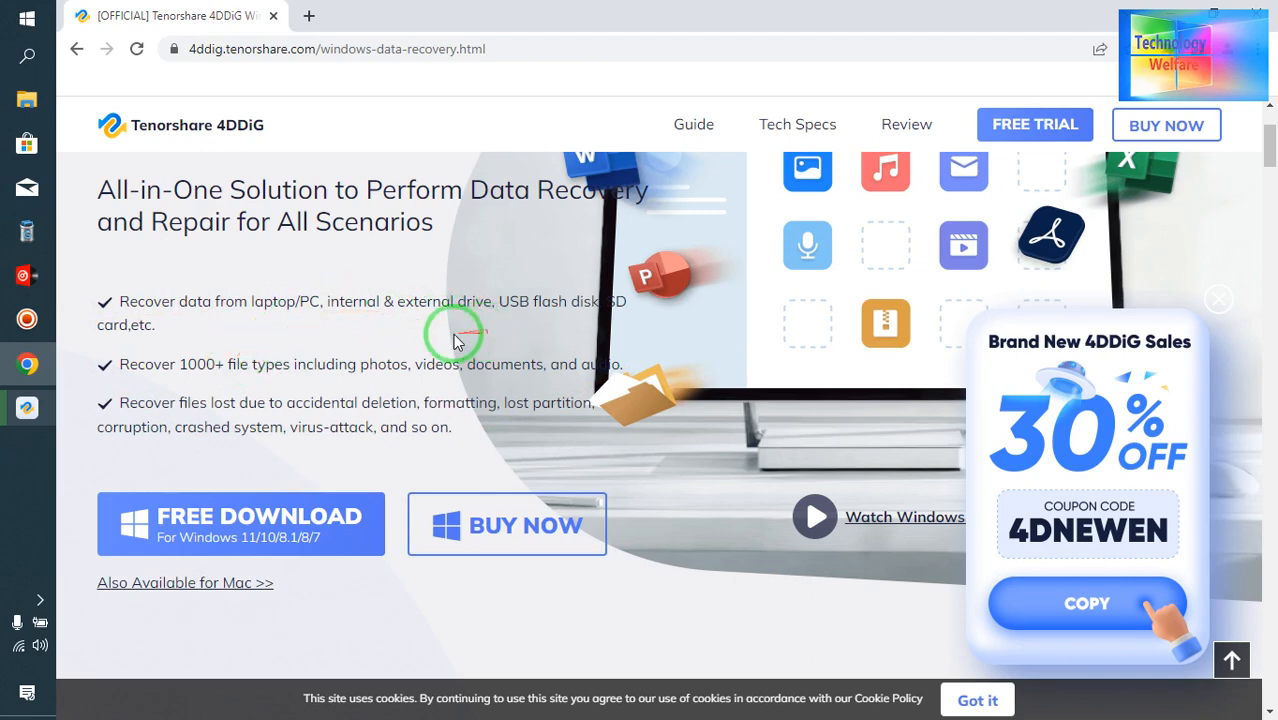
pyautogui.moveTo(504, 308)
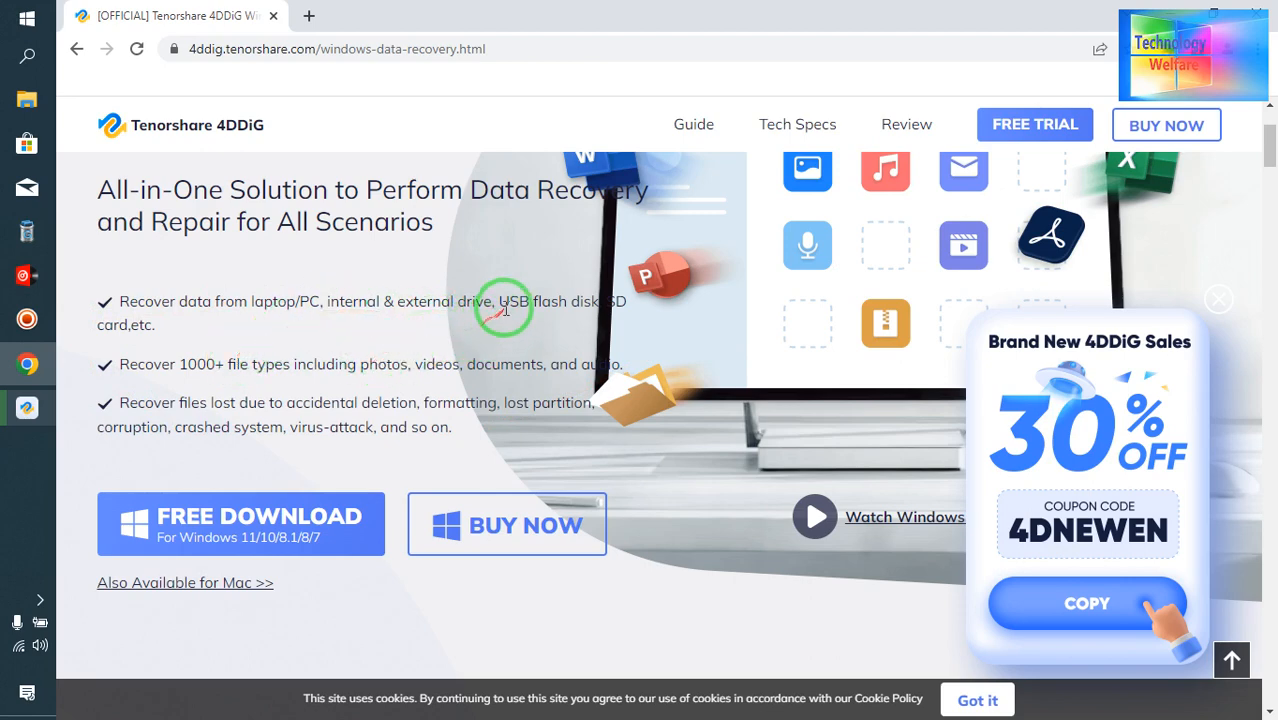
pyautogui.moveTo(356, 280)
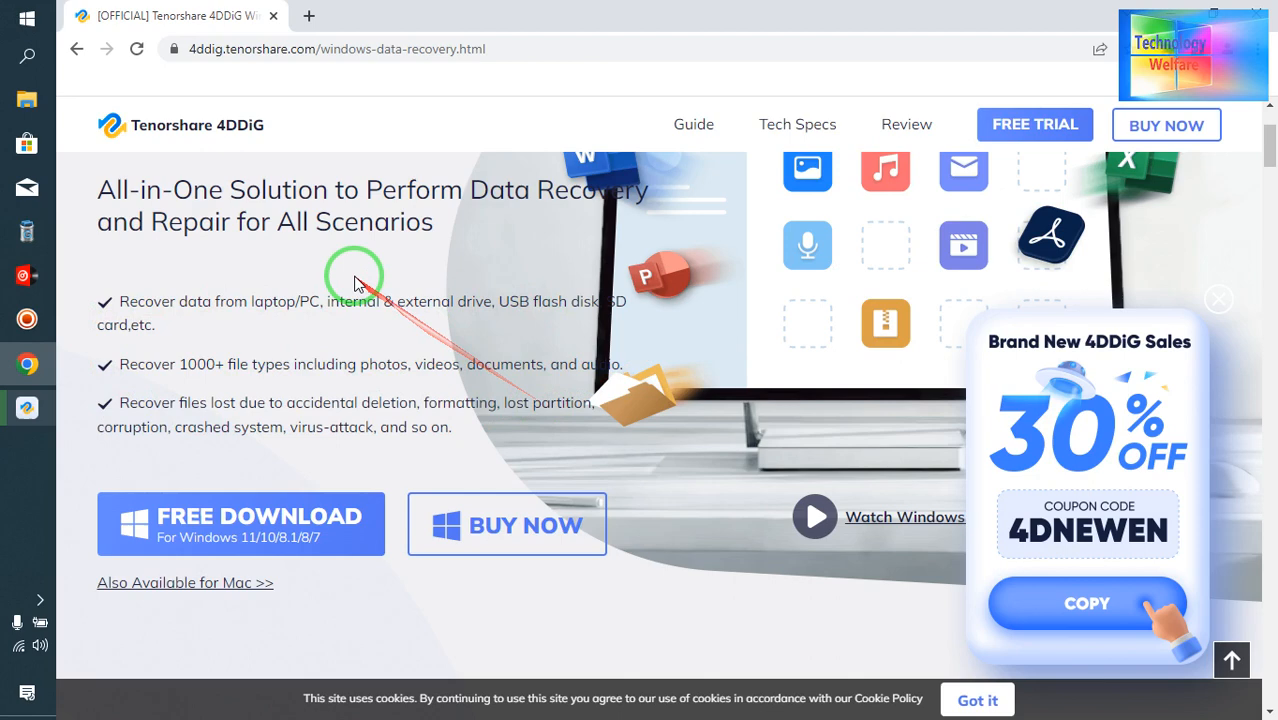
pyautogui.moveTo(610, 304)
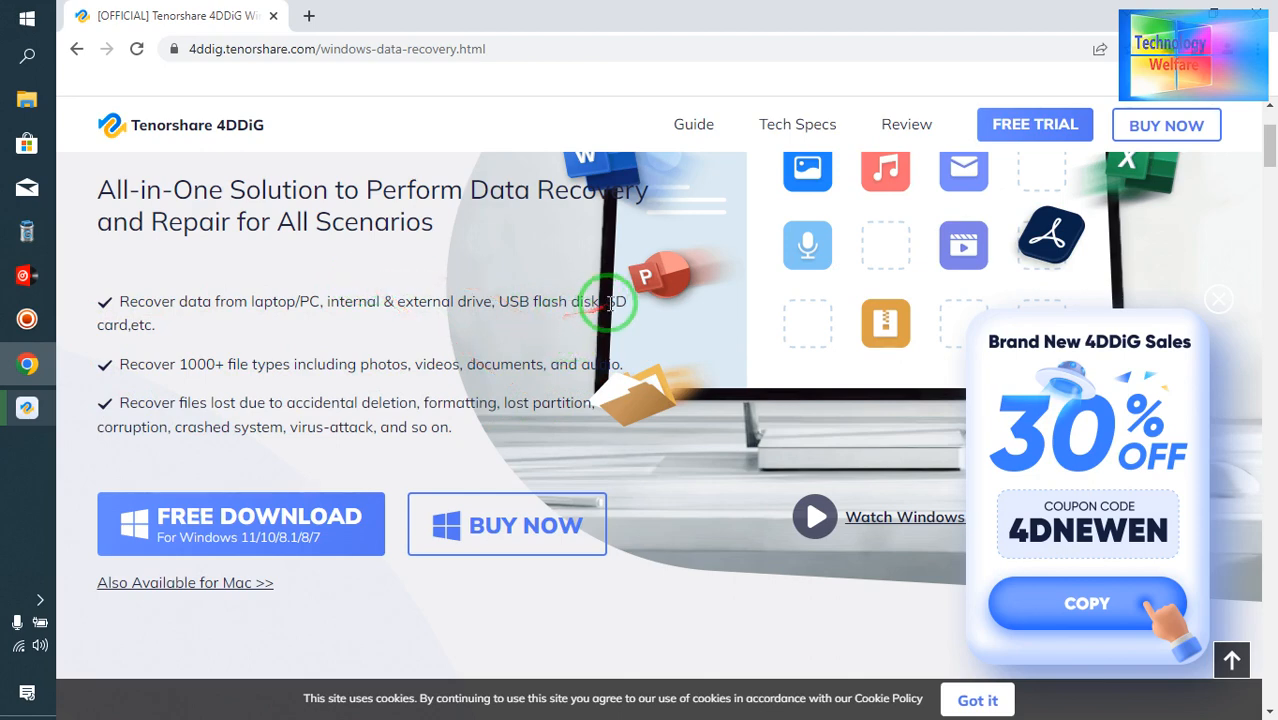
pyautogui.moveTo(284, 384)
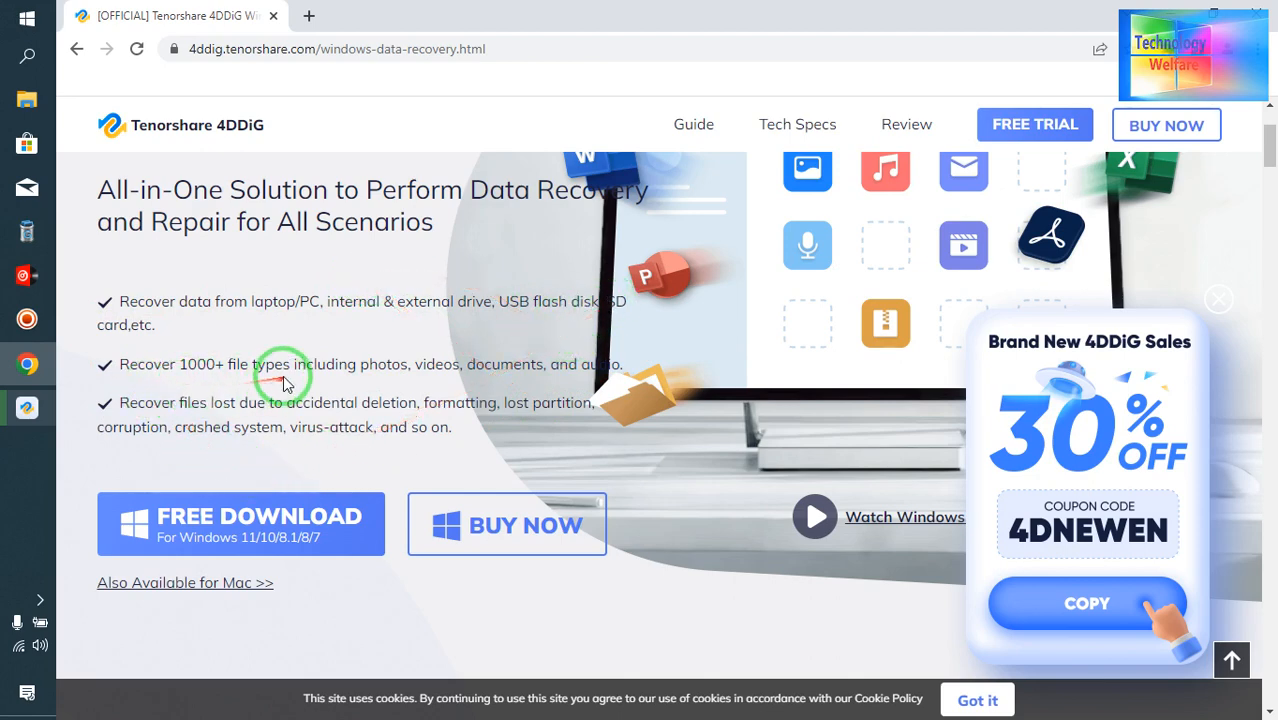
pyautogui.moveTo(318, 388)
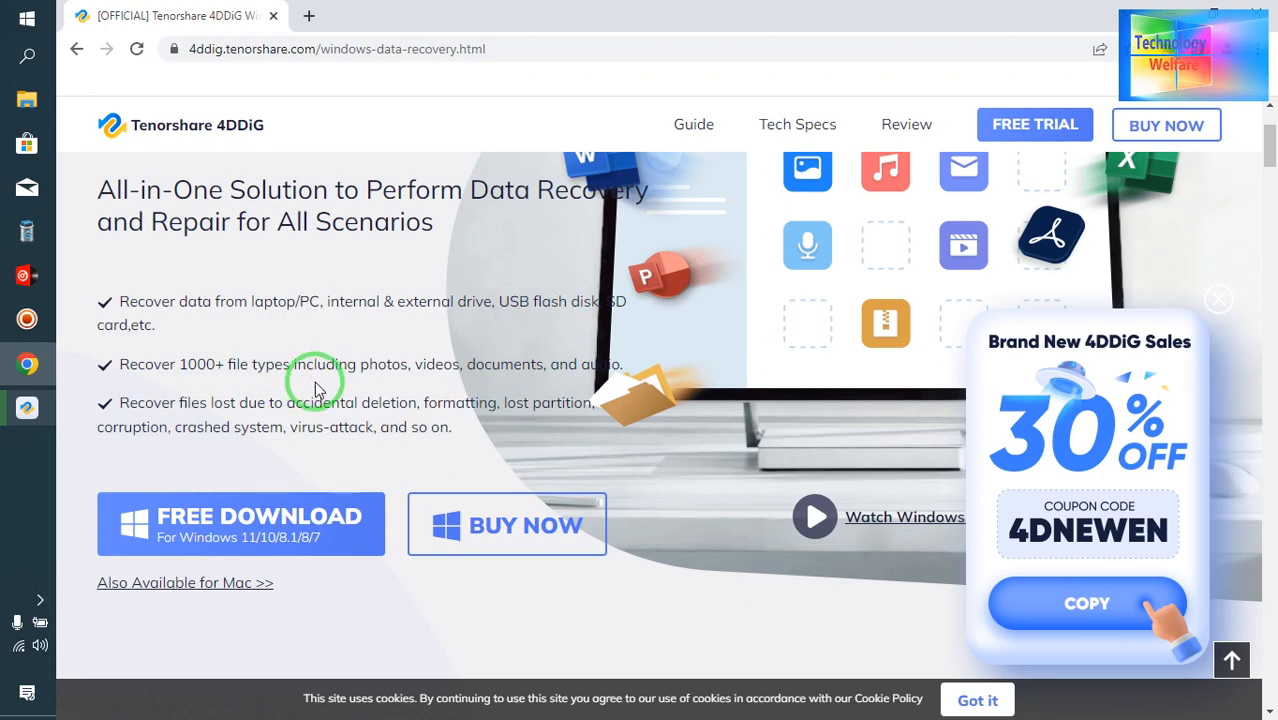
pyautogui.moveTo(510, 372)
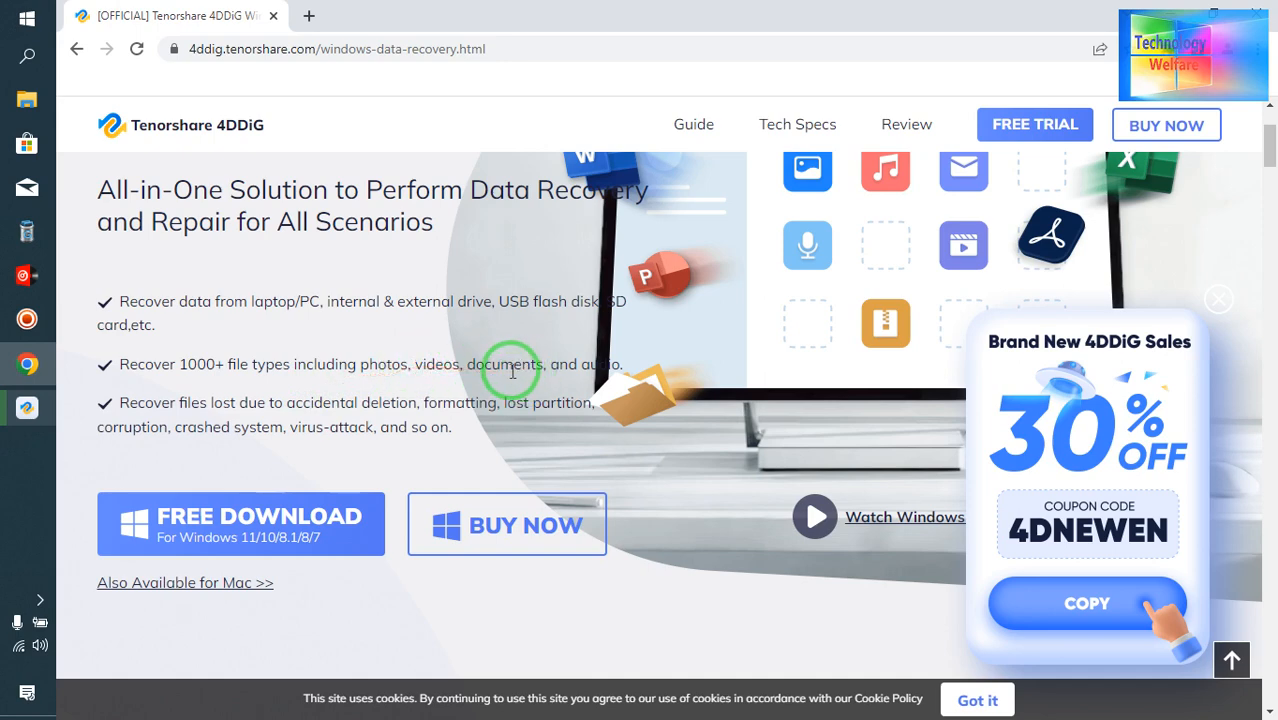
pyautogui.moveTo(558, 380)
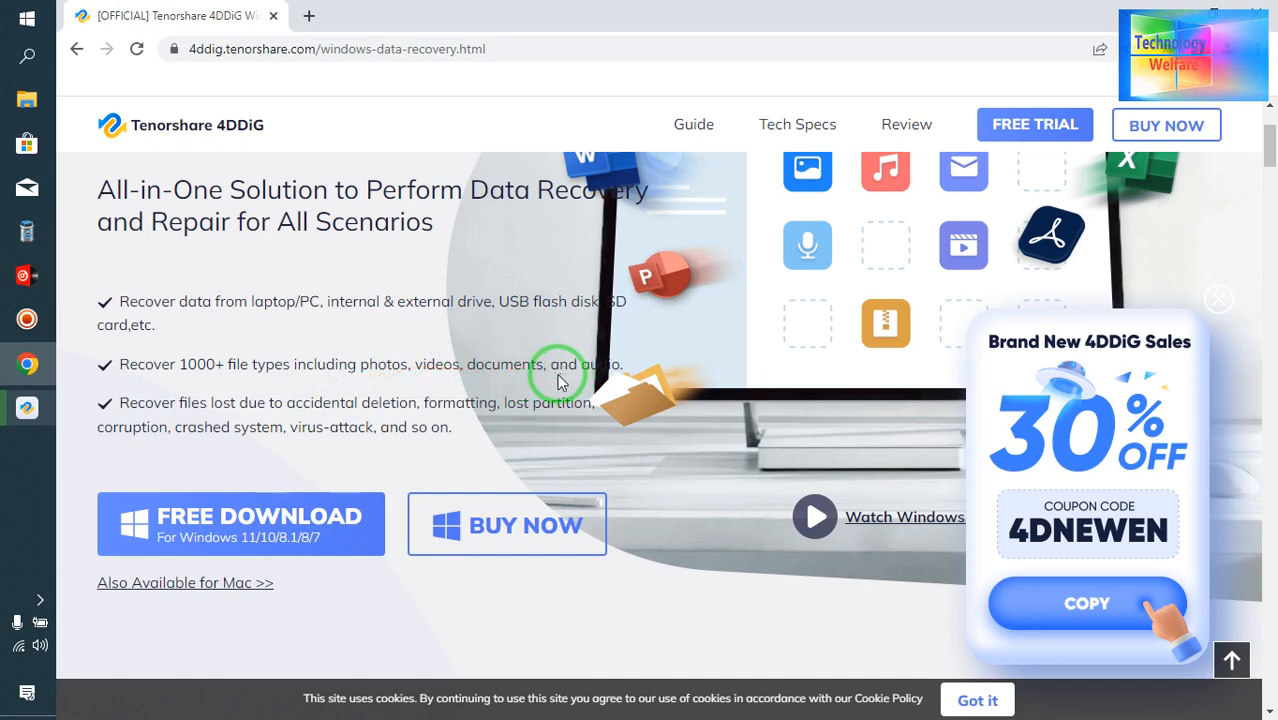
pyautogui.moveTo(224, 432)
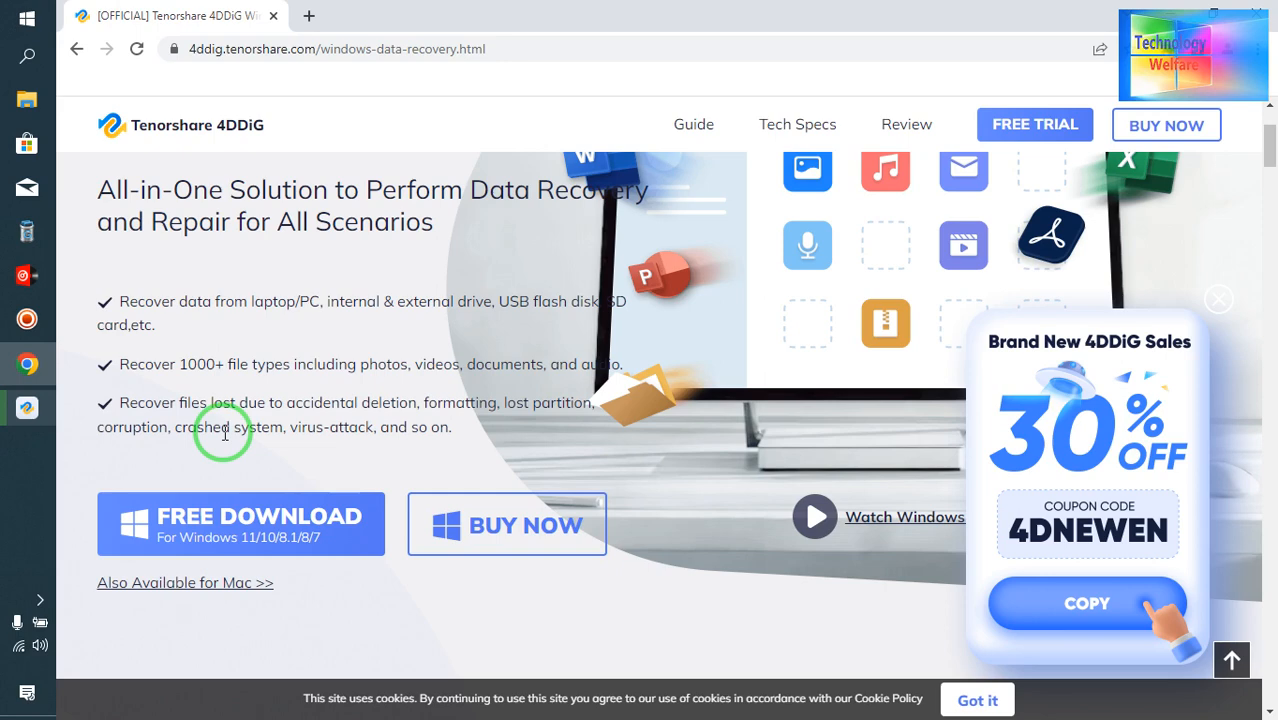
pyautogui.moveTo(356, 348)
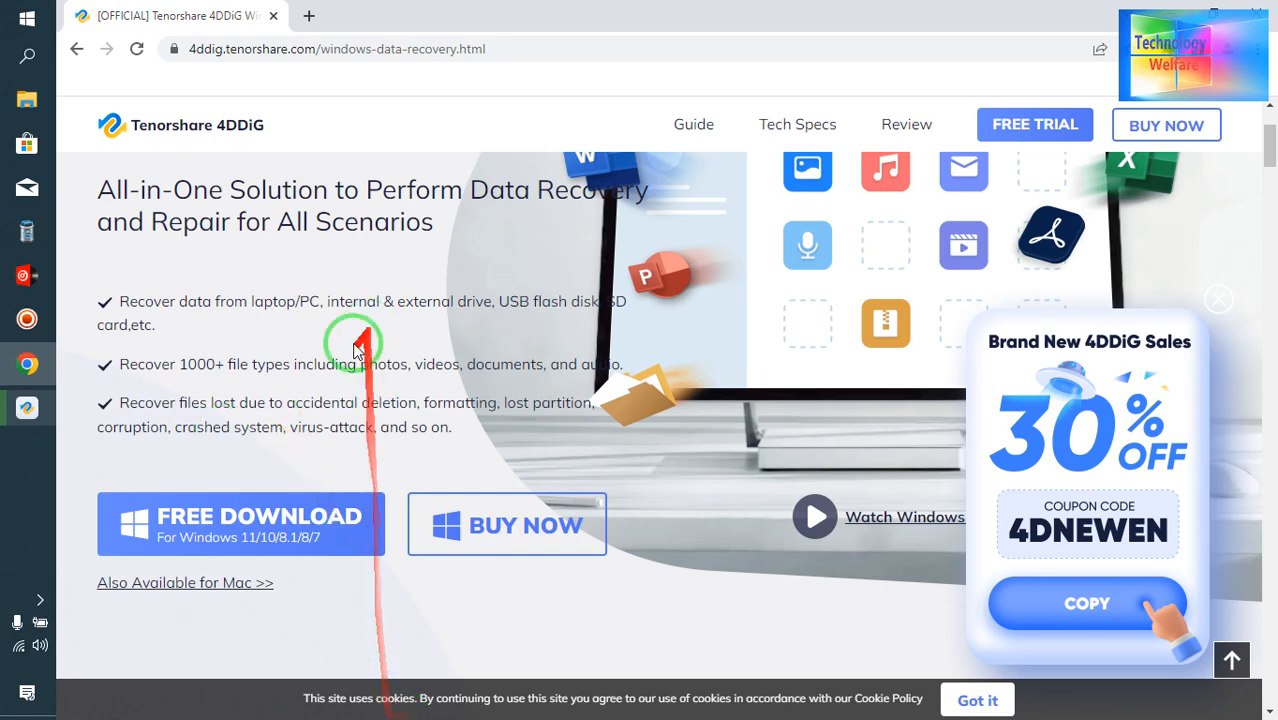